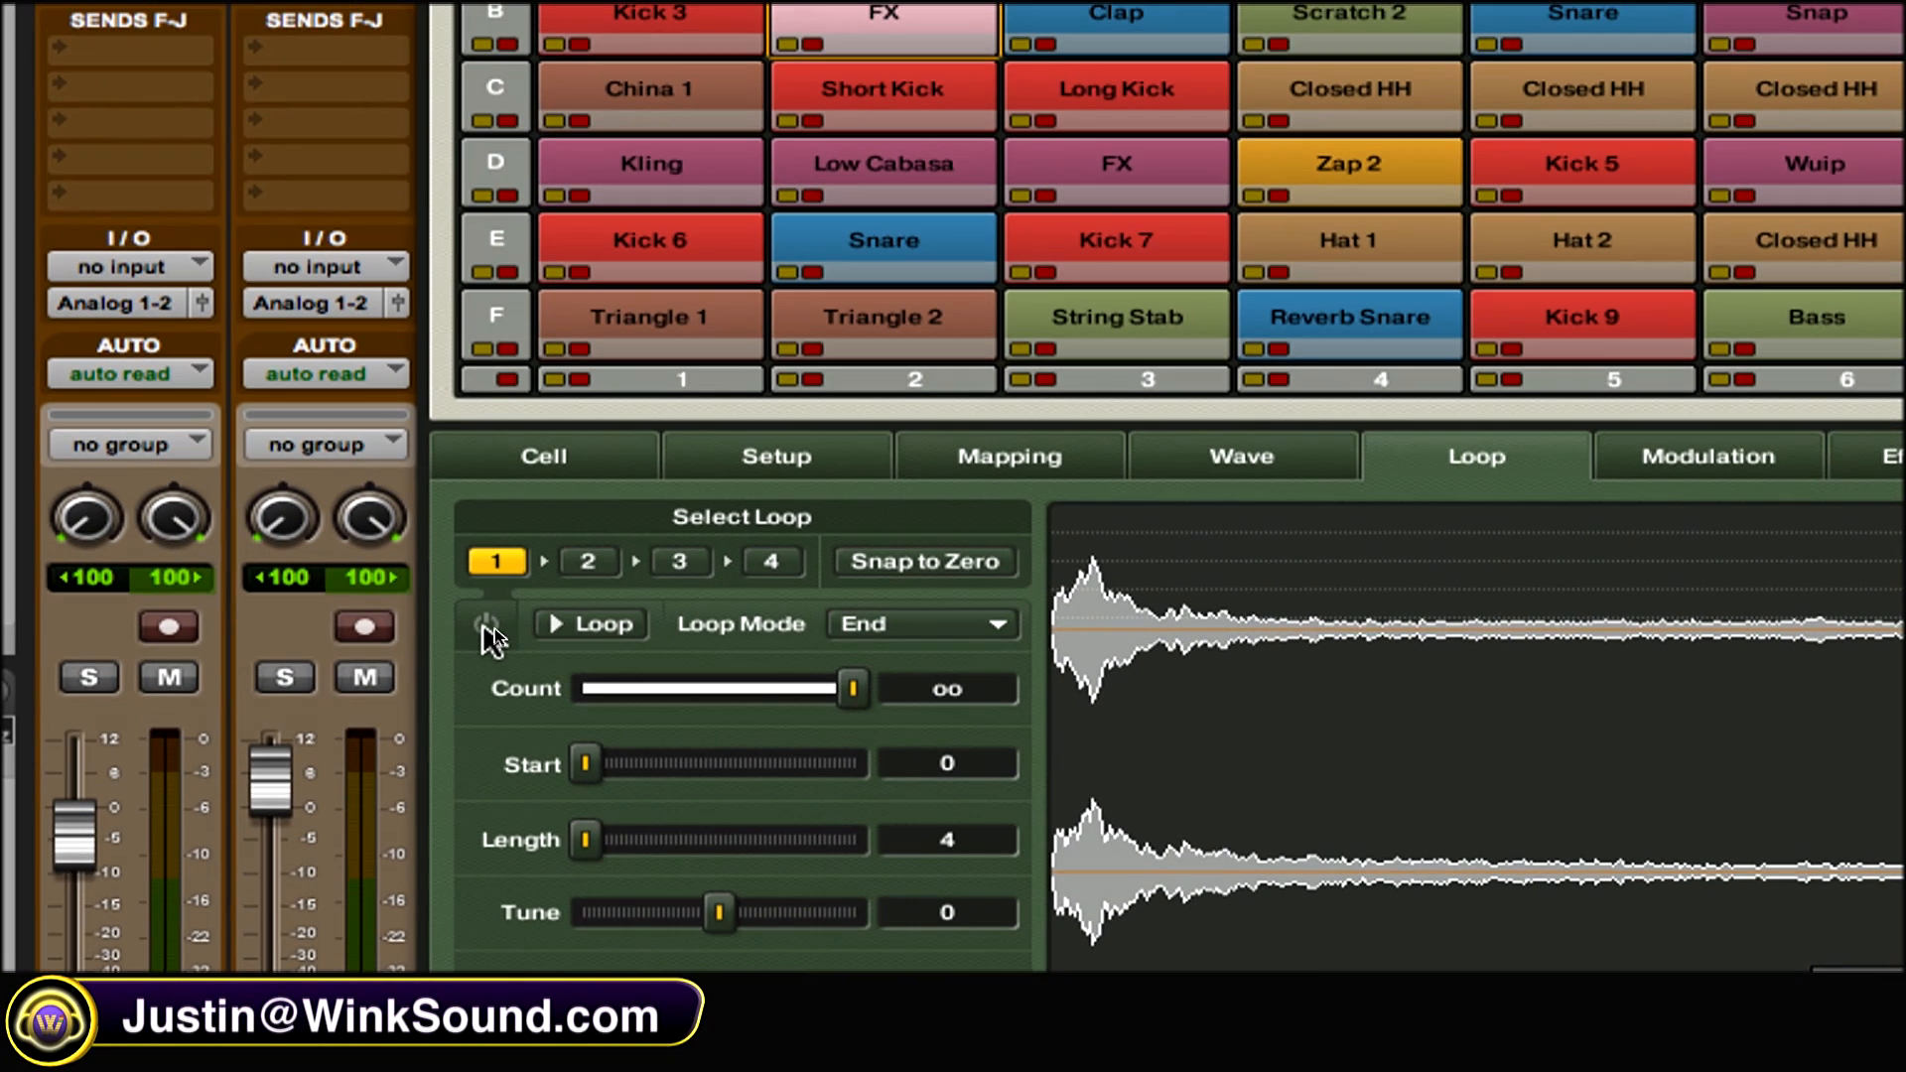
# - Switch on loops 1 and 2 with their power buttons
pyautogui.click(589, 562)
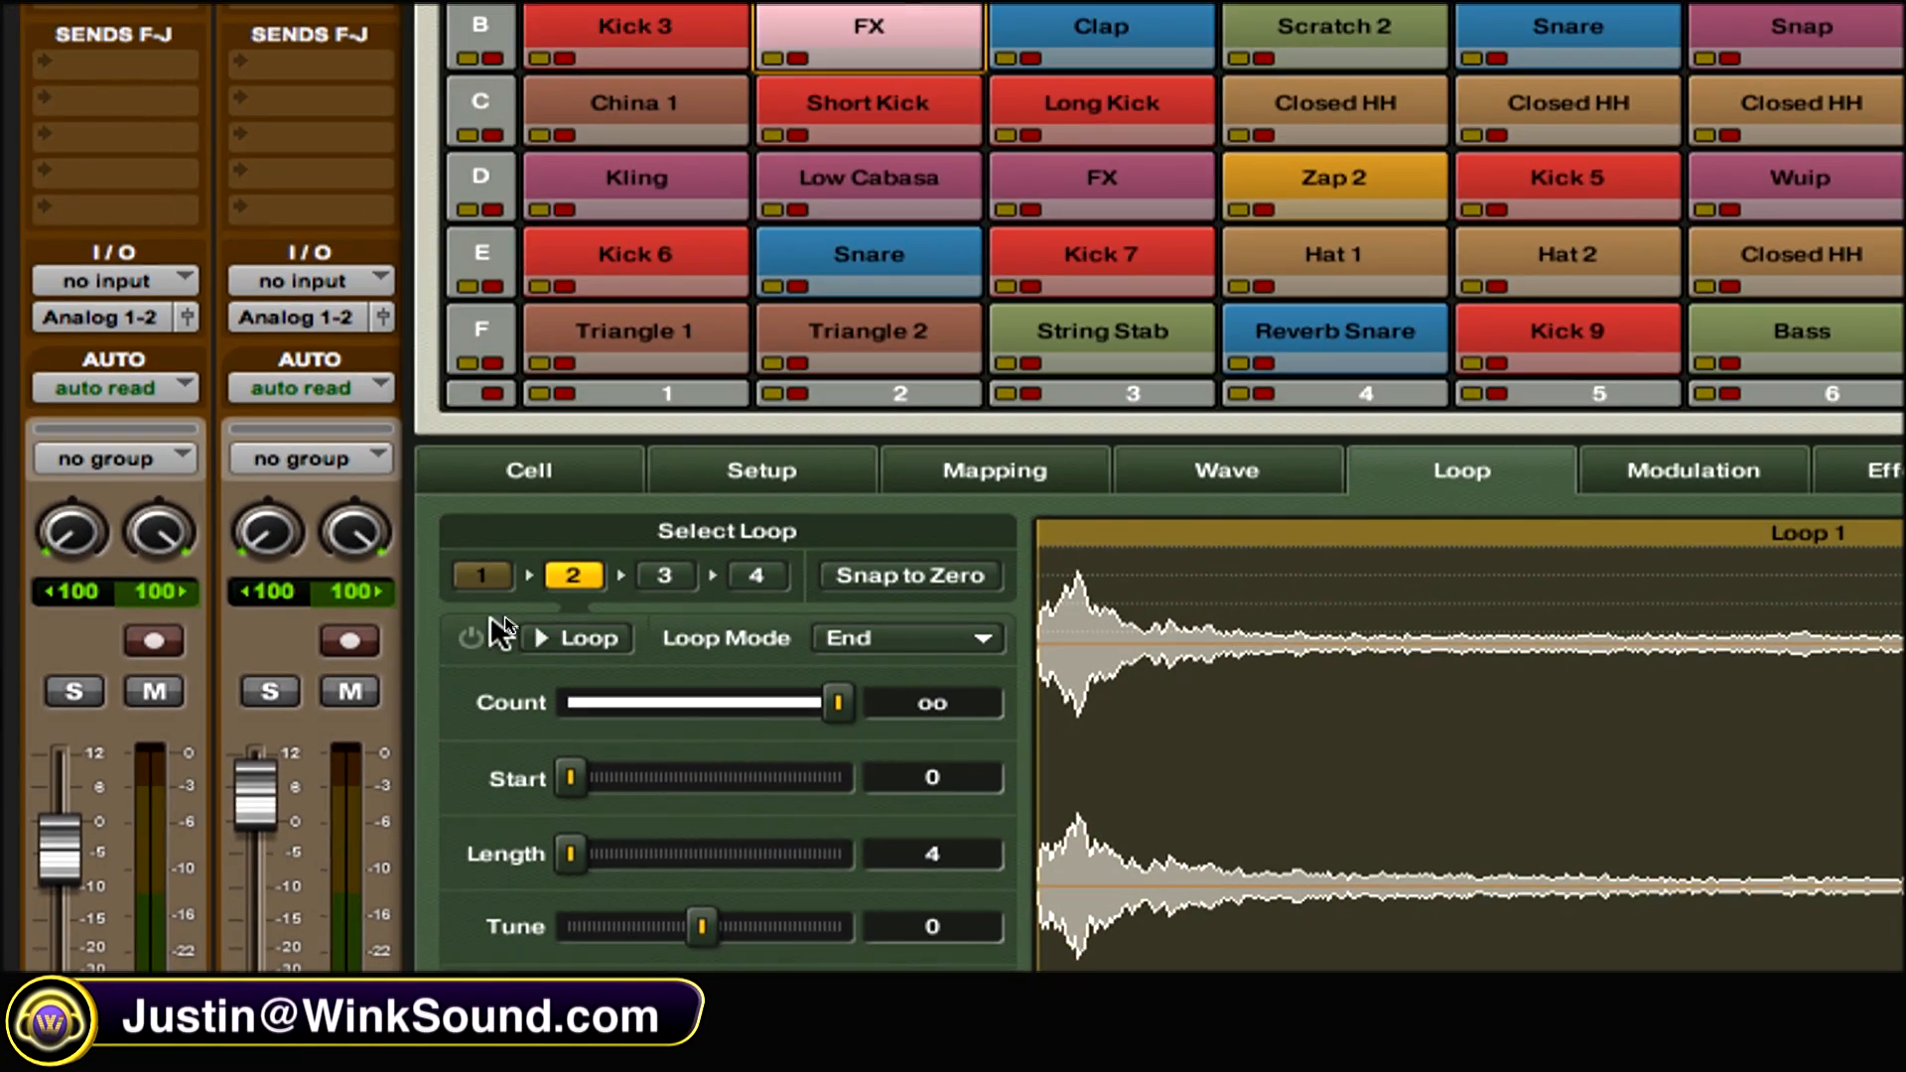
pyautogui.click(665, 574)
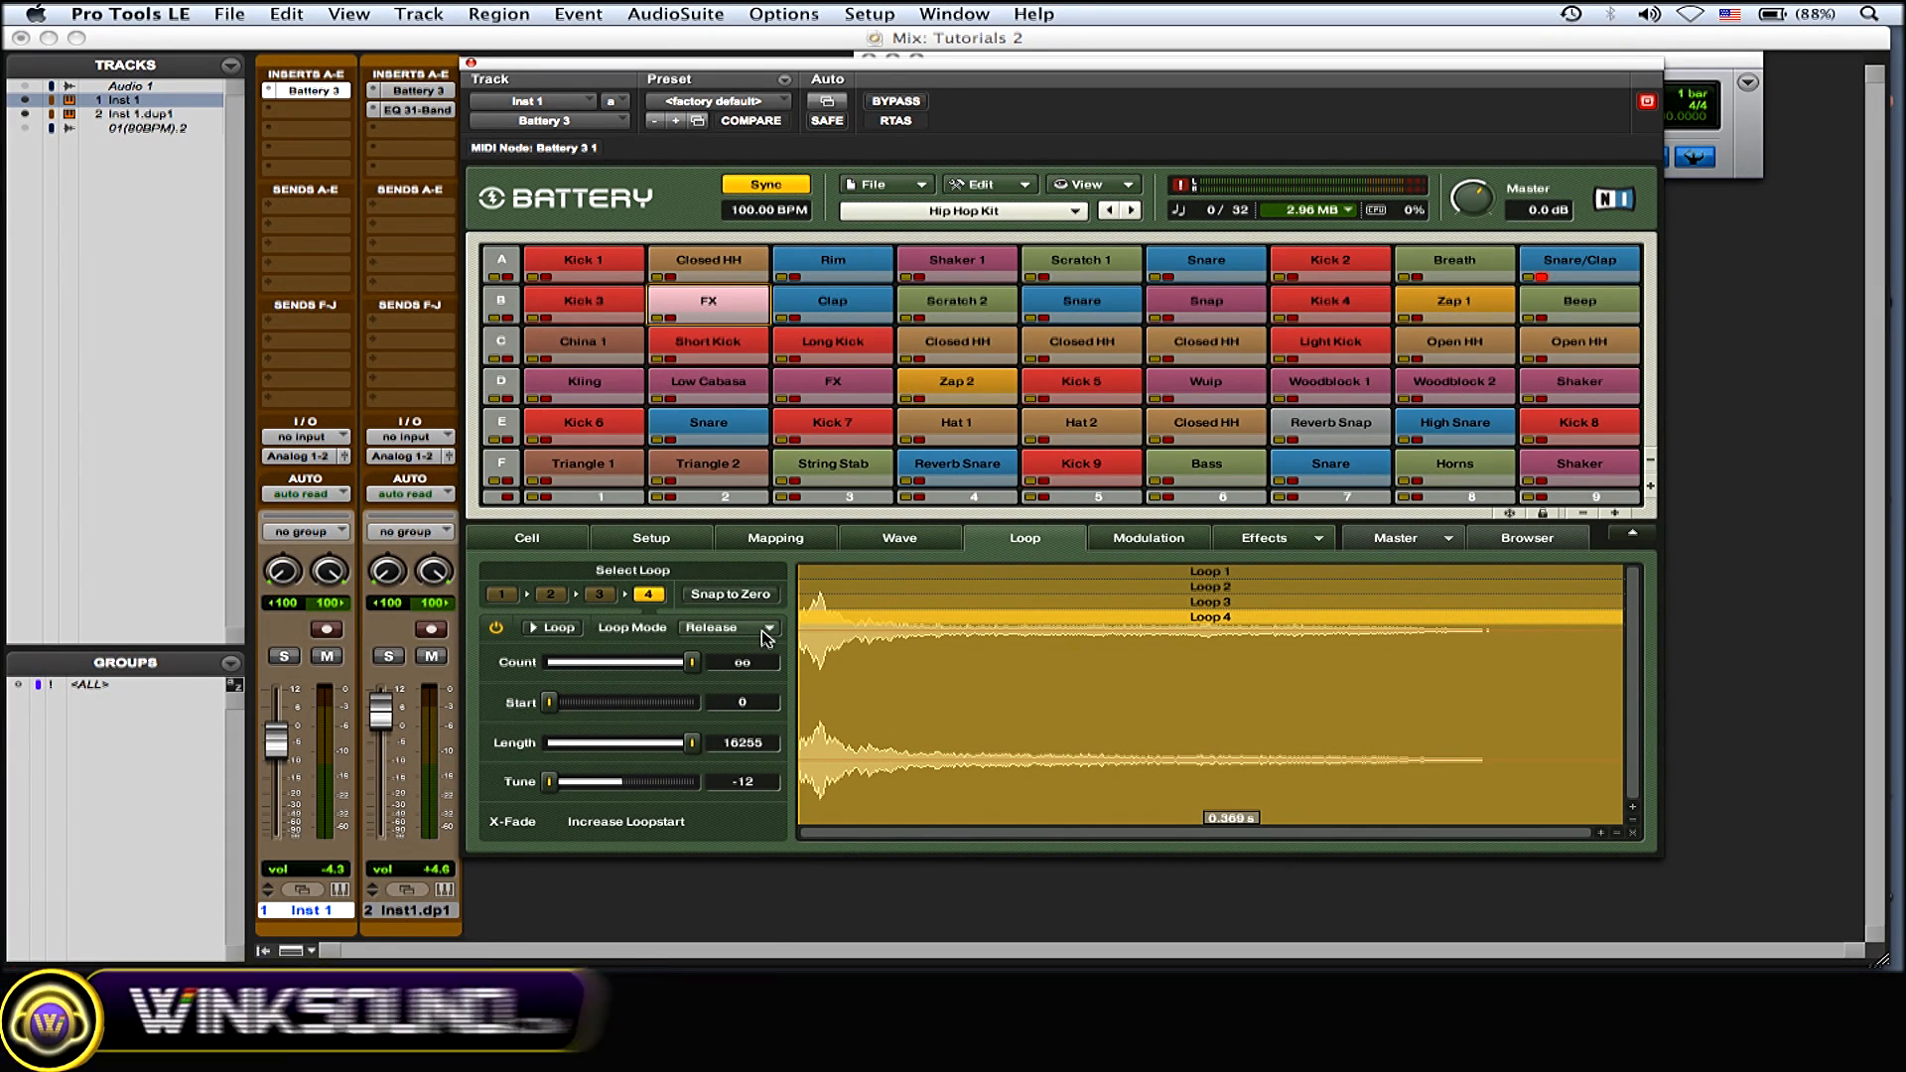
# - Review loop 4's Loop Mode choices and keep it on Release
pyautogui.click(765, 627)
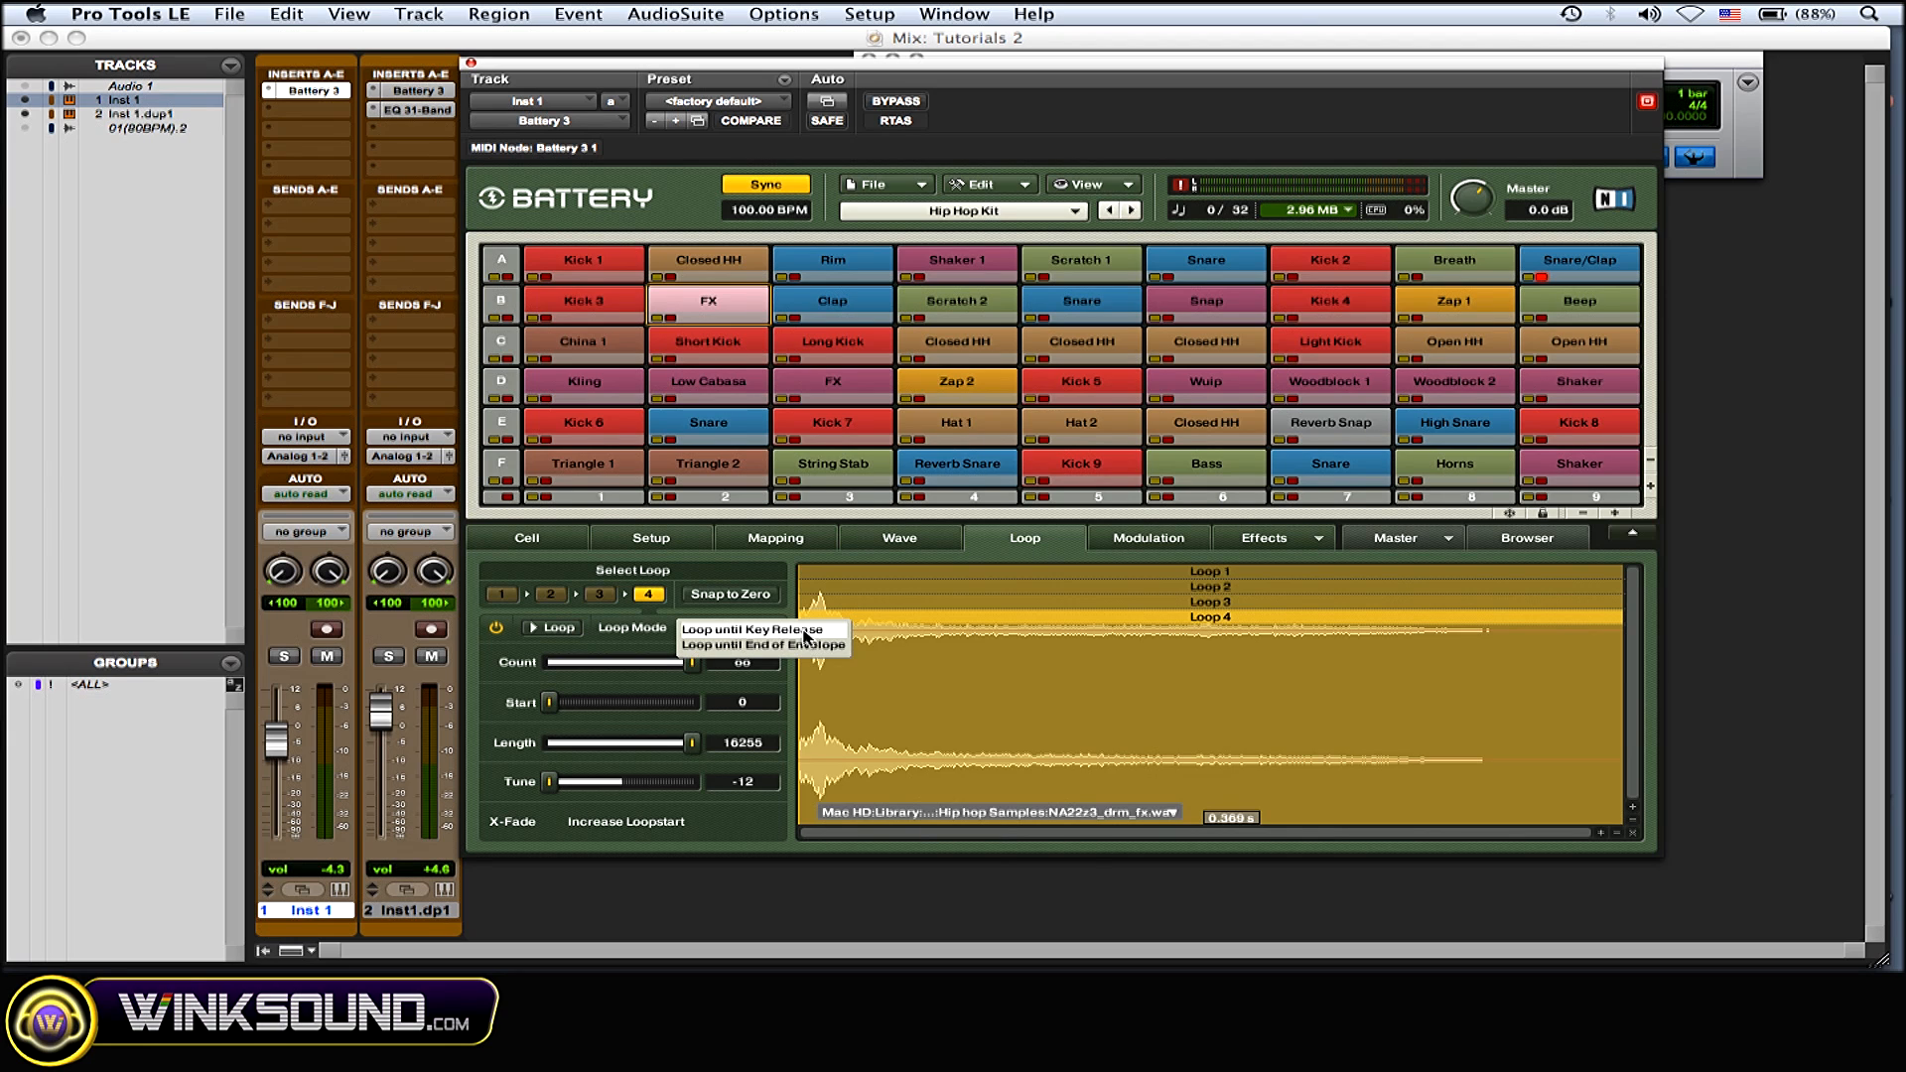
pyautogui.click(757, 628)
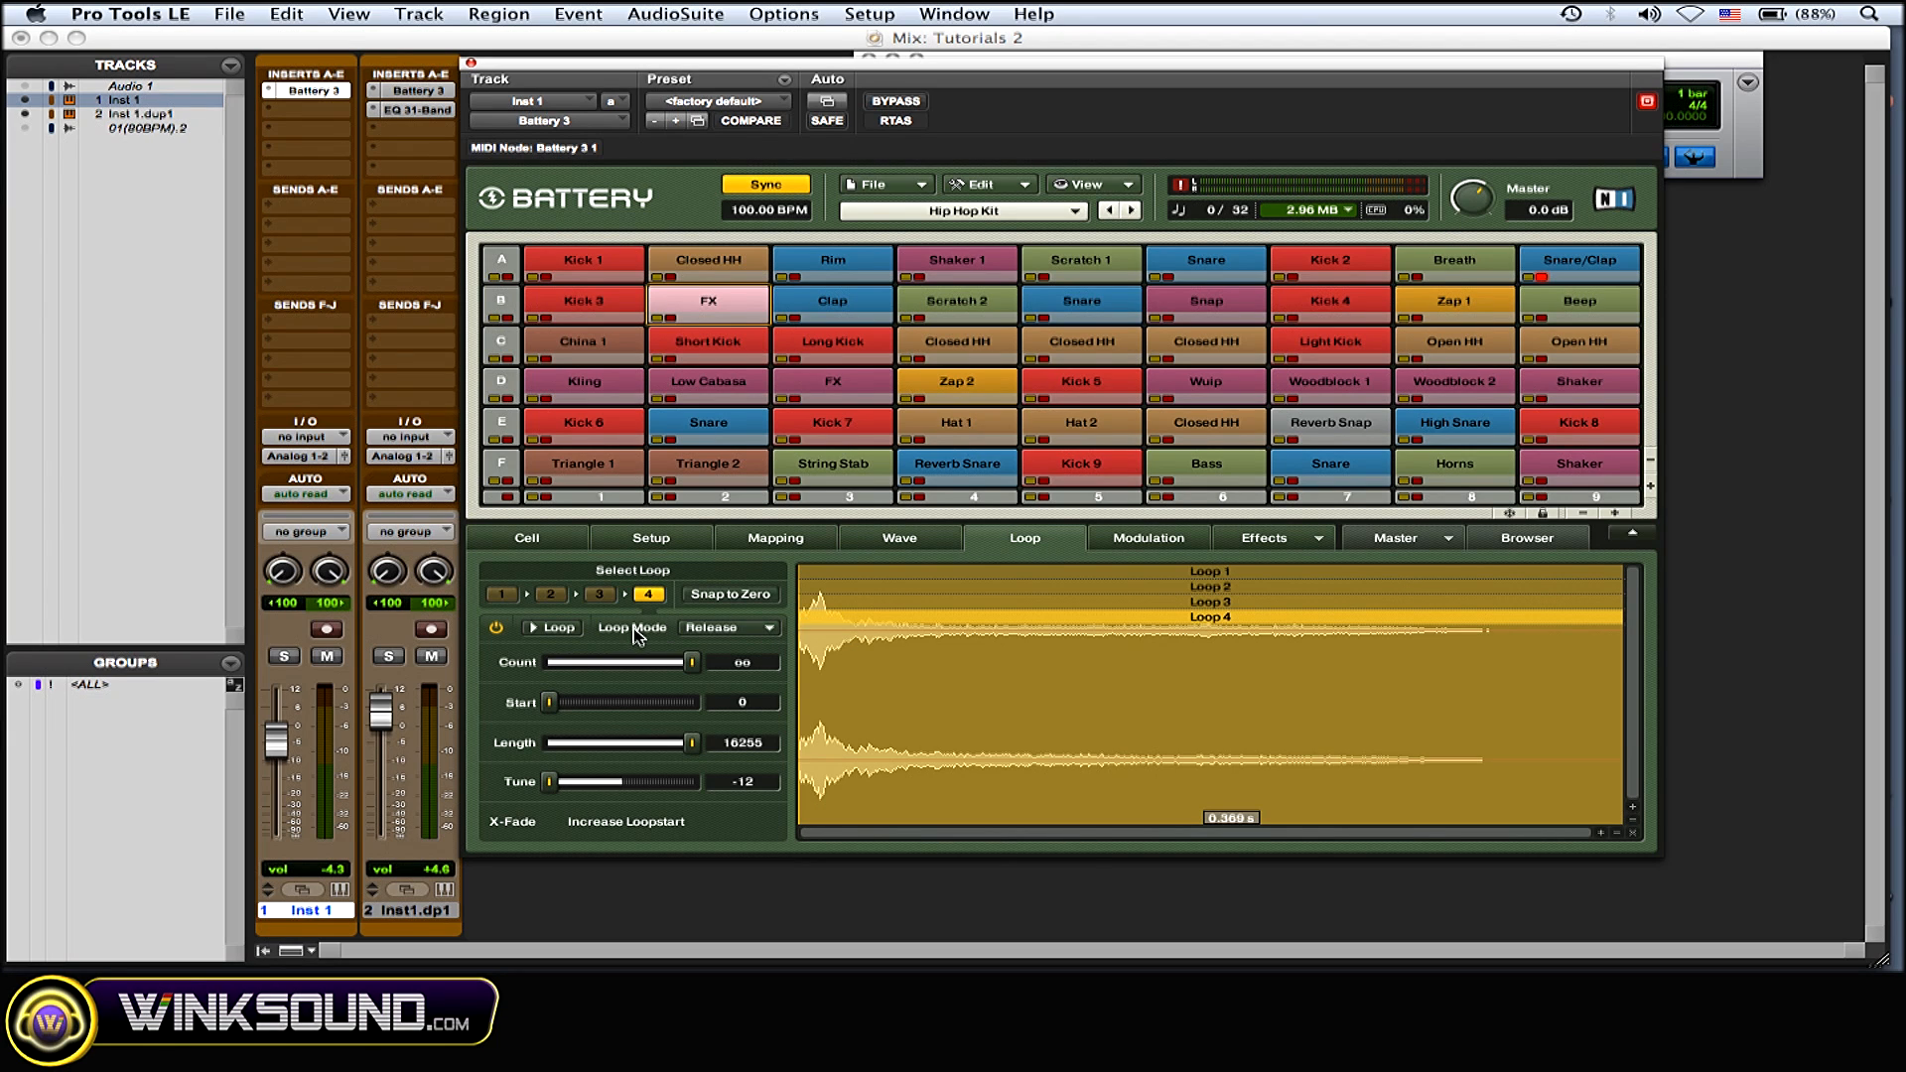
pyautogui.moveTo(597, 638)
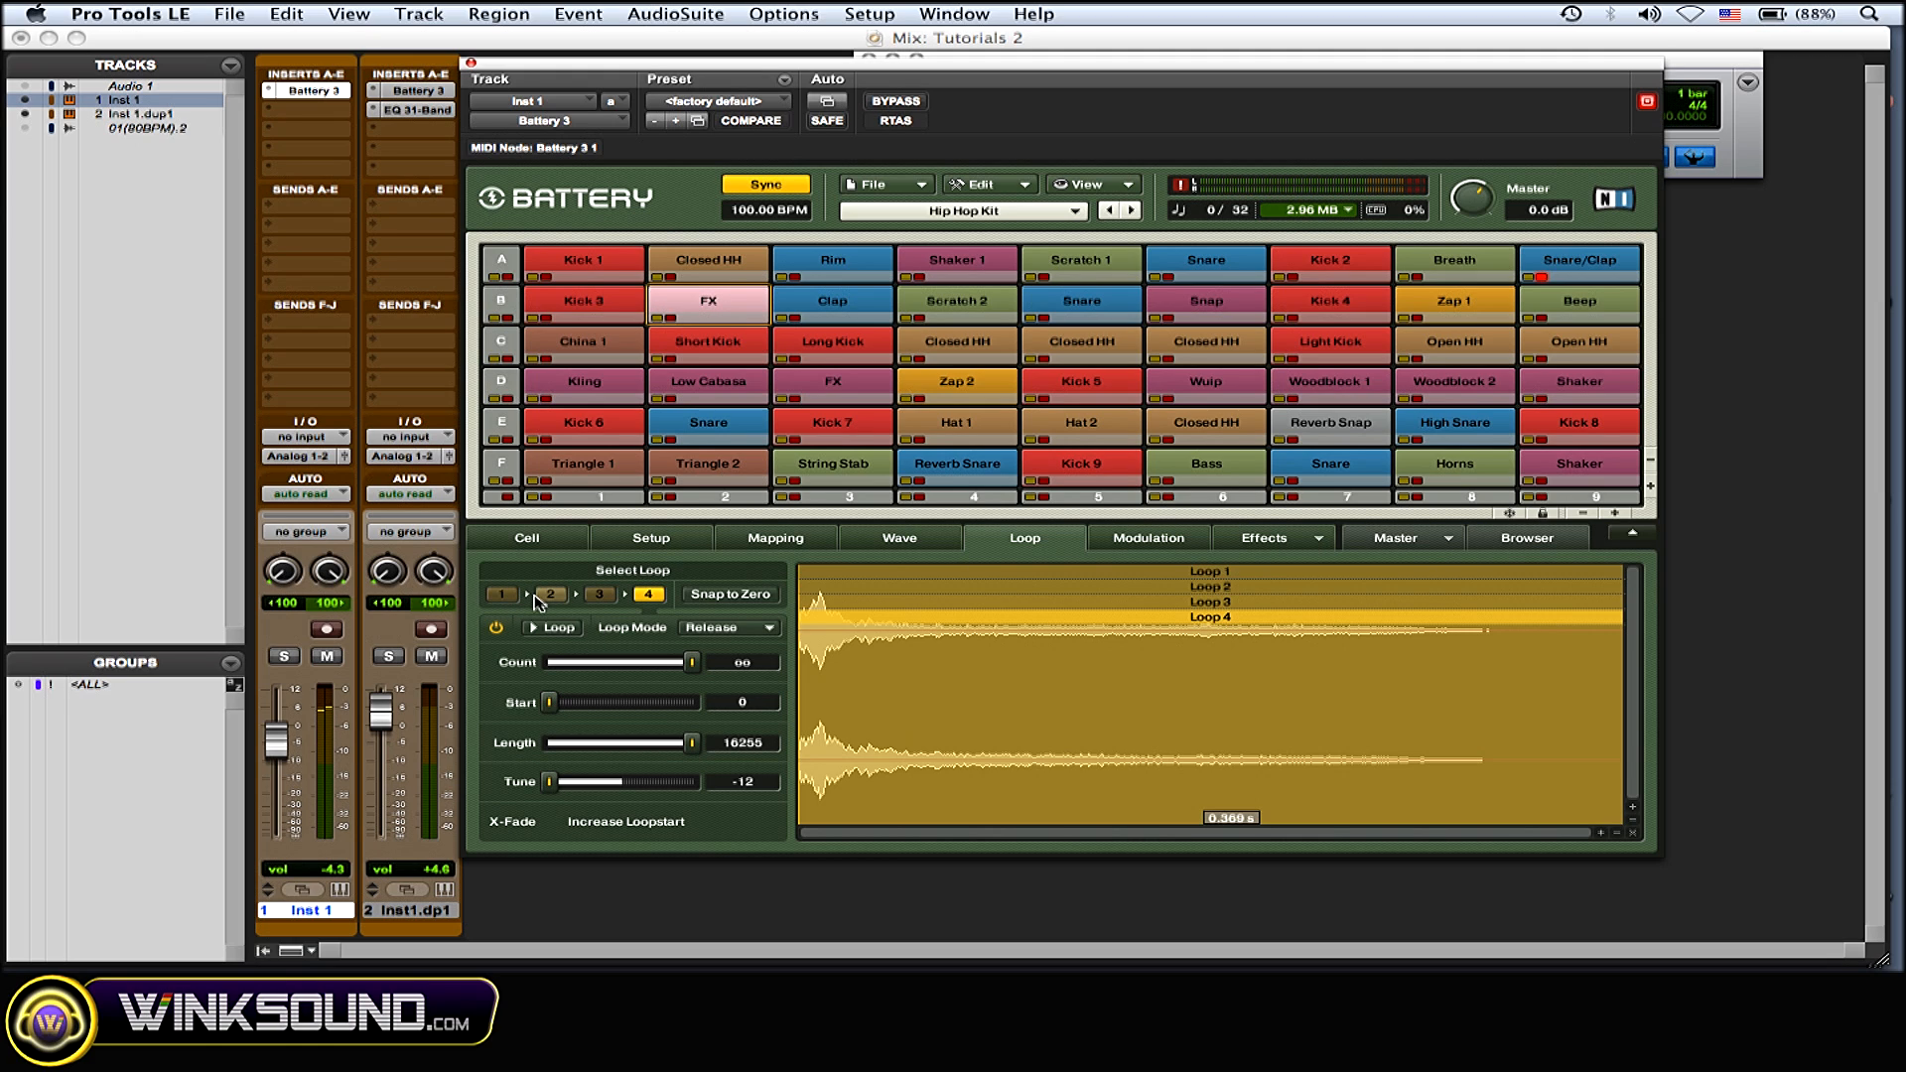
pyautogui.moveTo(538, 608)
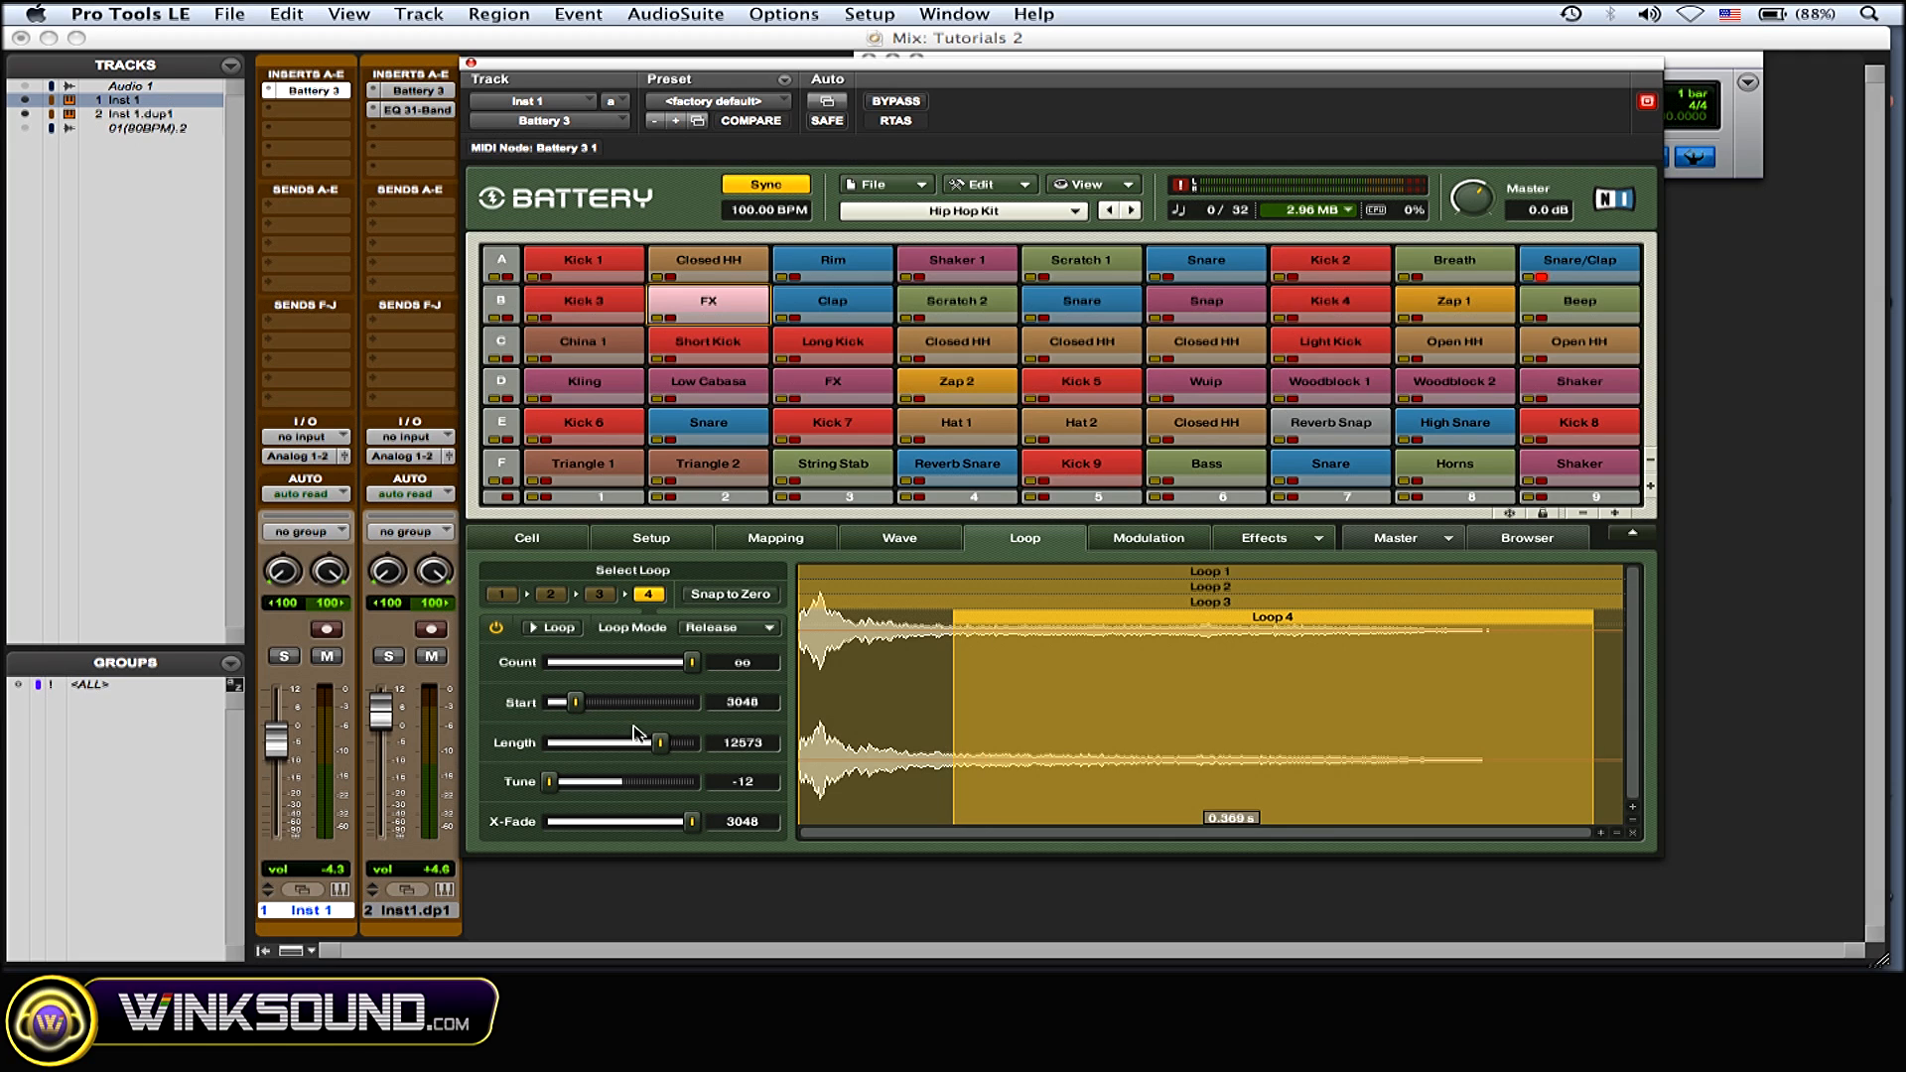
# - Shorten loop 4 to length 10922, then select loop 2
pyautogui.moveTo(660, 743); pyautogui.dragTo(644, 742)
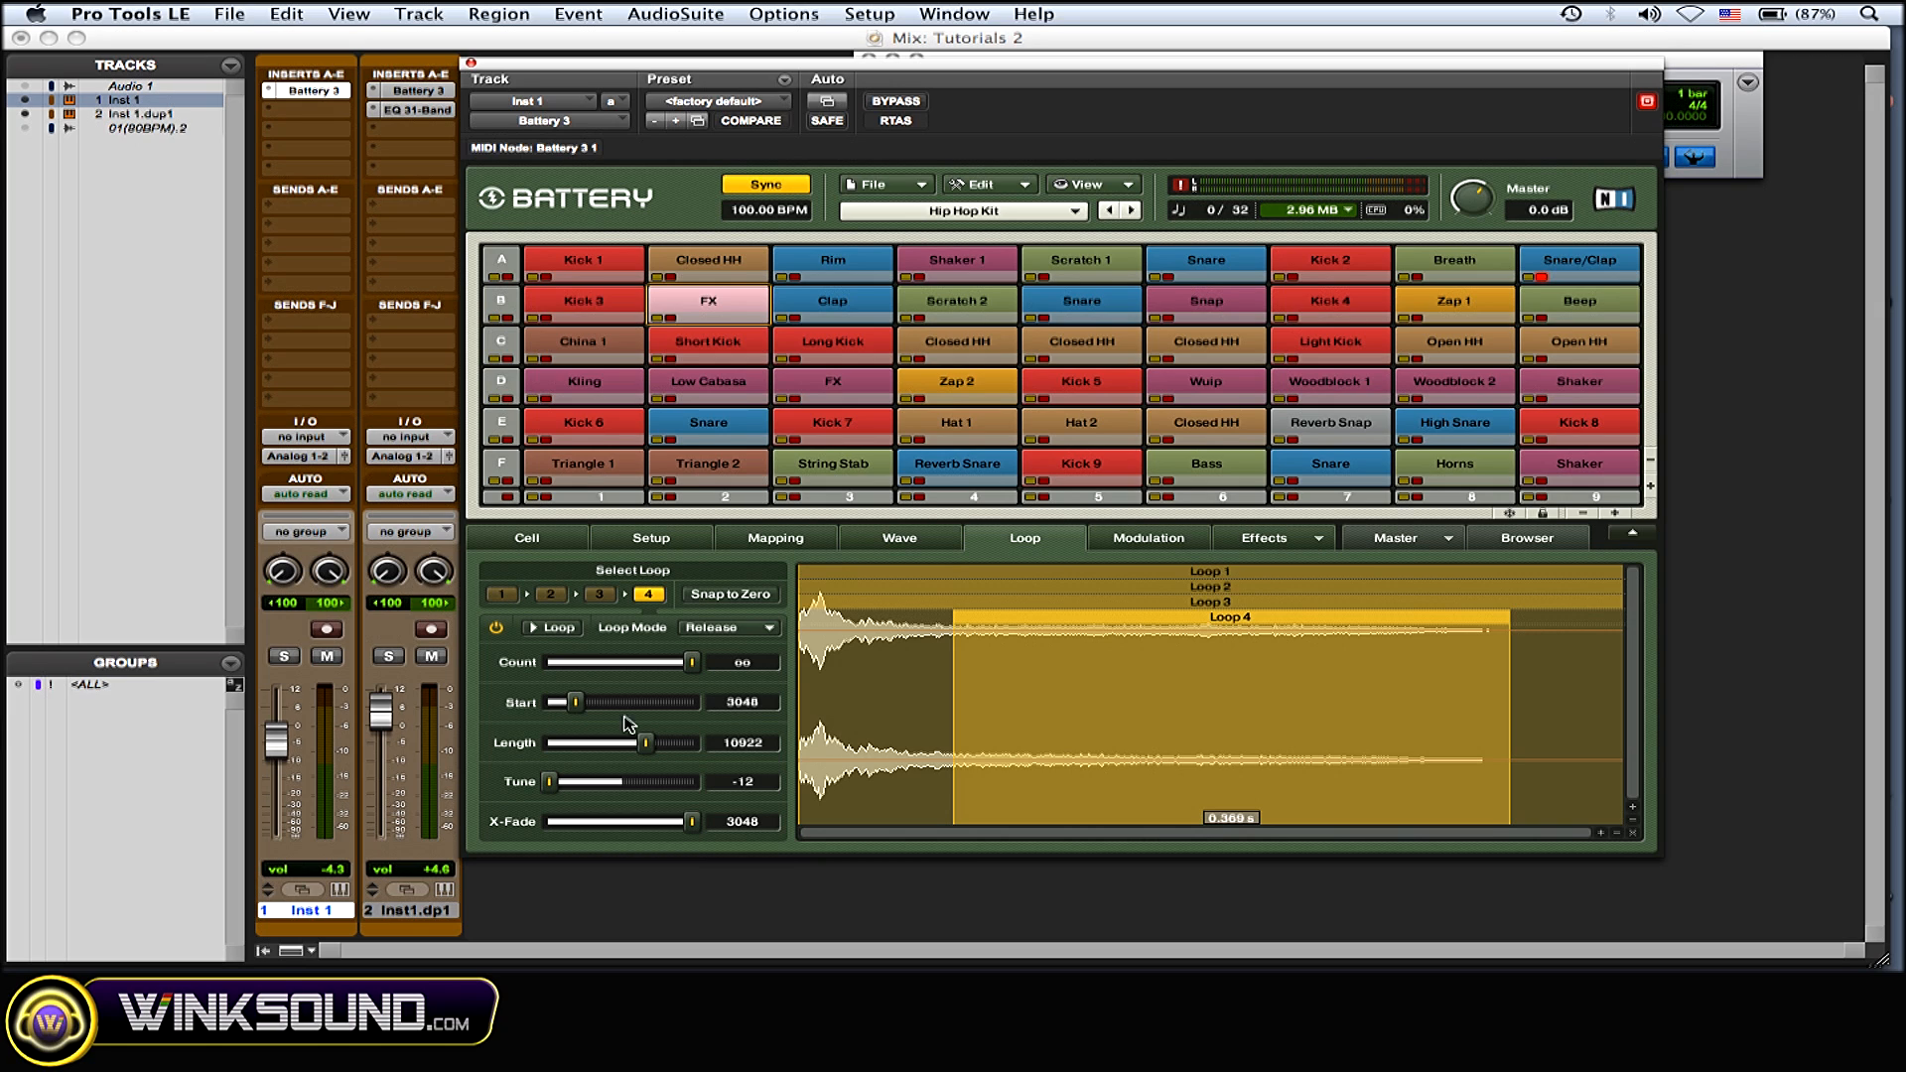
pyautogui.click(549, 595)
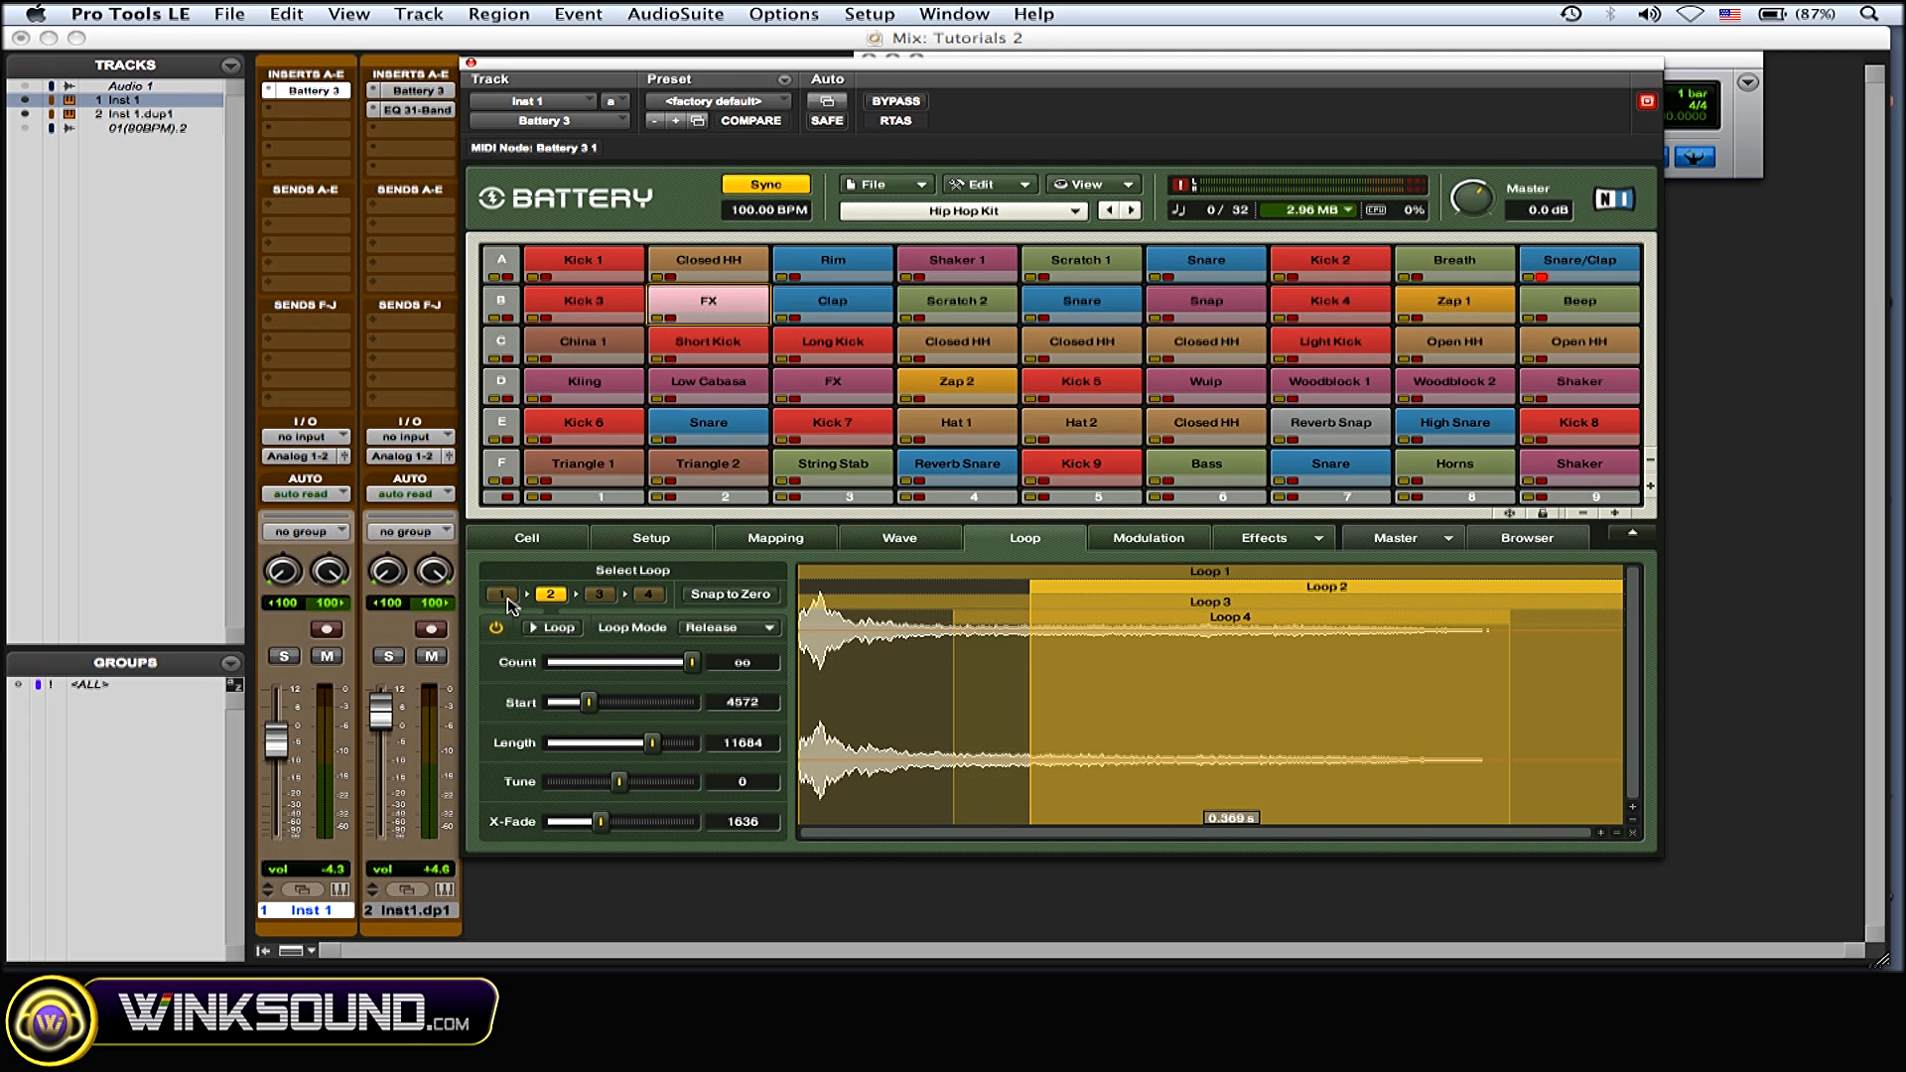
# - Shorten loop 1 to 2667, and move loop 2 earlier with length 5715
pyautogui.click(499, 595)
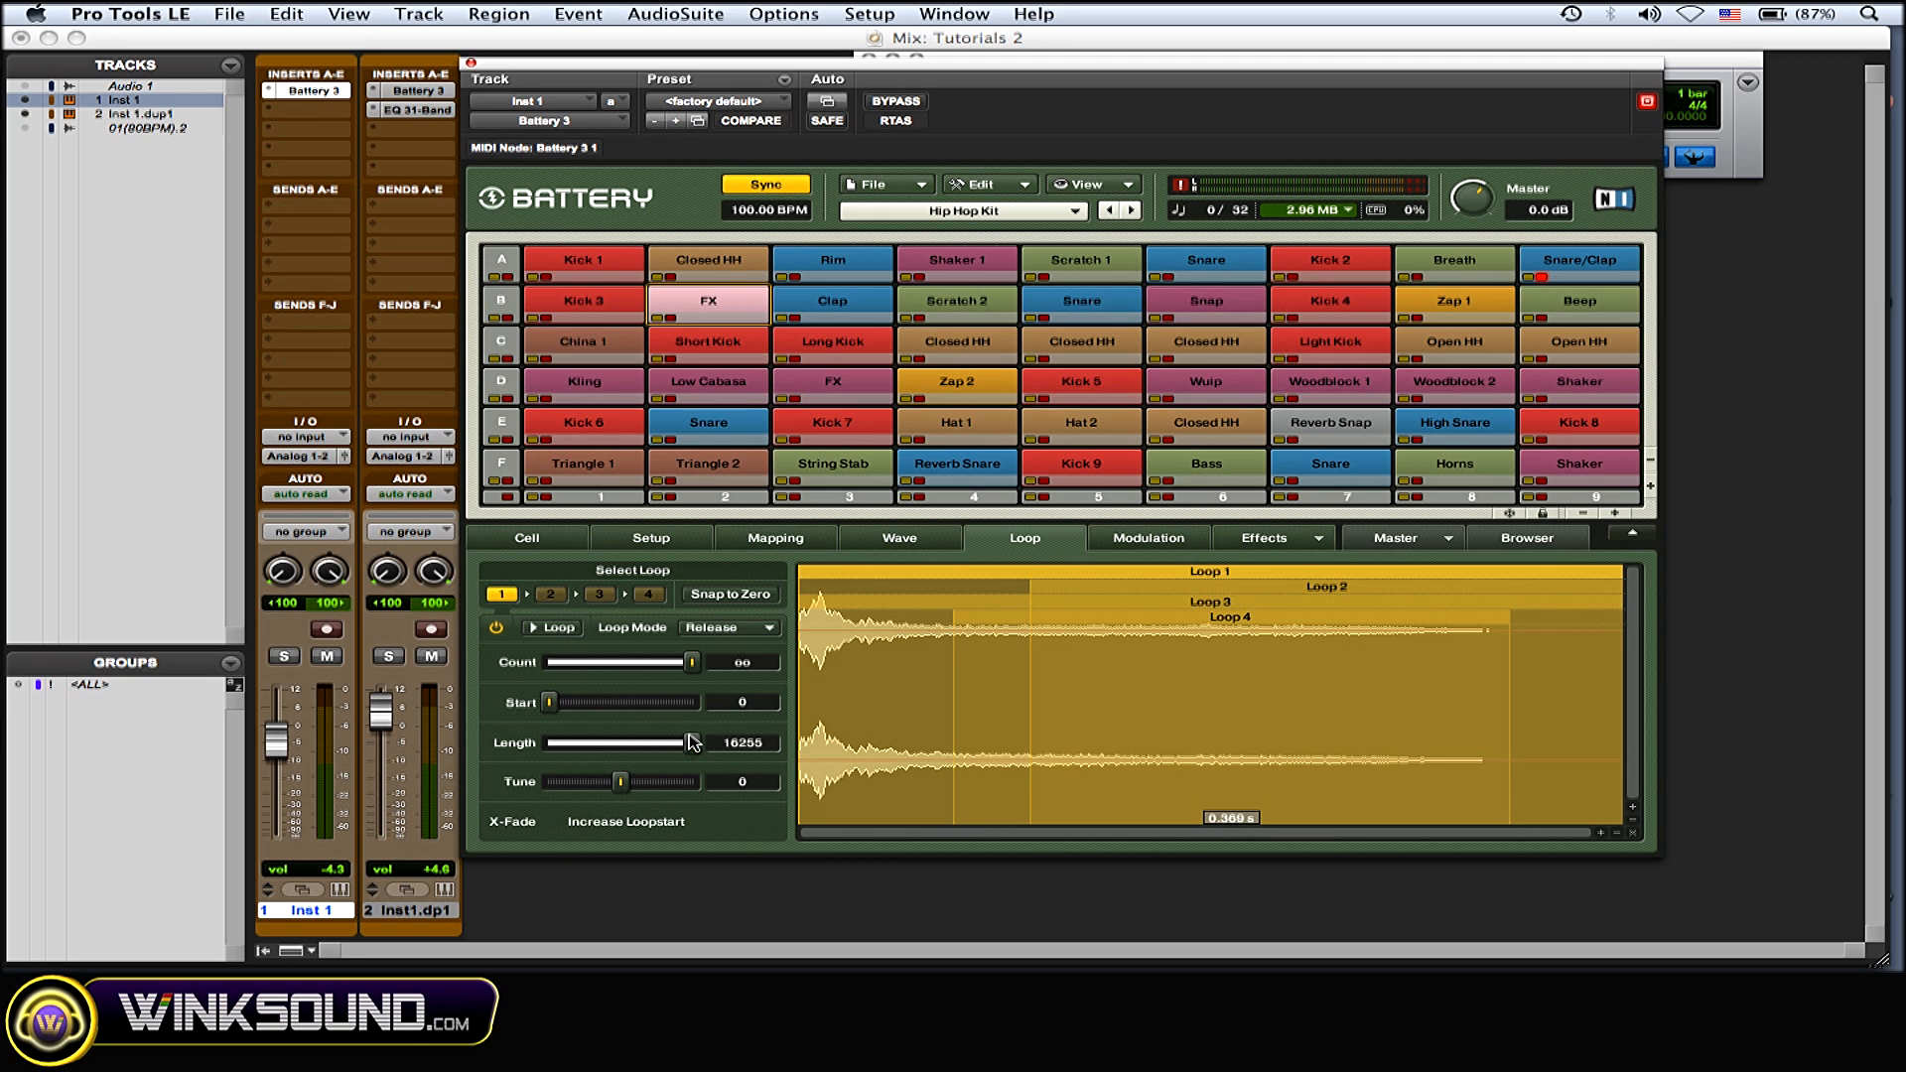
pyautogui.moveTo(691, 743); pyautogui.dragTo(572, 742)
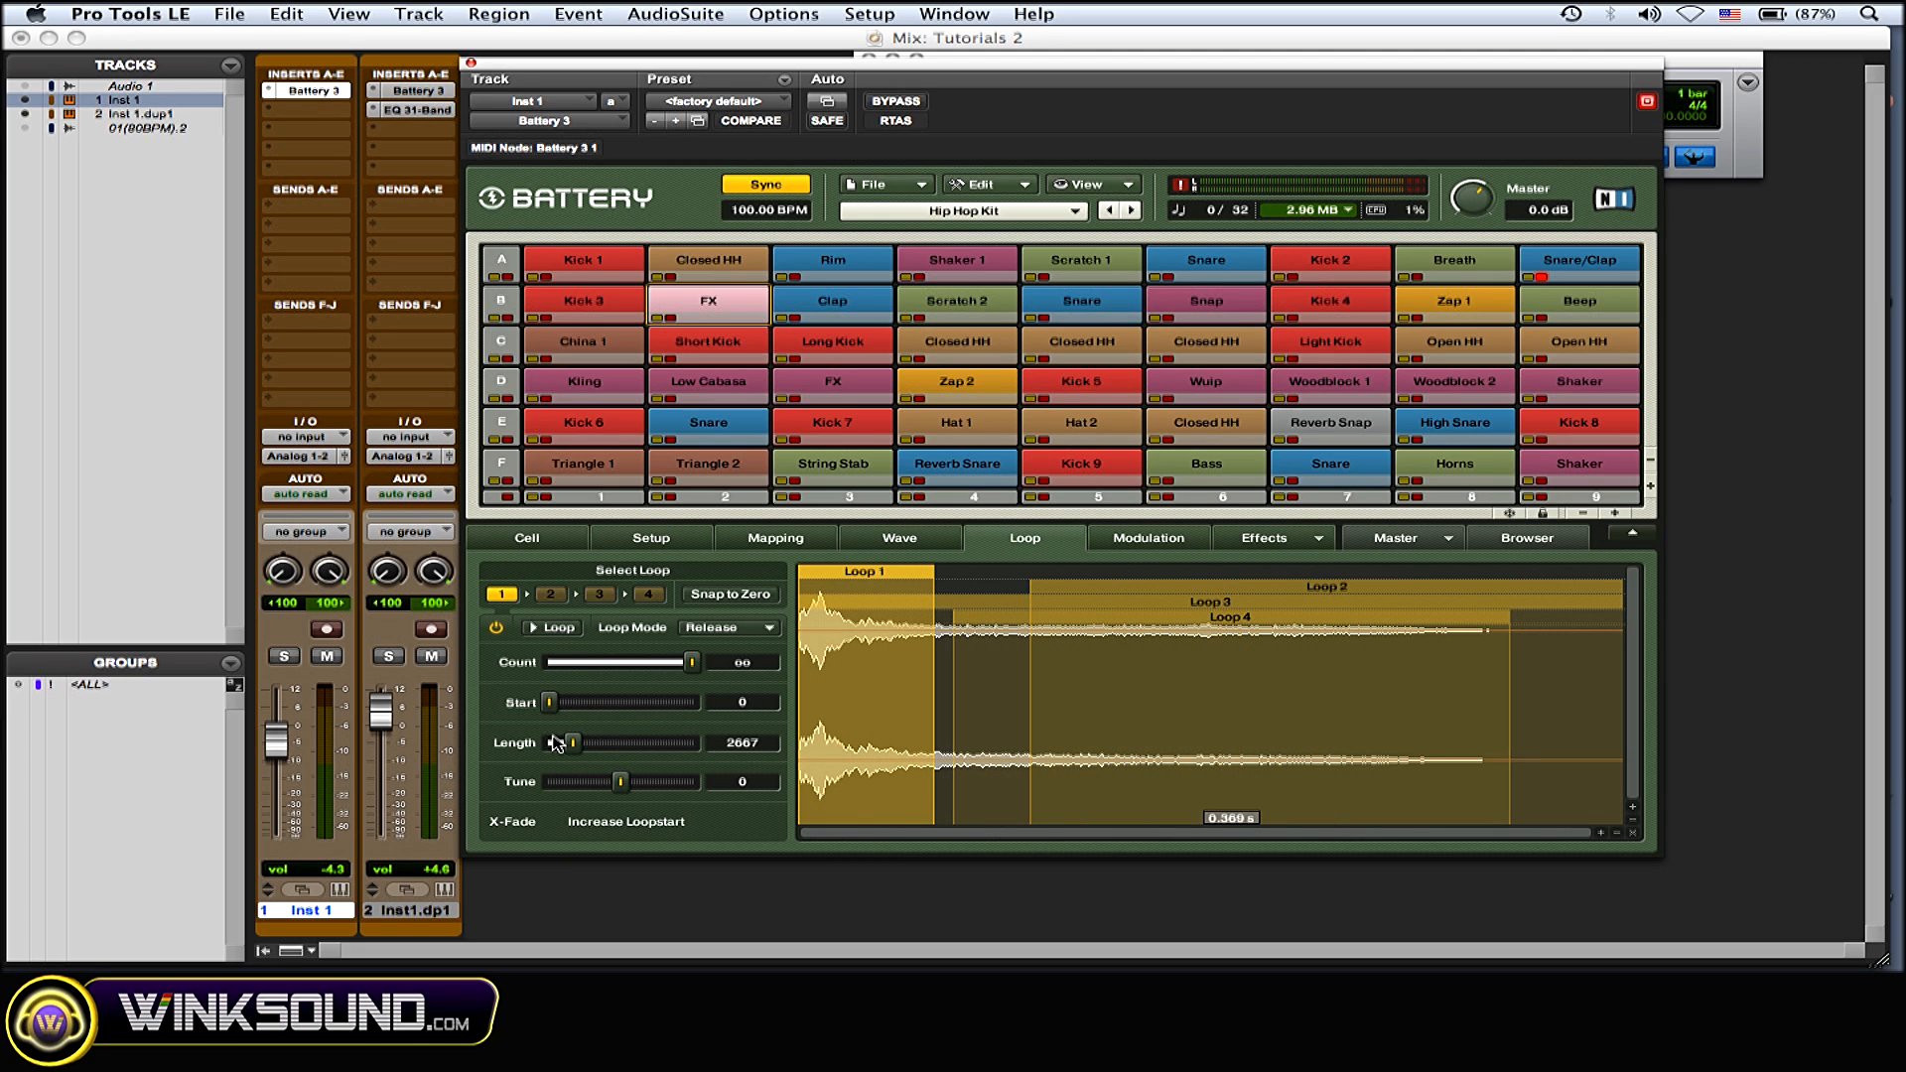
pyautogui.click(549, 595)
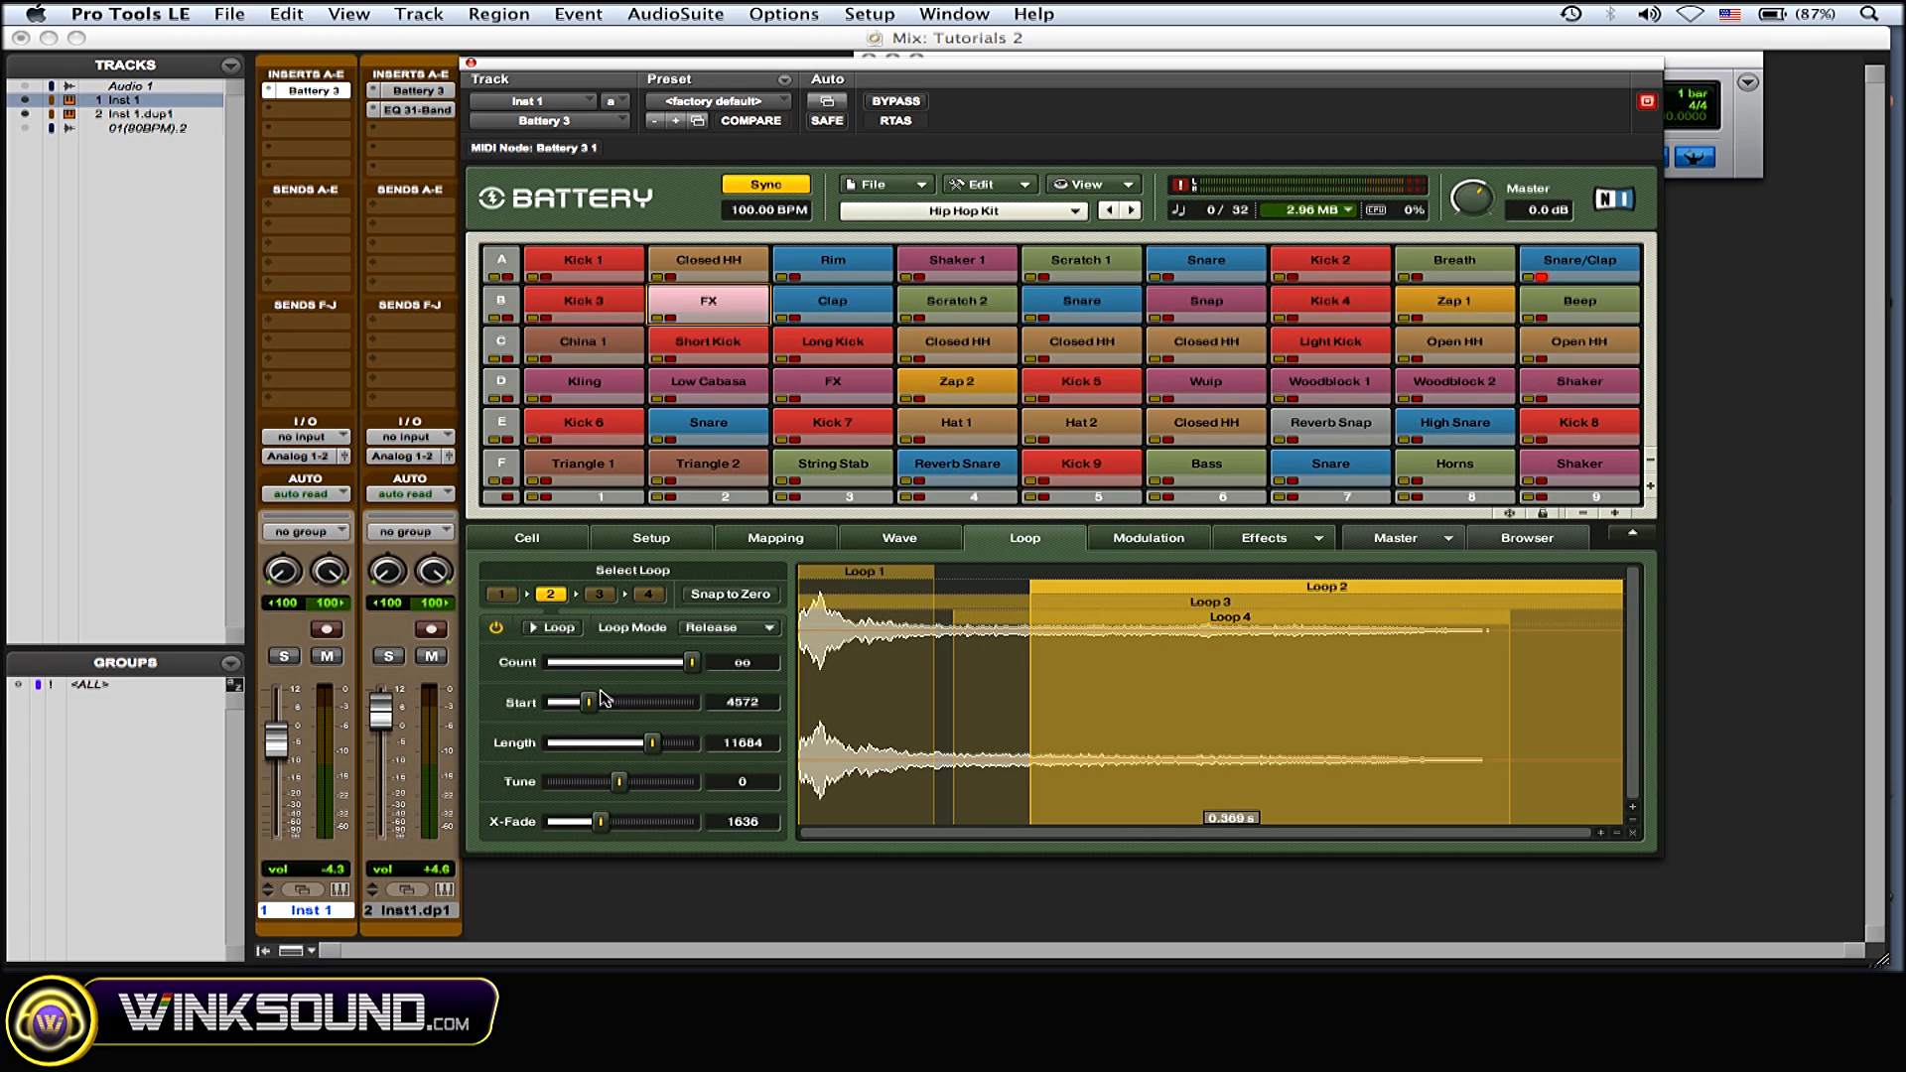
pyautogui.moveTo(595, 702); pyautogui.dragTo(579, 702)
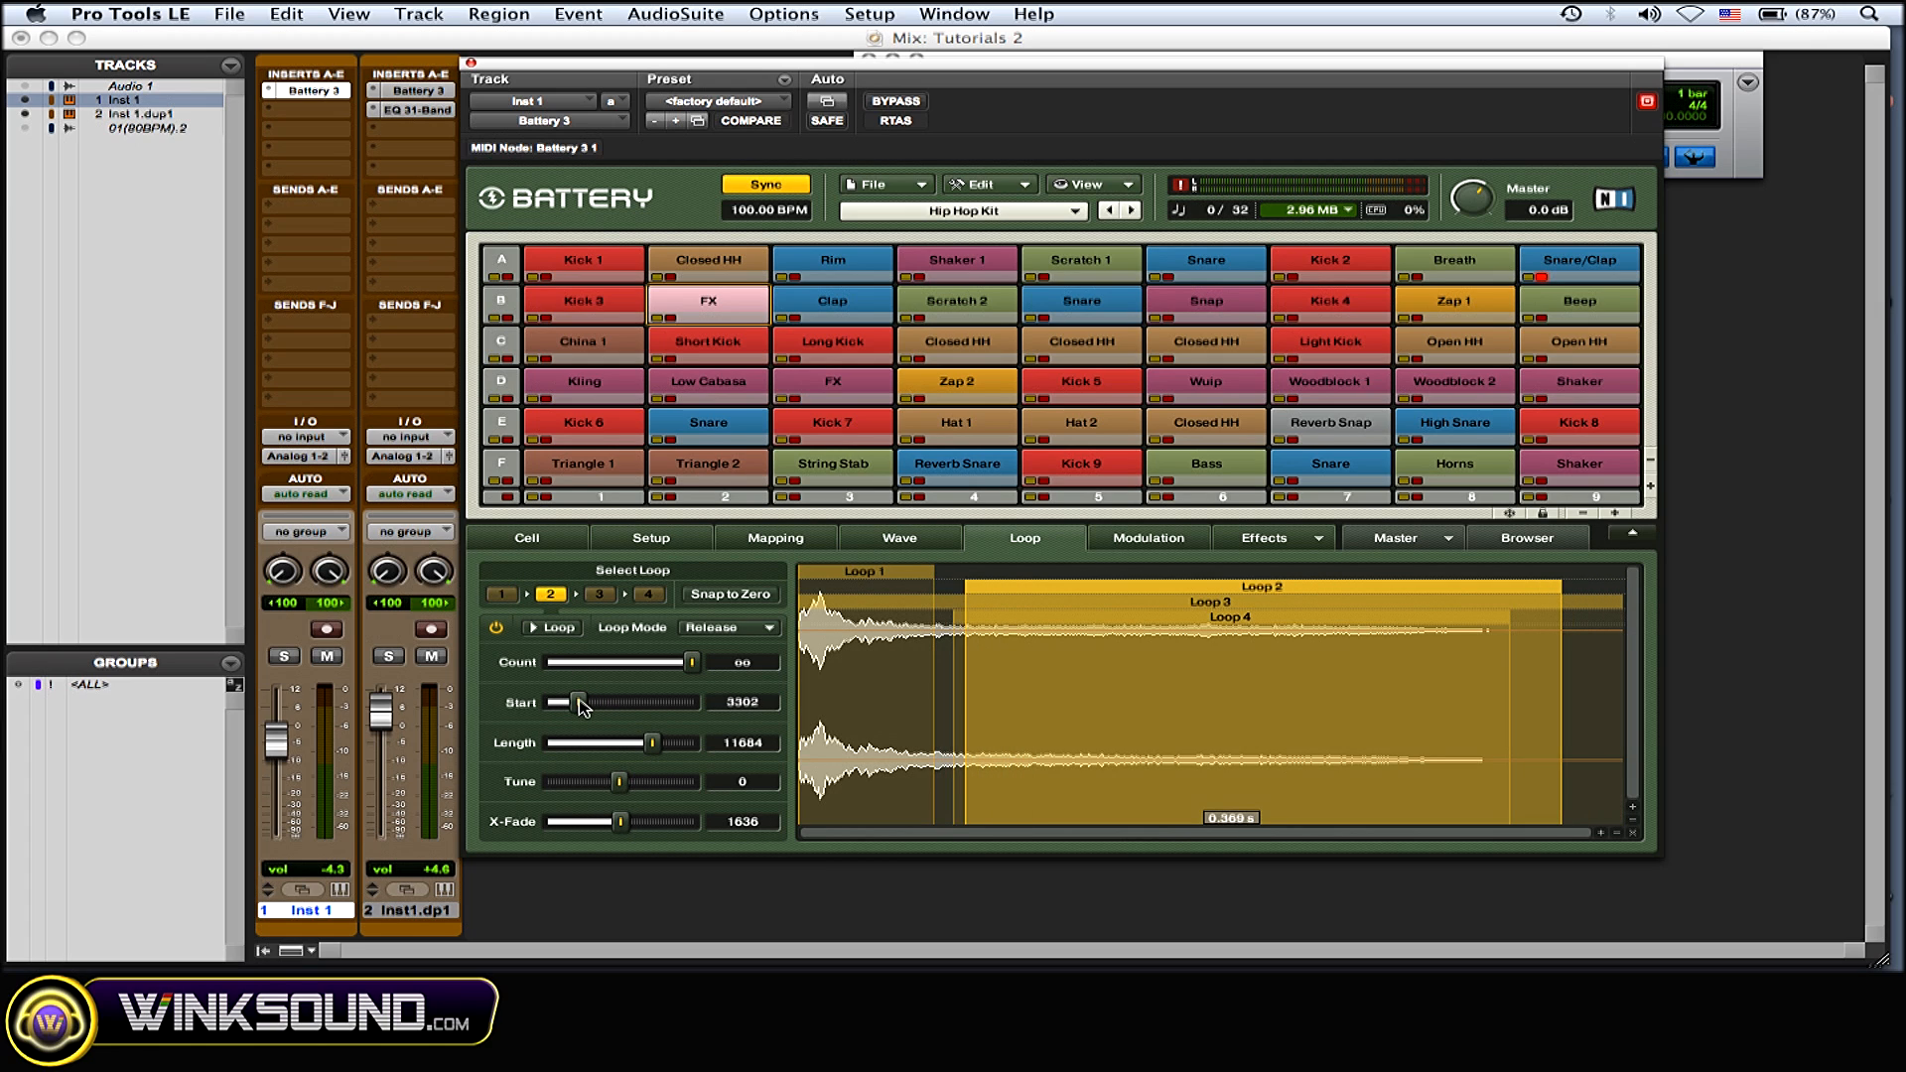
pyautogui.moveTo(655, 743); pyautogui.dragTo(590, 743)
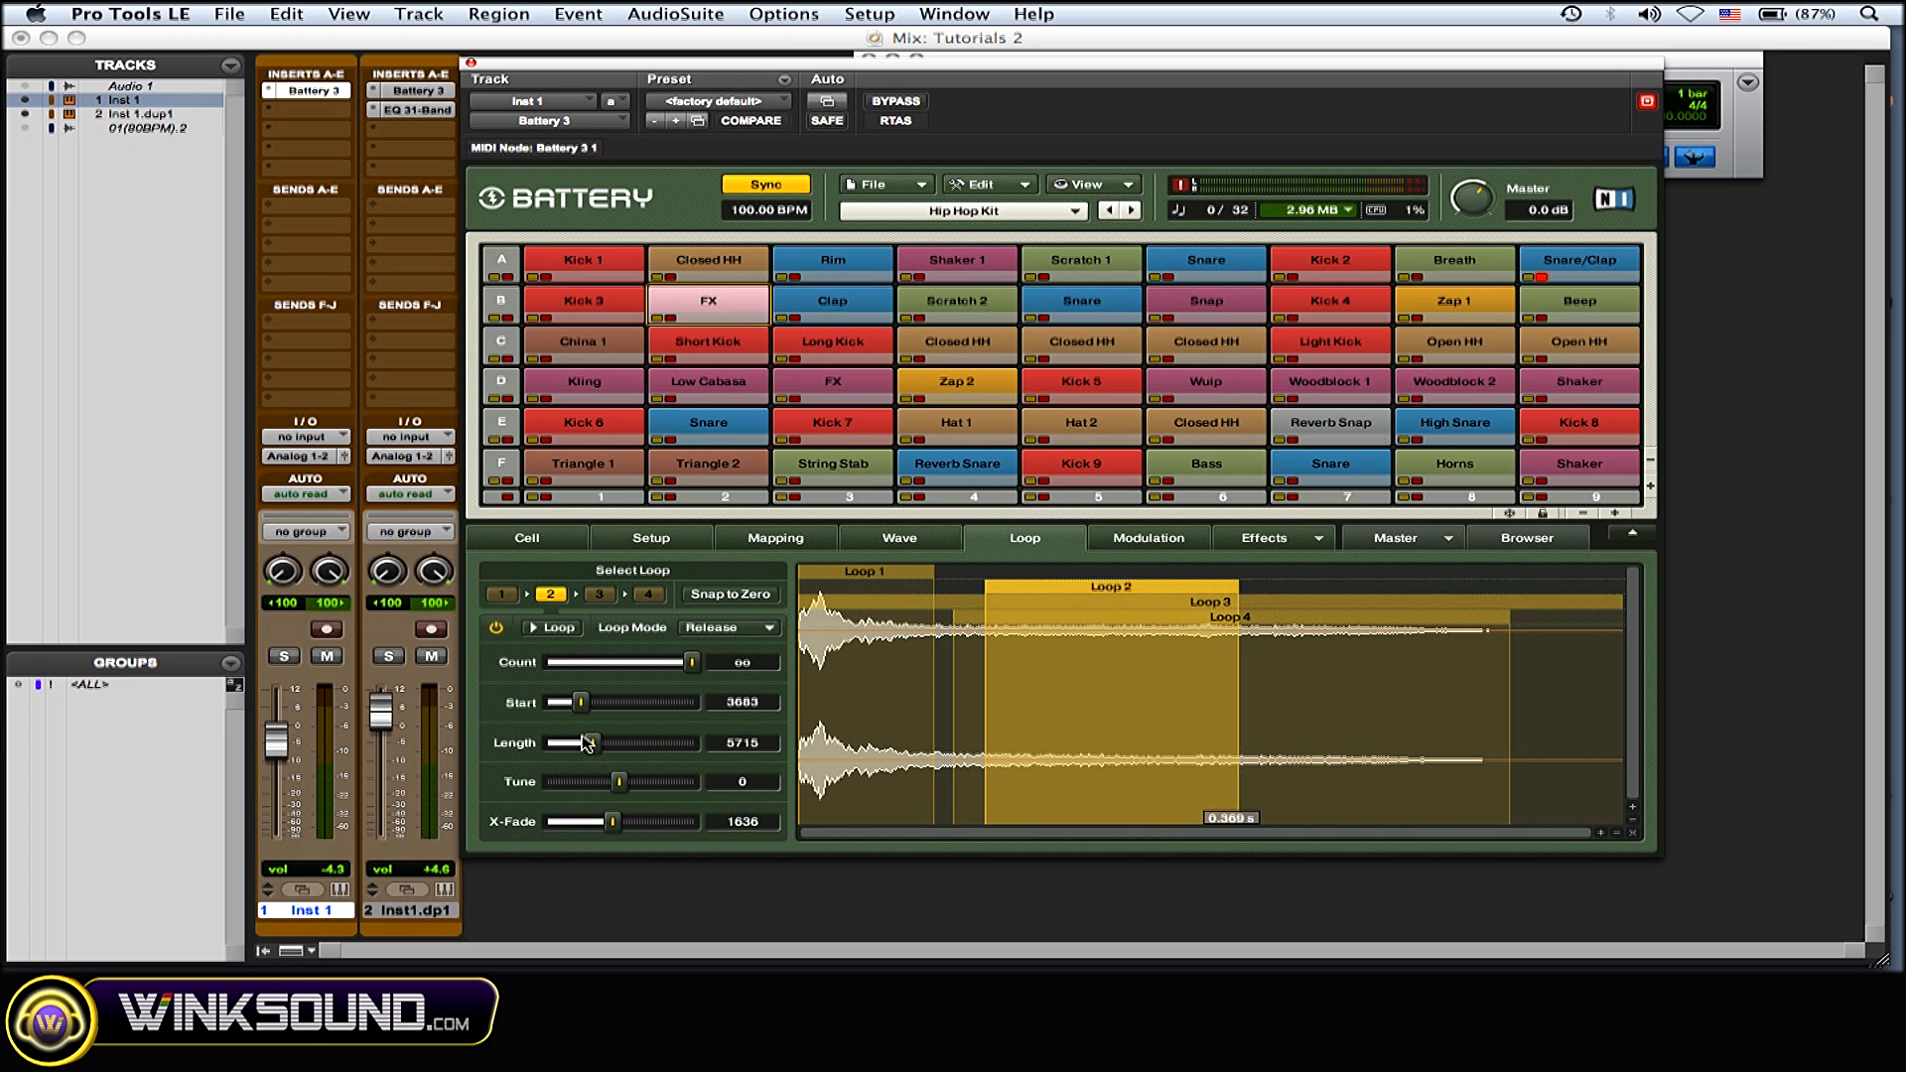
# - Move loop 3 to start 7620 with length 2032, and loop 4 near the end
pyautogui.click(598, 595)
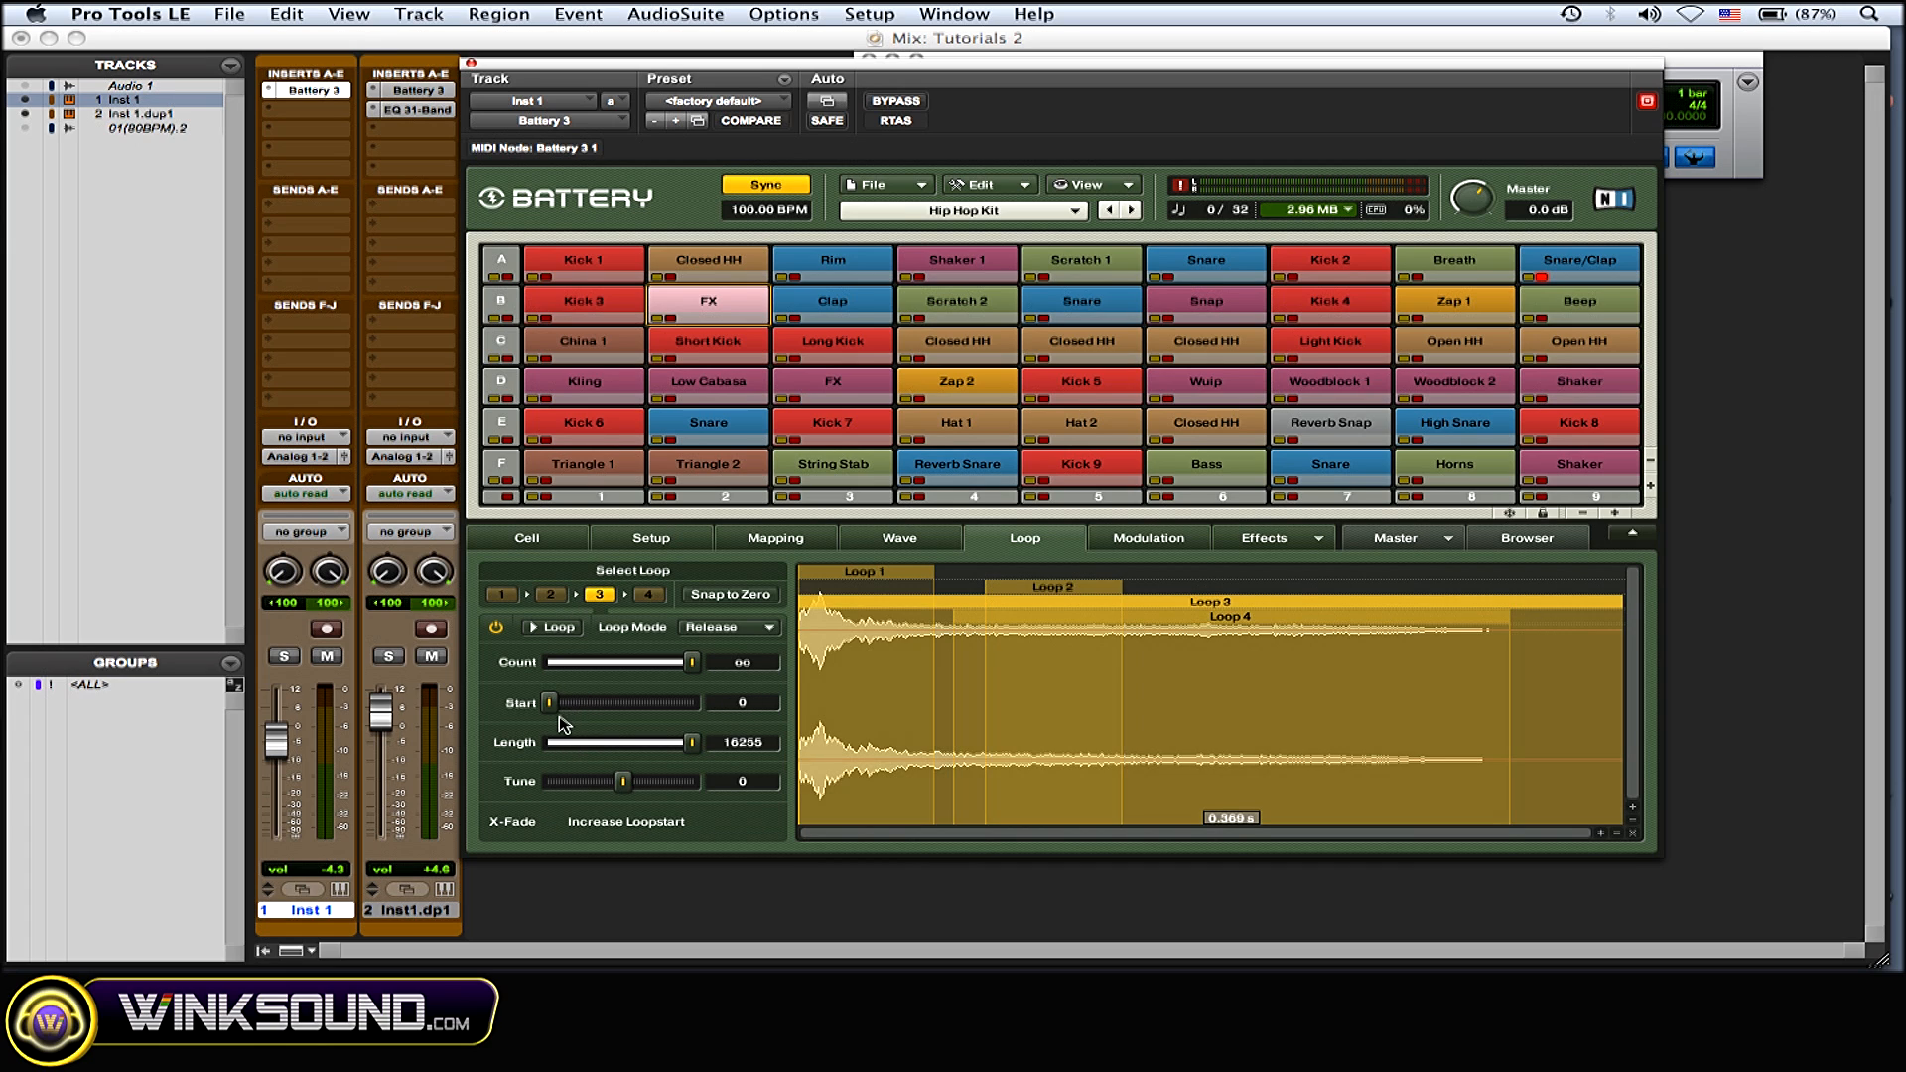
pyautogui.moveTo(564, 702); pyautogui.dragTo(623, 702)
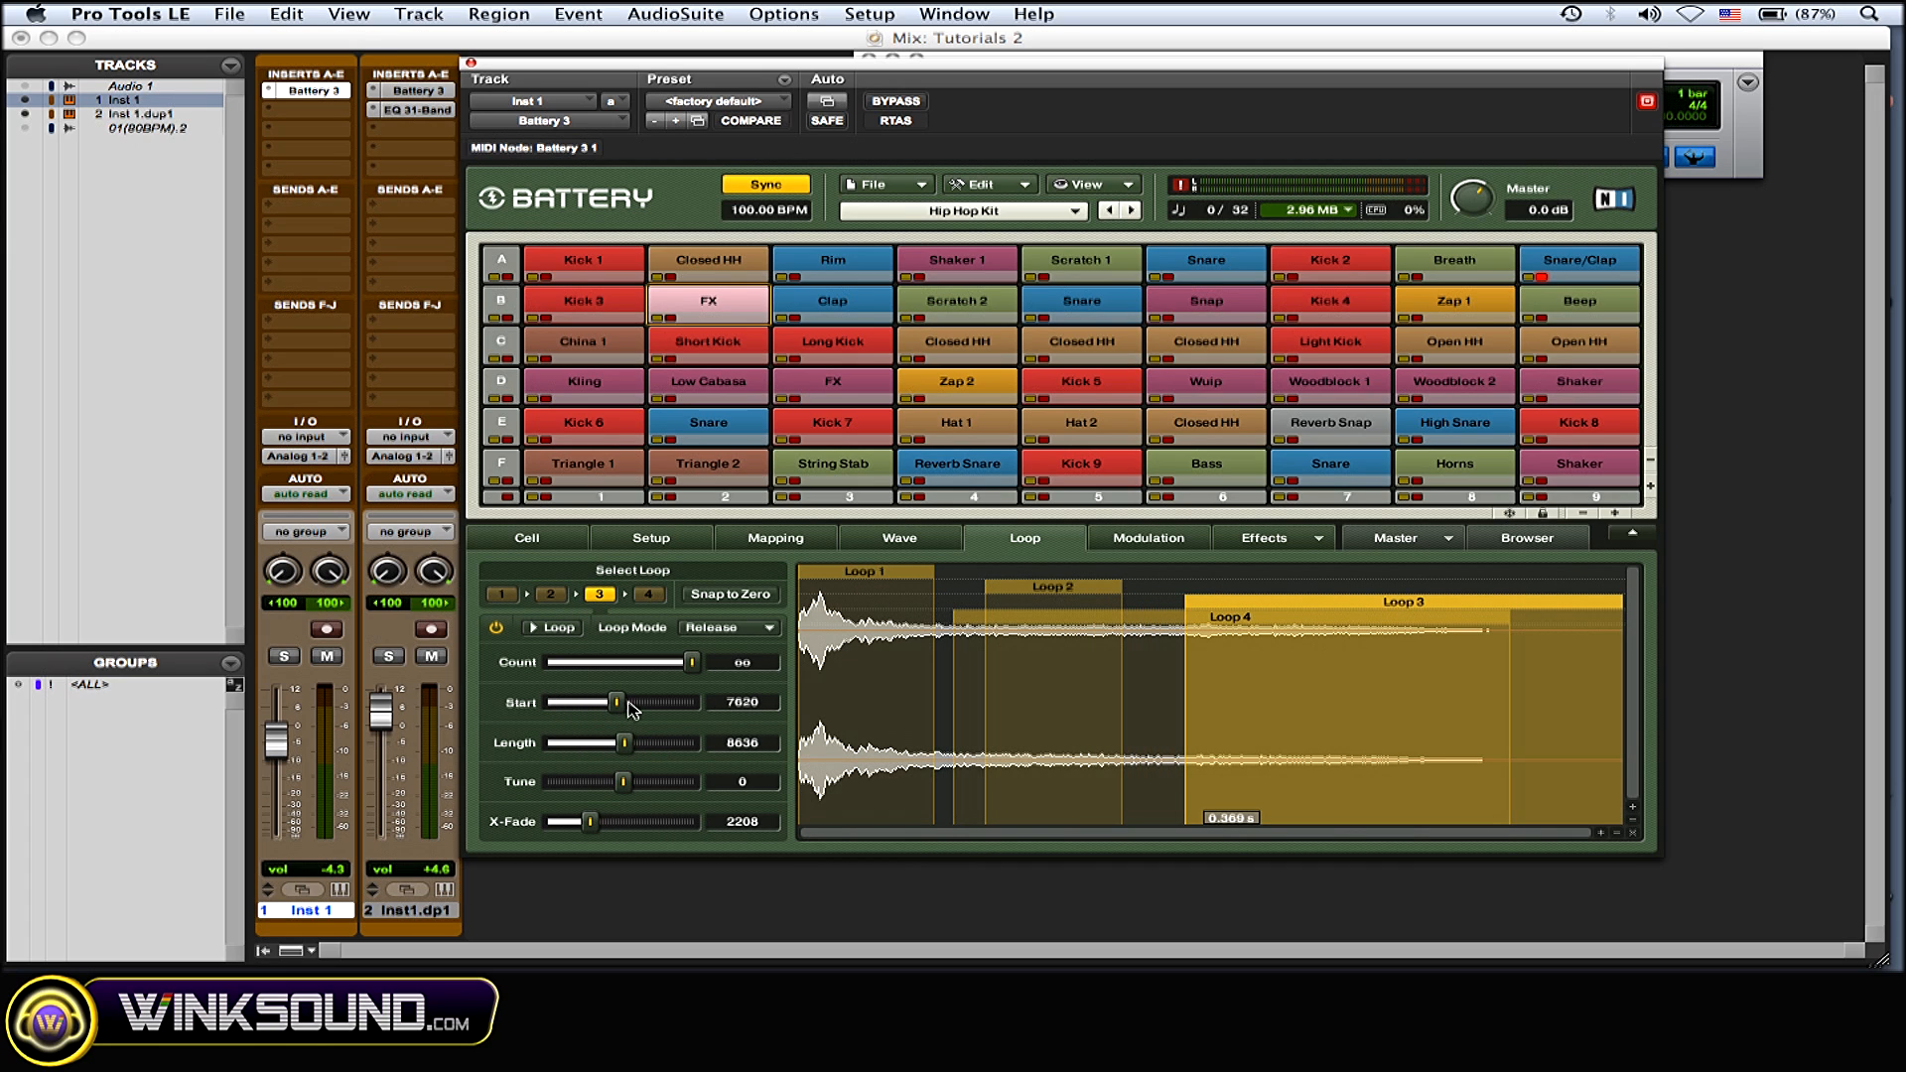
pyautogui.moveTo(624, 743); pyautogui.dragTo(562, 743)
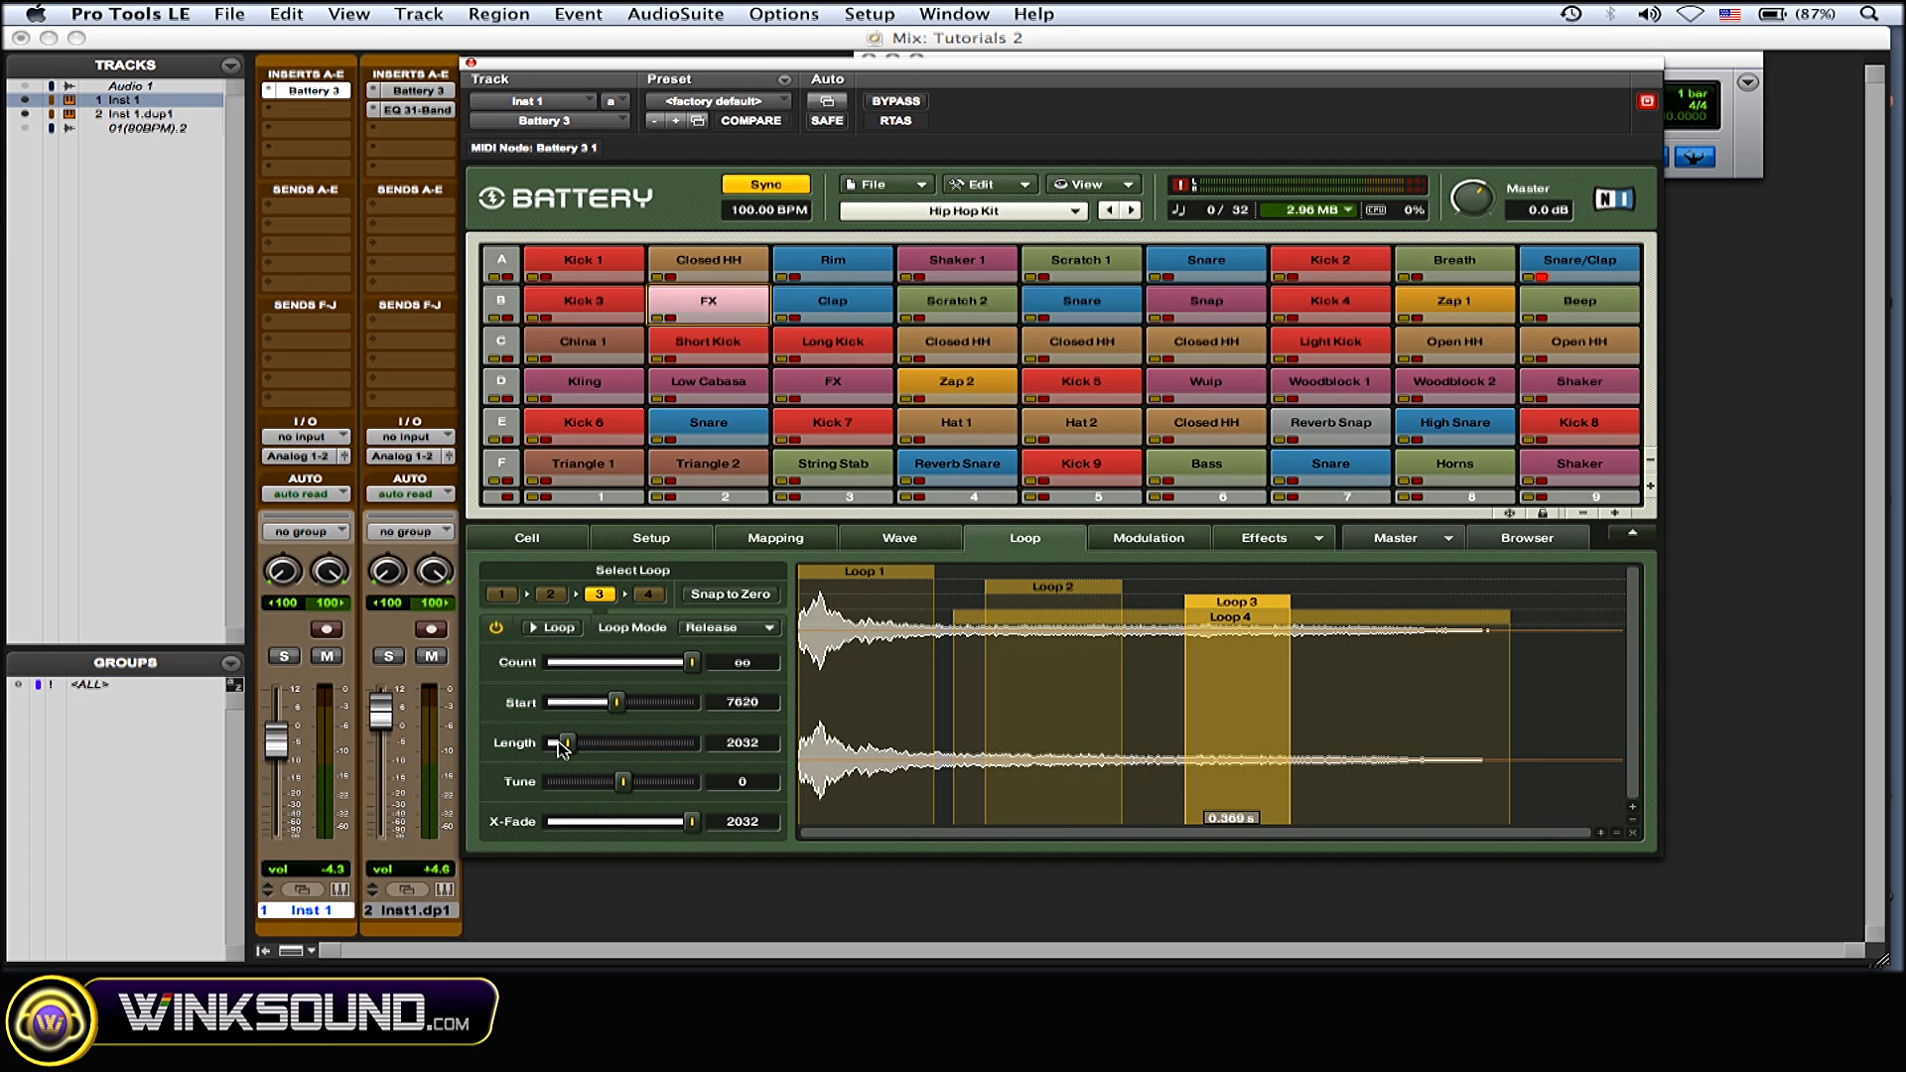
pyautogui.click(647, 595)
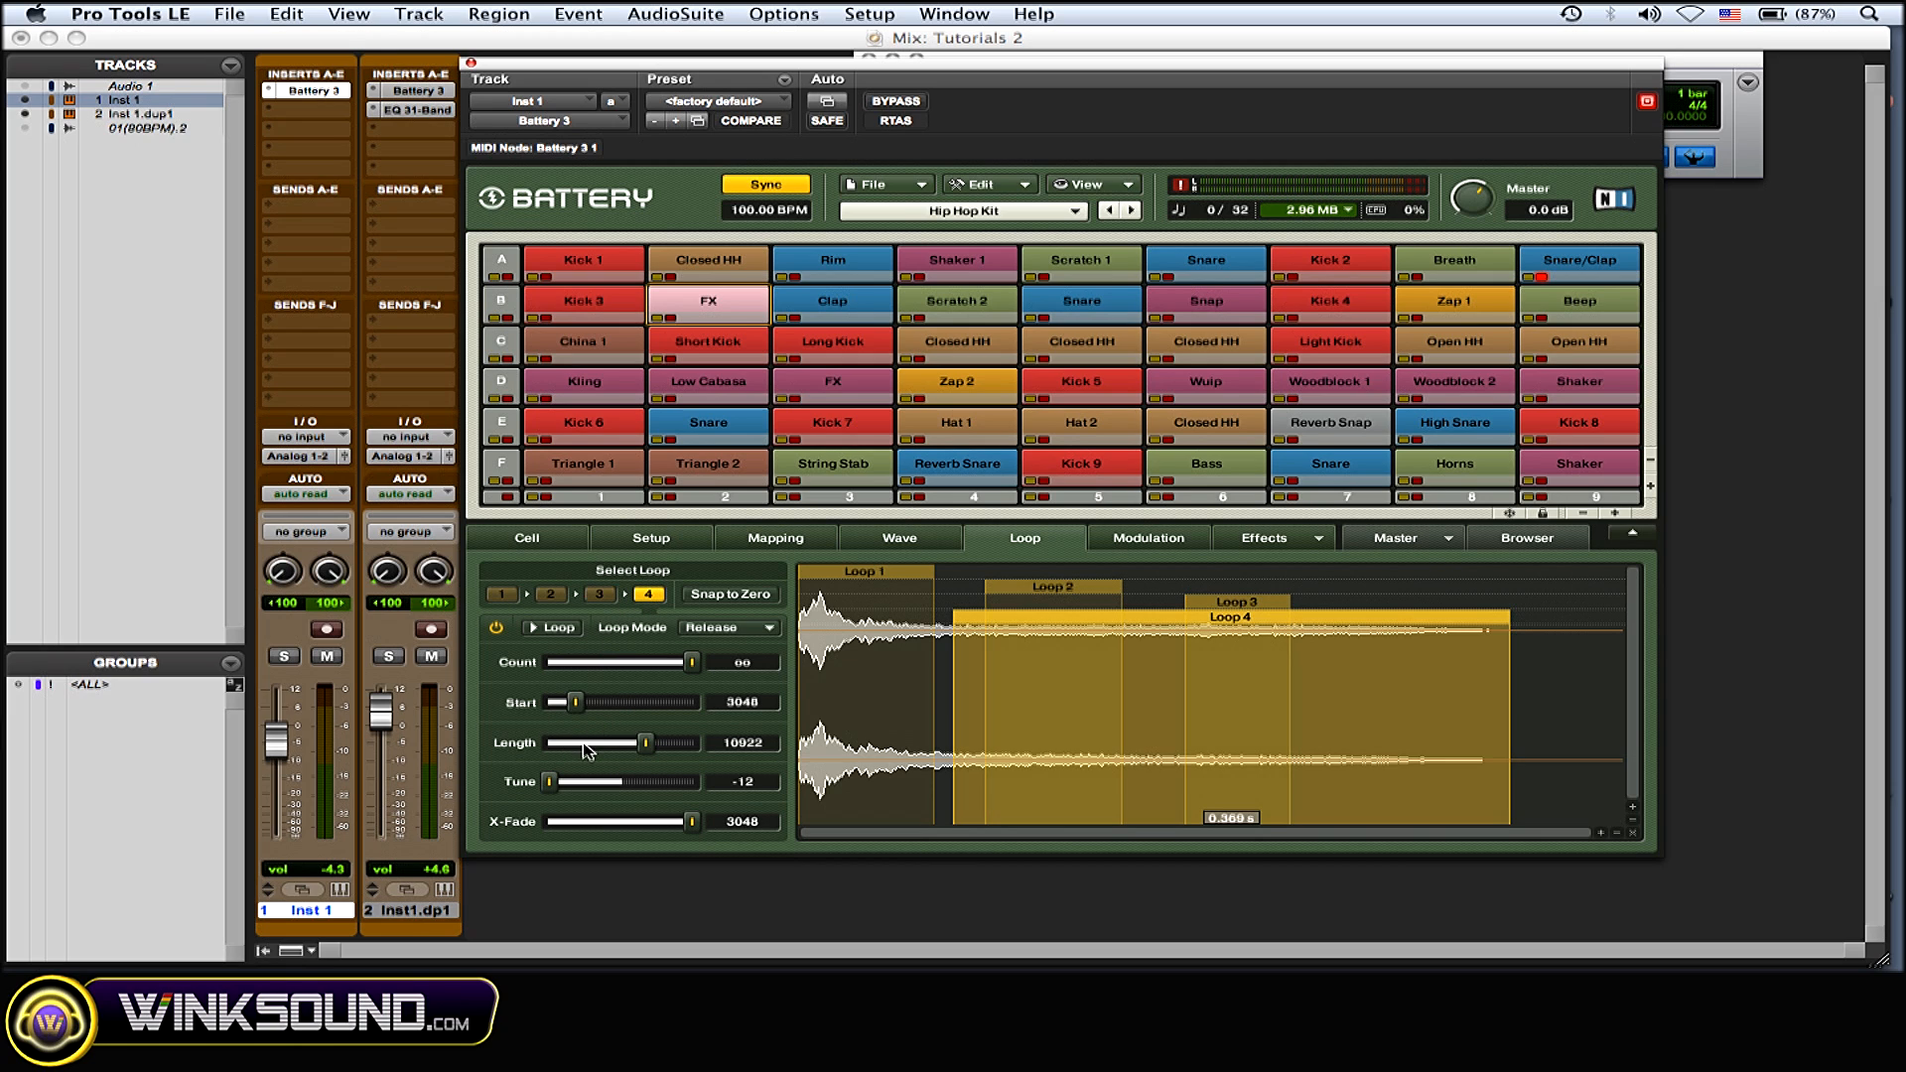
pyautogui.moveTo(576, 702); pyautogui.dragTo(651, 702)
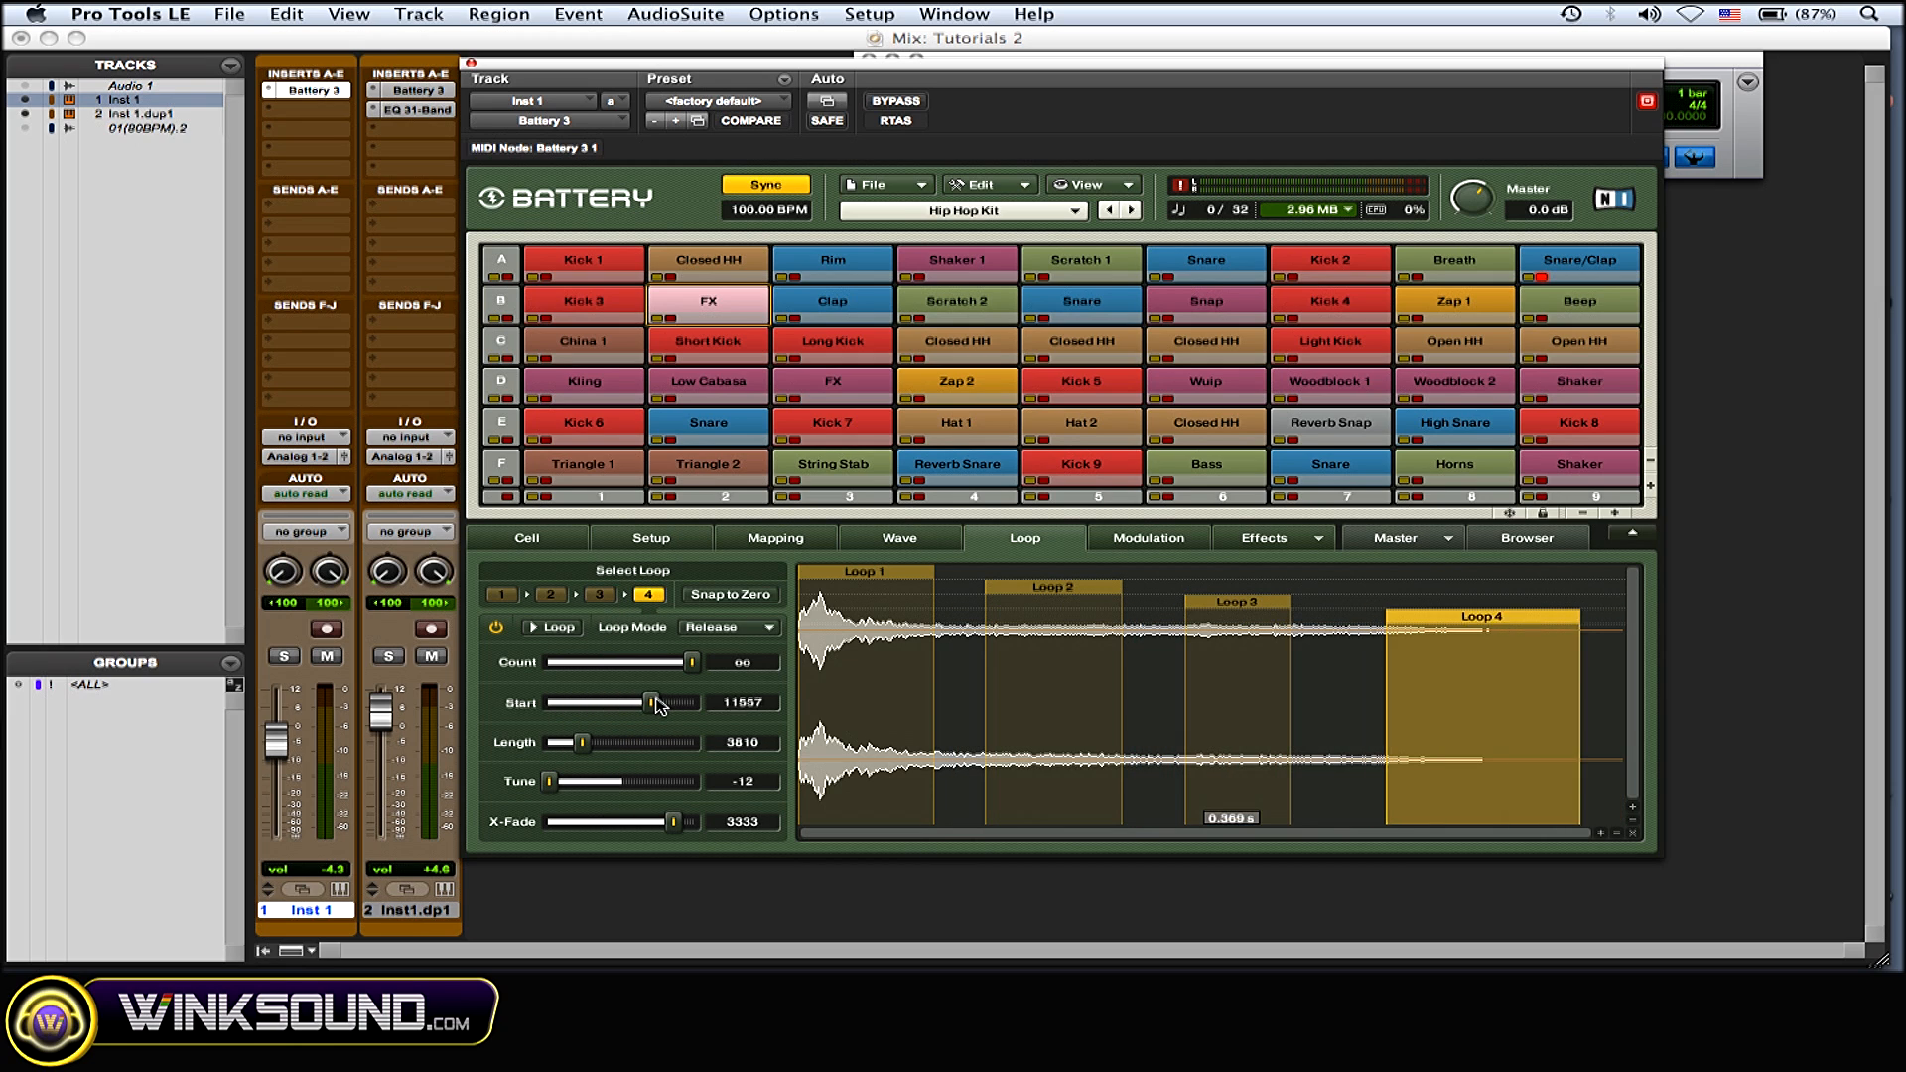
pyautogui.moveTo(648, 702); pyautogui.dragTo(645, 702)
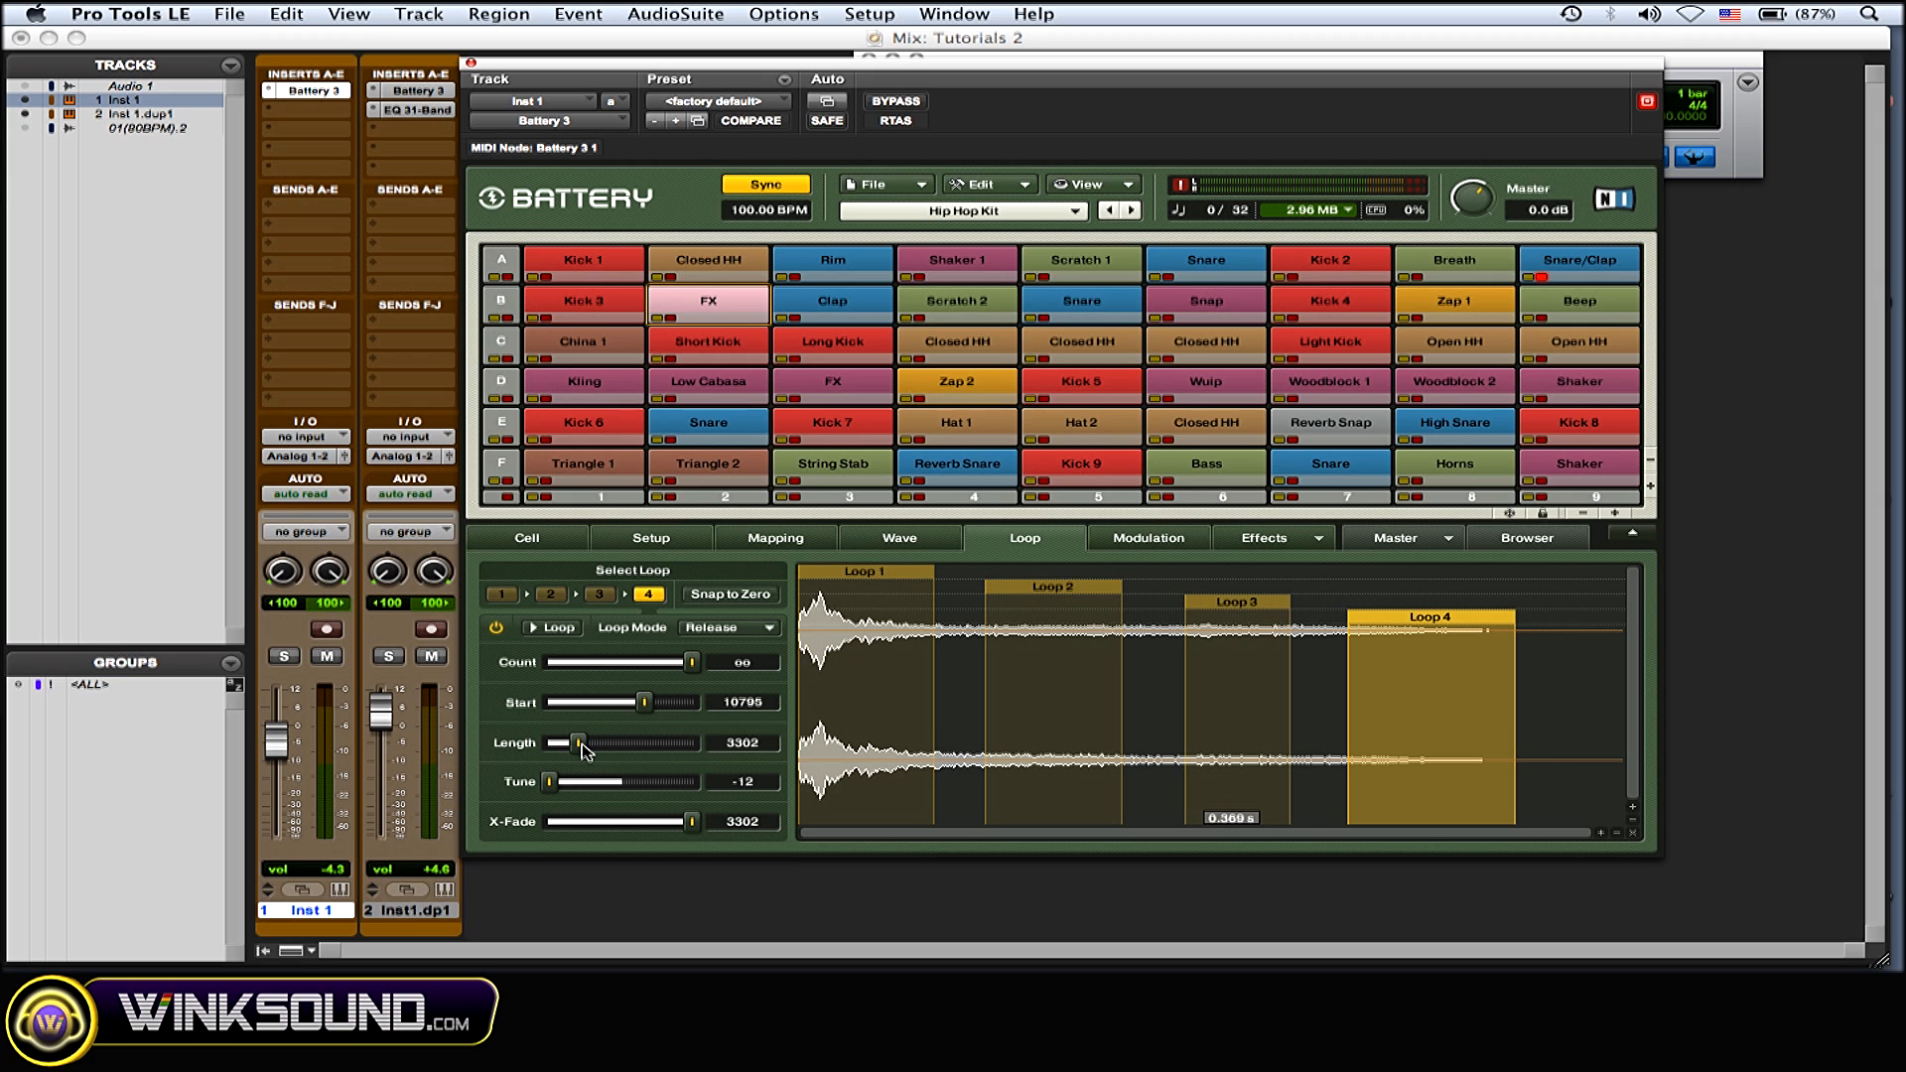
# - Drag loop 4's Length slider down to 3175
pyautogui.moveTo(584, 742); pyautogui.dragTo(578, 743)
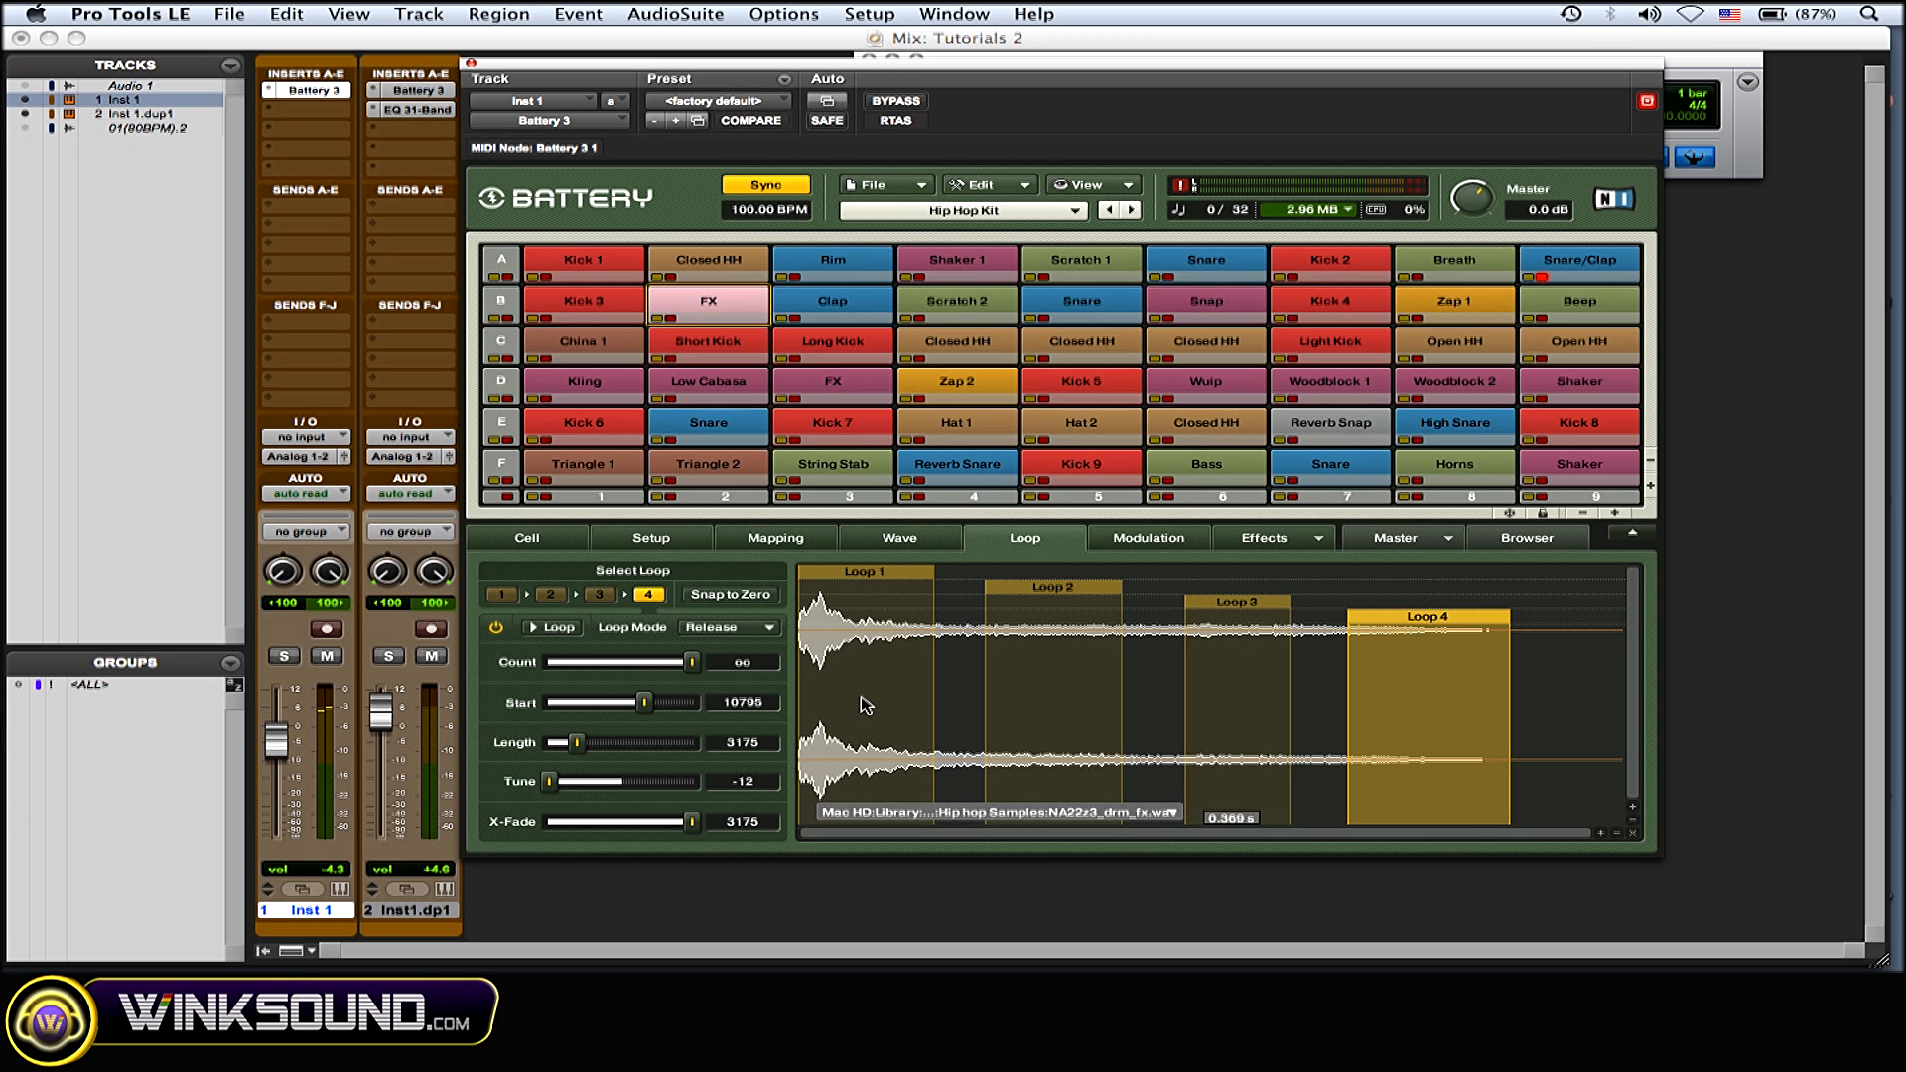
pyautogui.moveTo(878, 687)
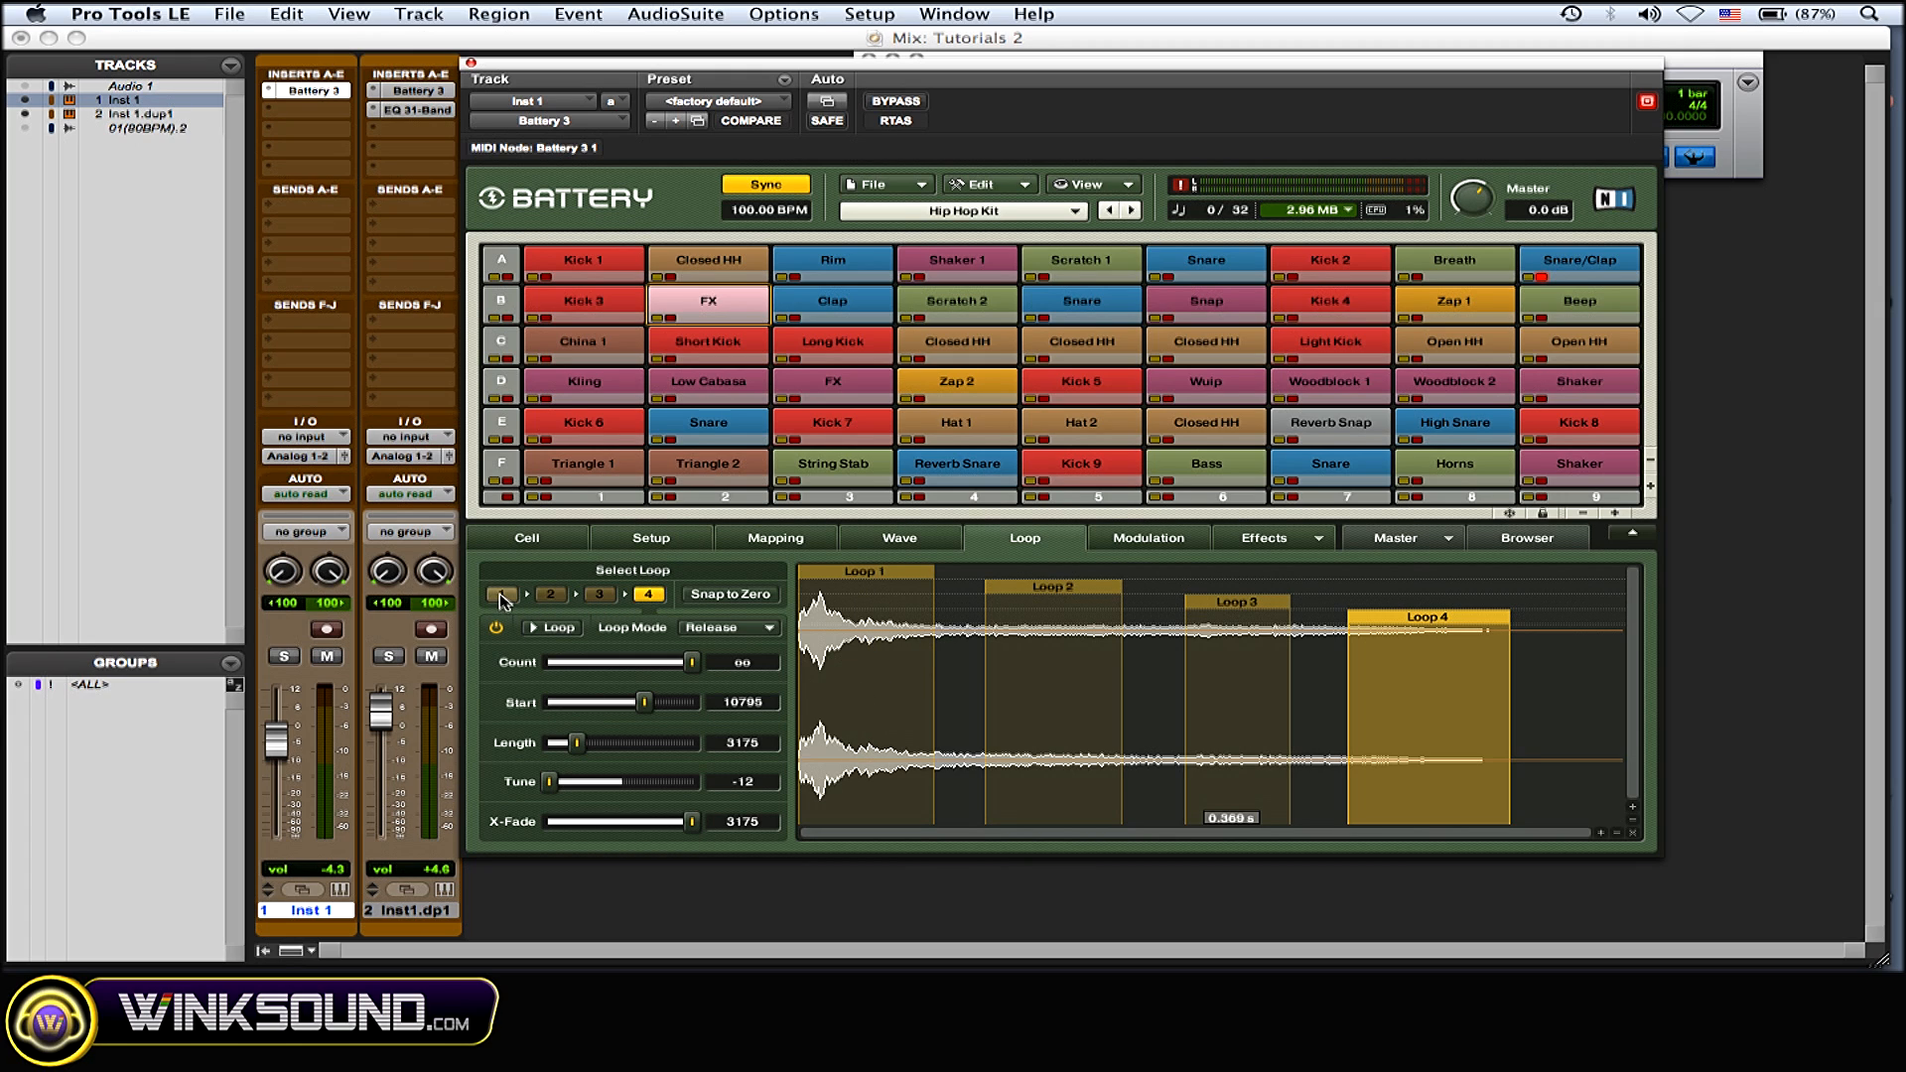
# - Set loop 1 to repeat 8 times and loop 2 to repeat 5 times
pyautogui.click(502, 595)
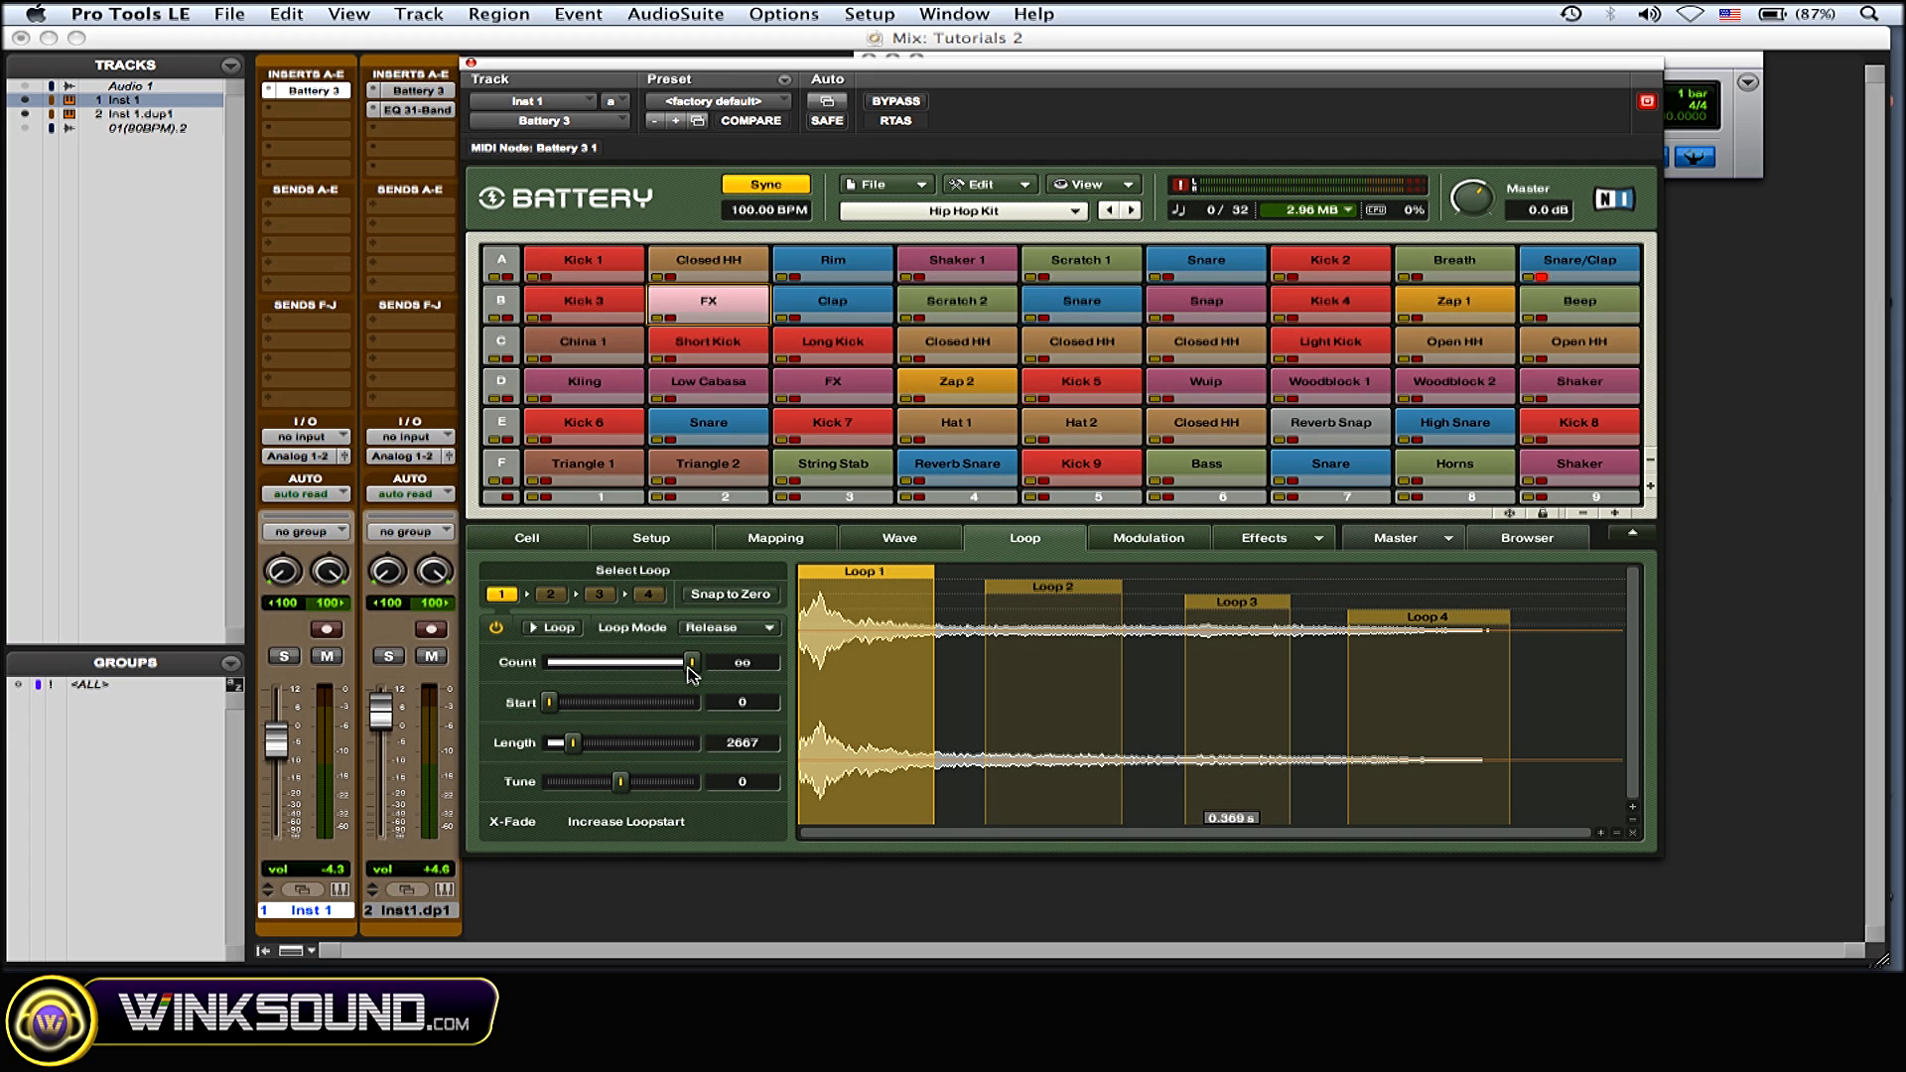
pyautogui.moveTo(693, 662); pyautogui.dragTo(591, 663)
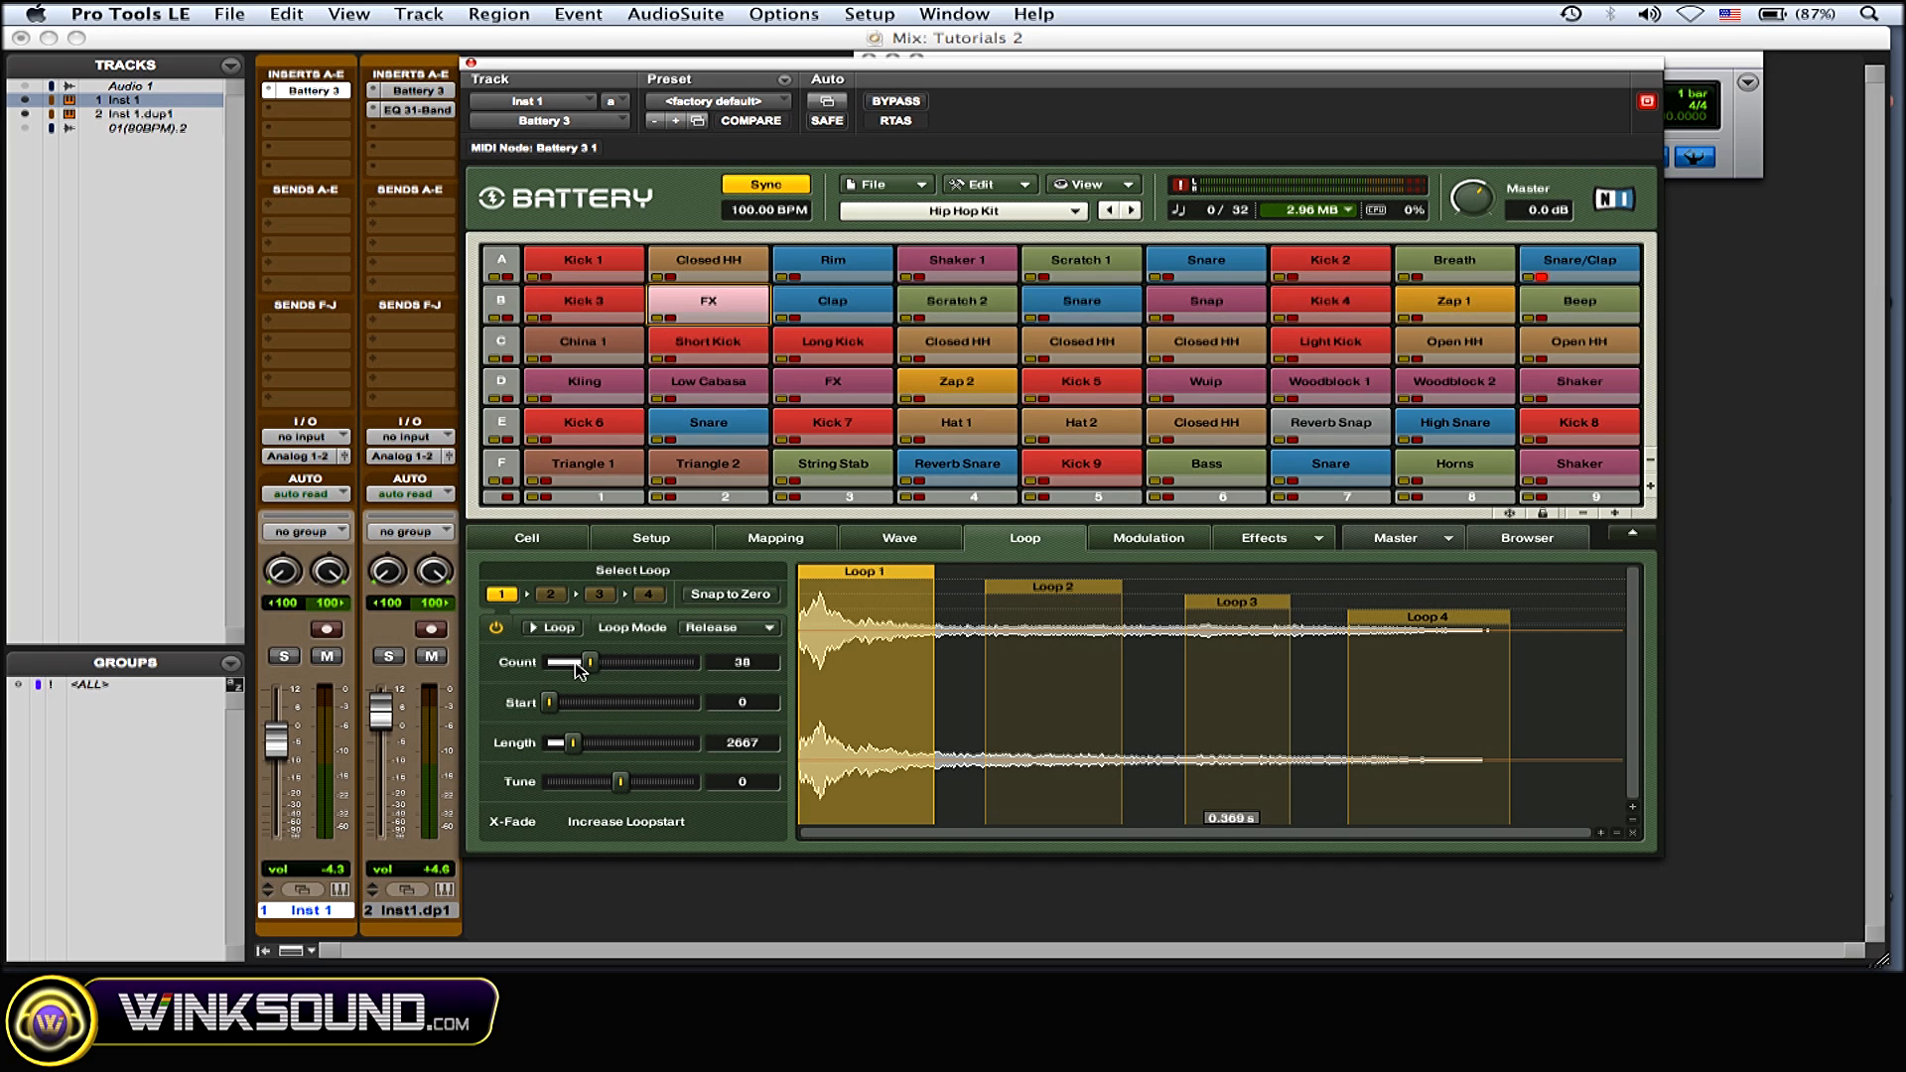
pyautogui.moveTo(589, 662); pyautogui.dragTo(557, 662)
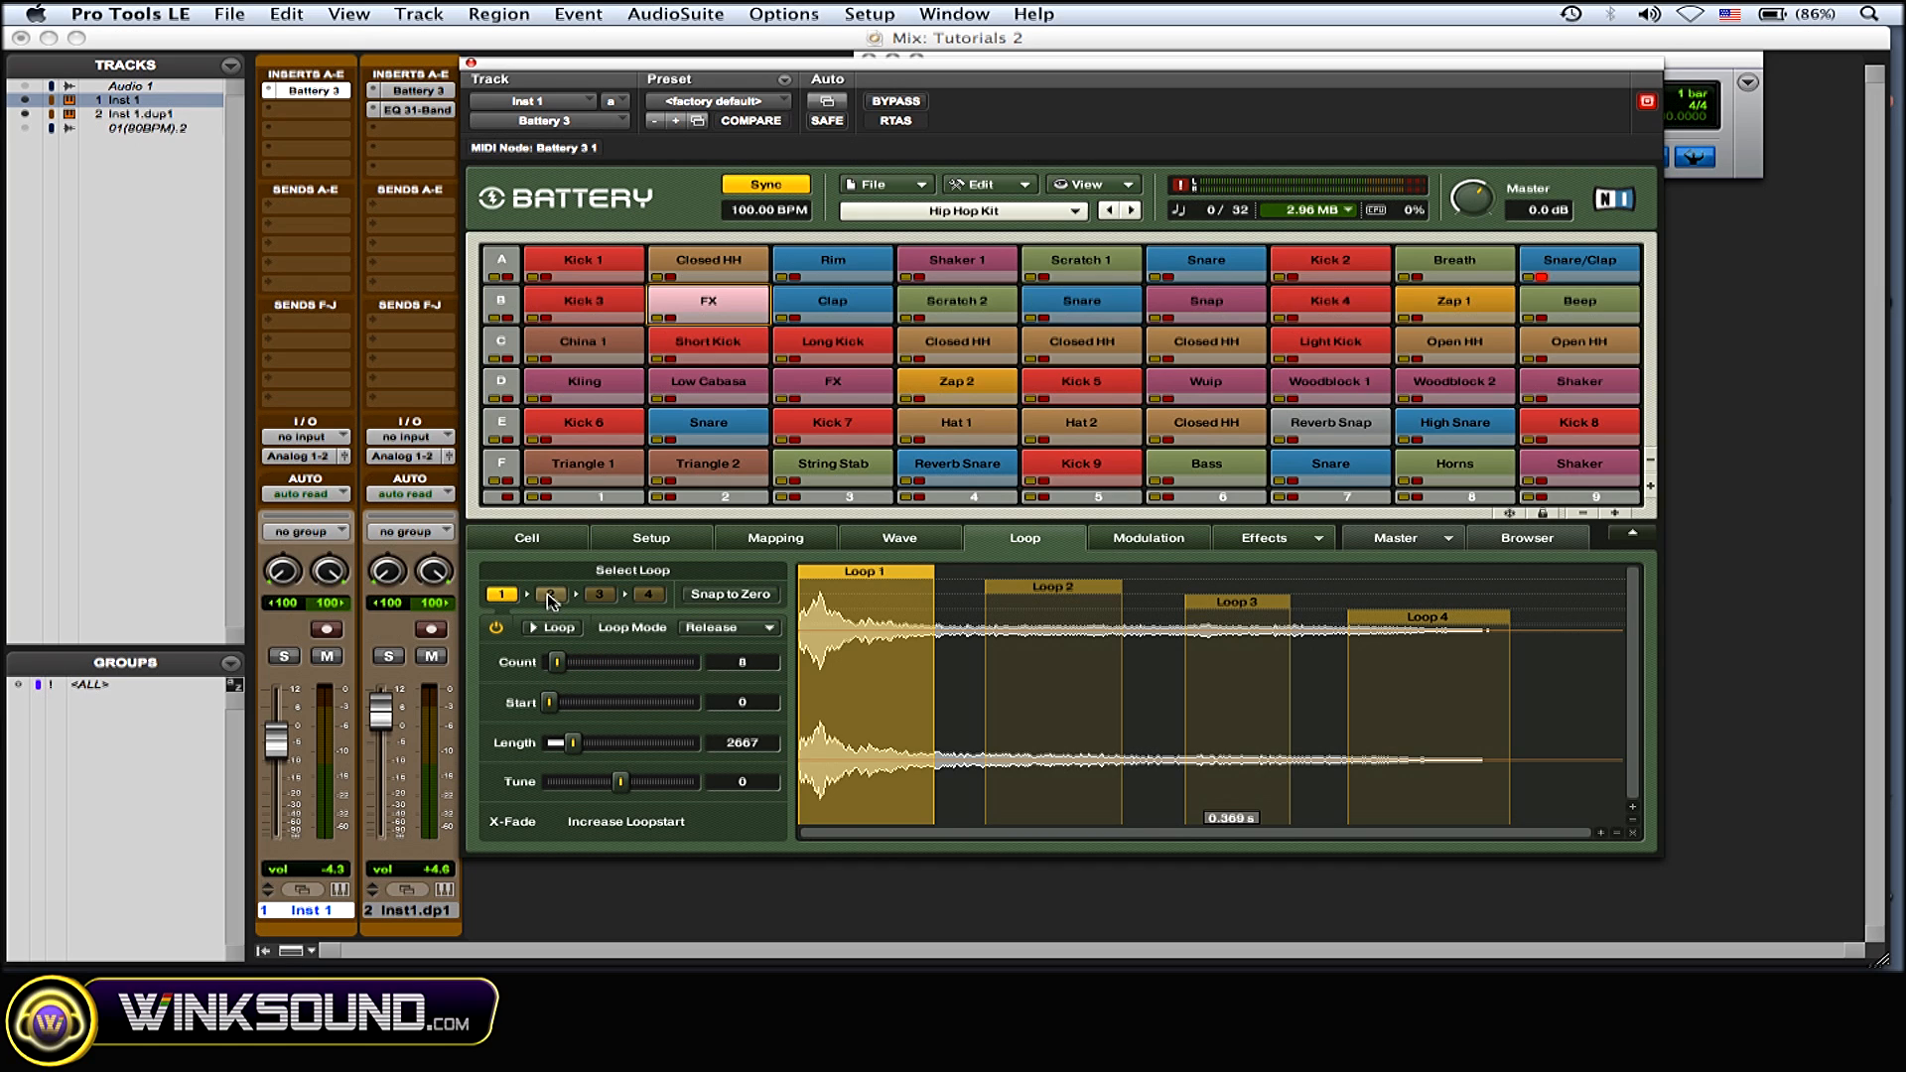
pyautogui.click(549, 595)
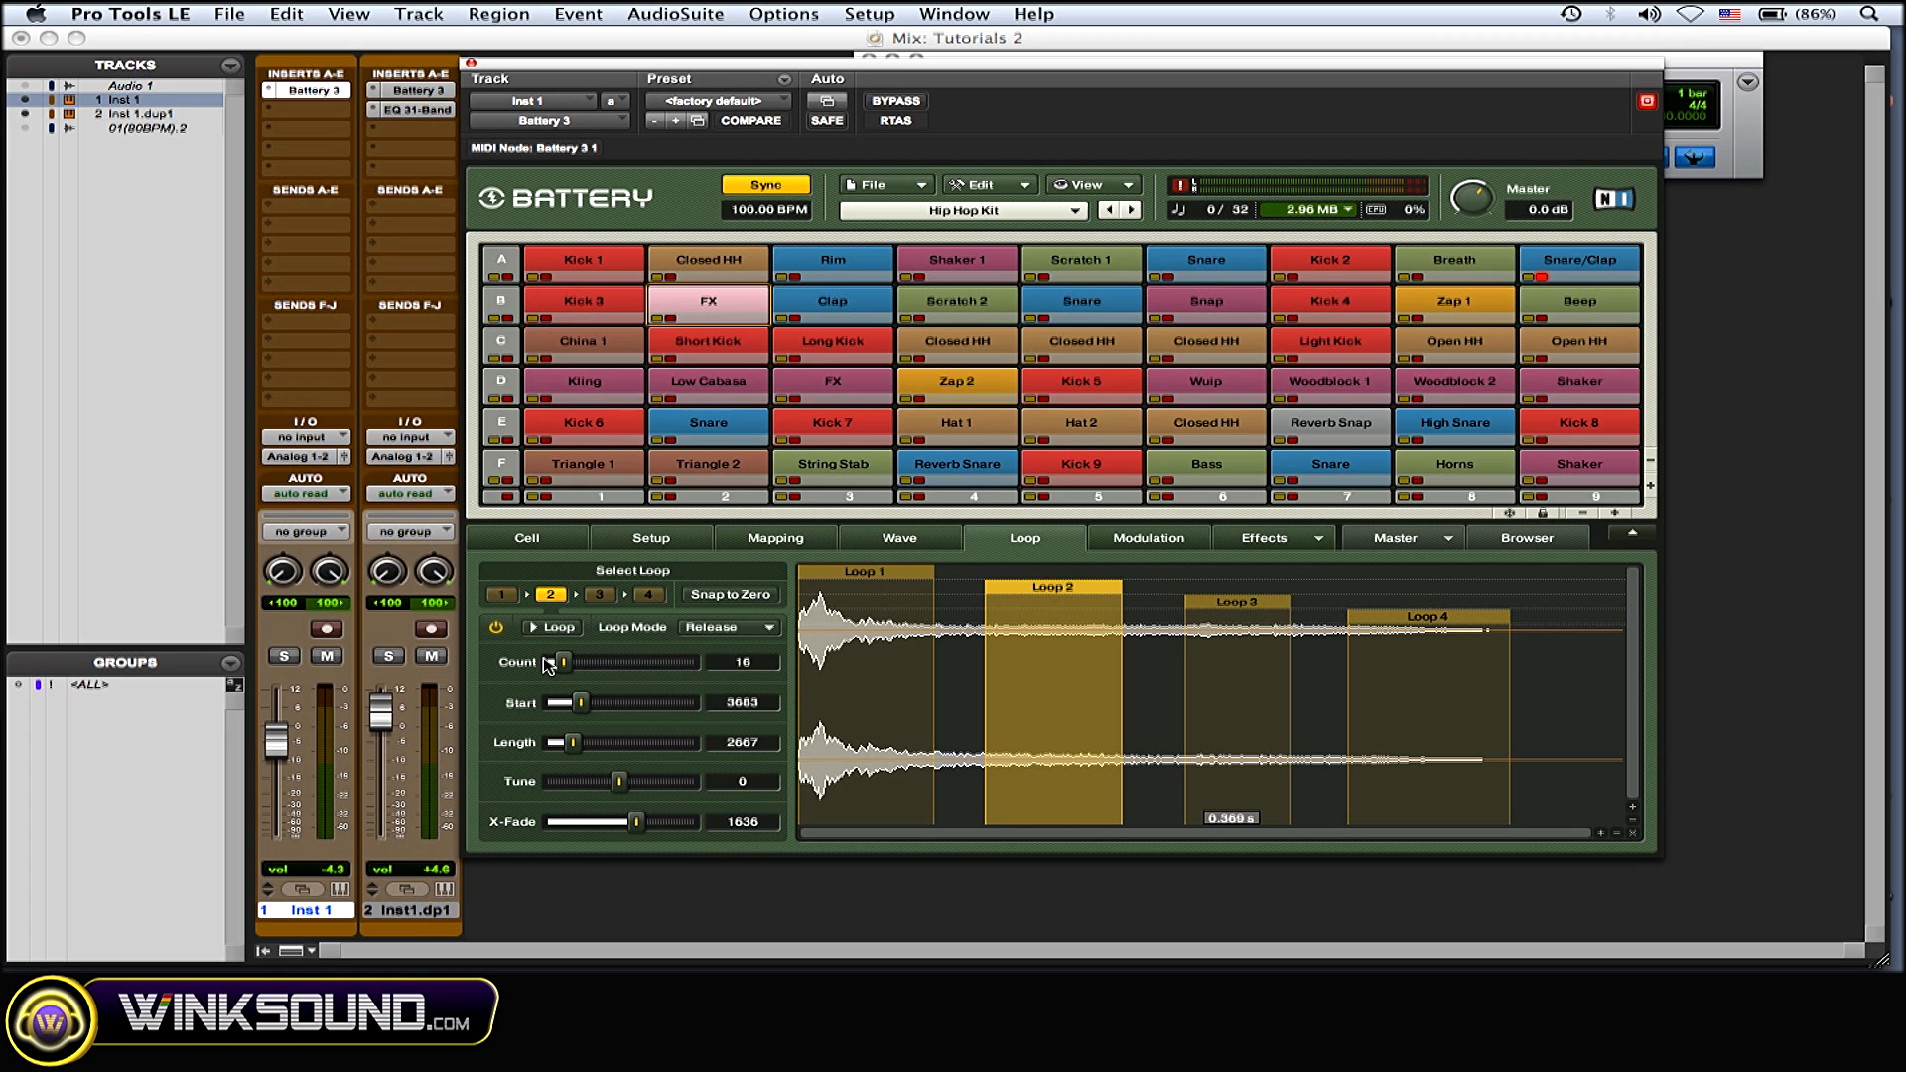
pyautogui.moveTo(562, 662); pyautogui.dragTo(556, 661)
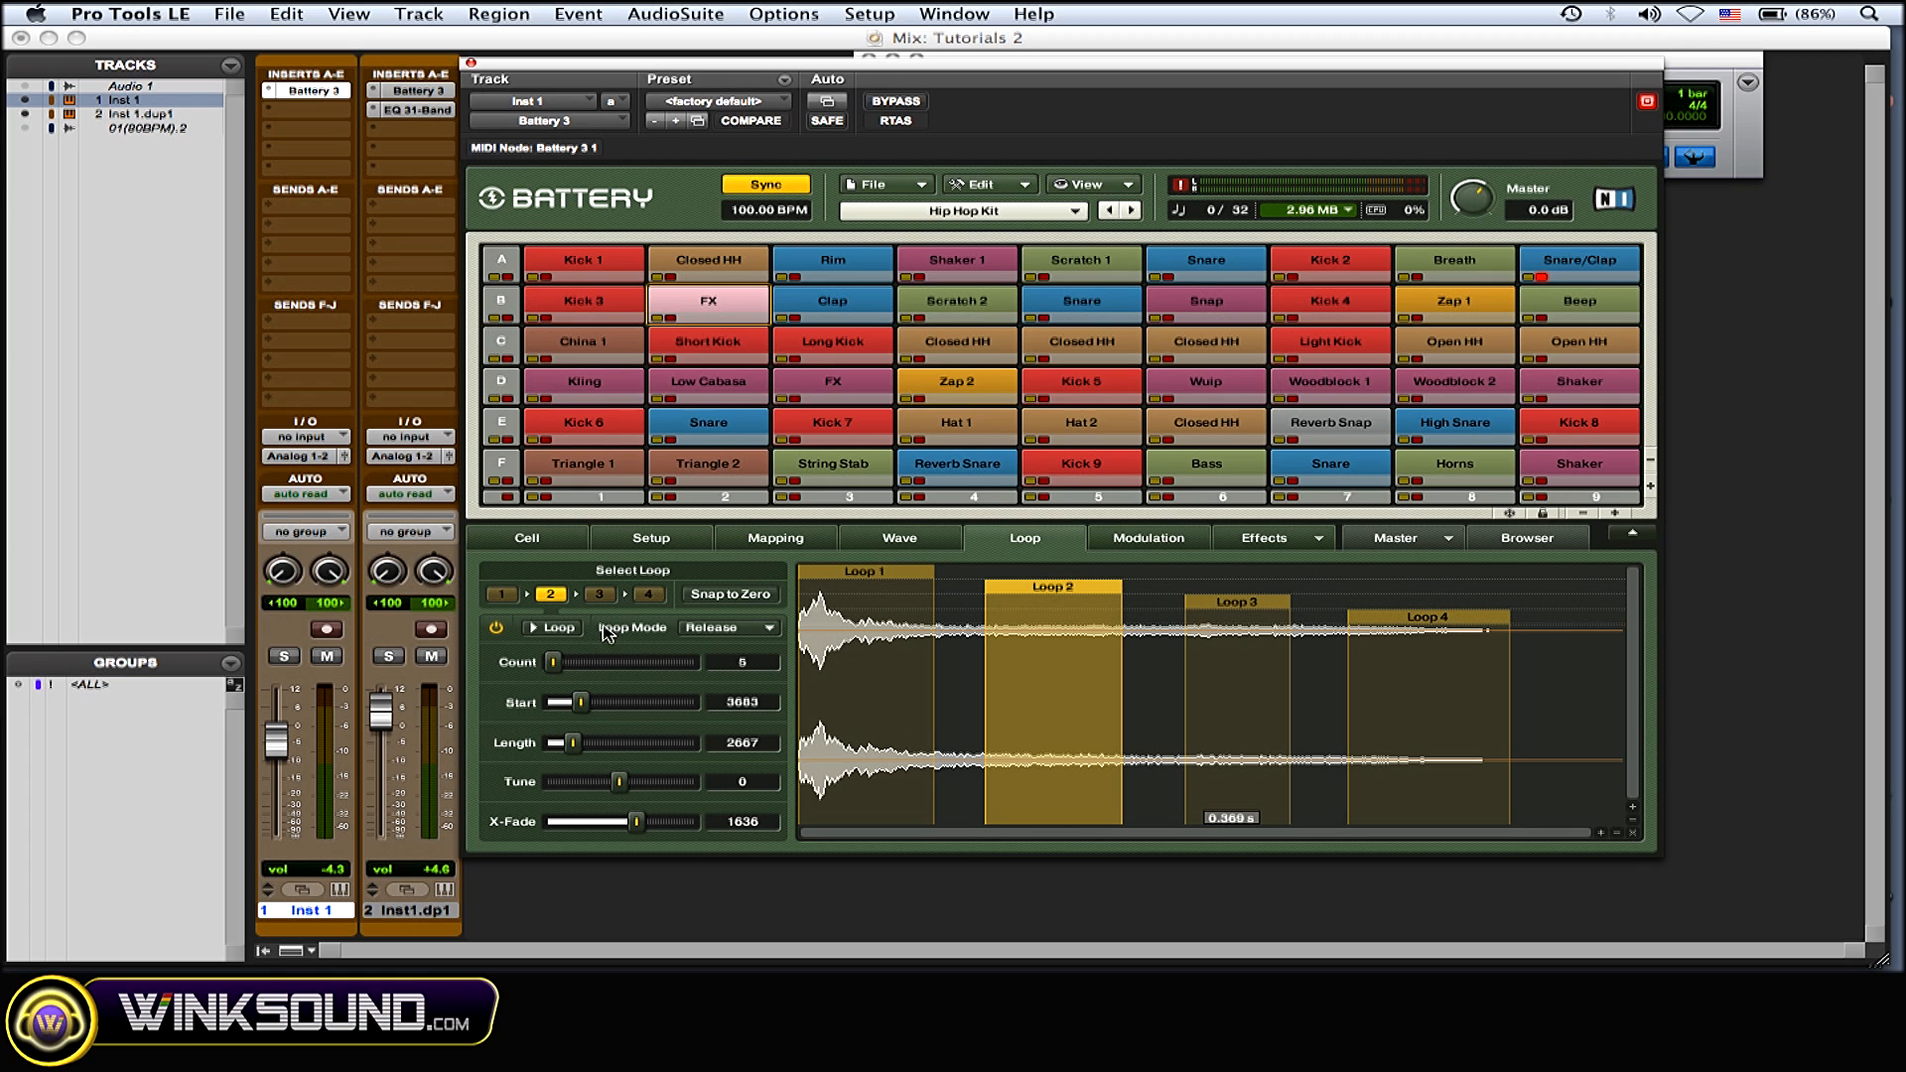
# - Lower loop 3's count to 3 and loop 4's count to about 14
pyautogui.click(597, 595)
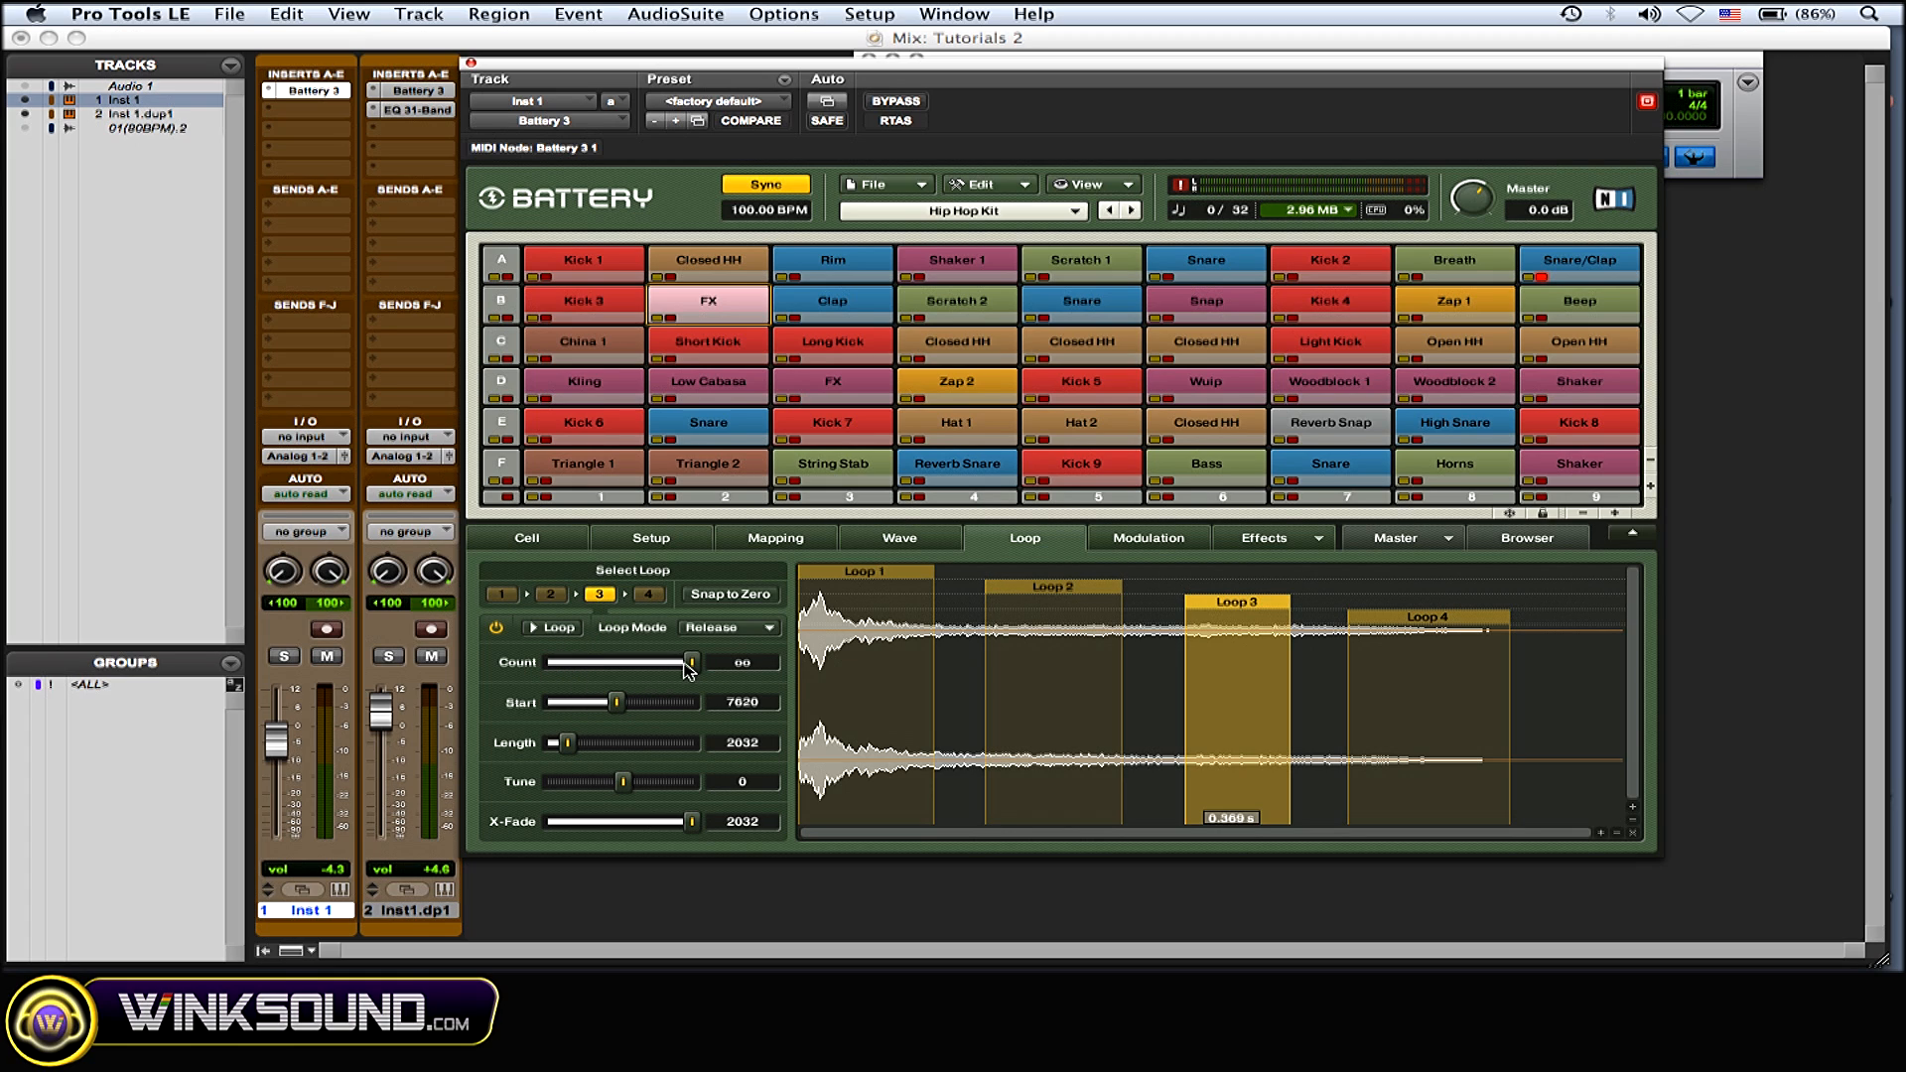
pyautogui.moveTo(687, 661); pyautogui.dragTo(559, 661)
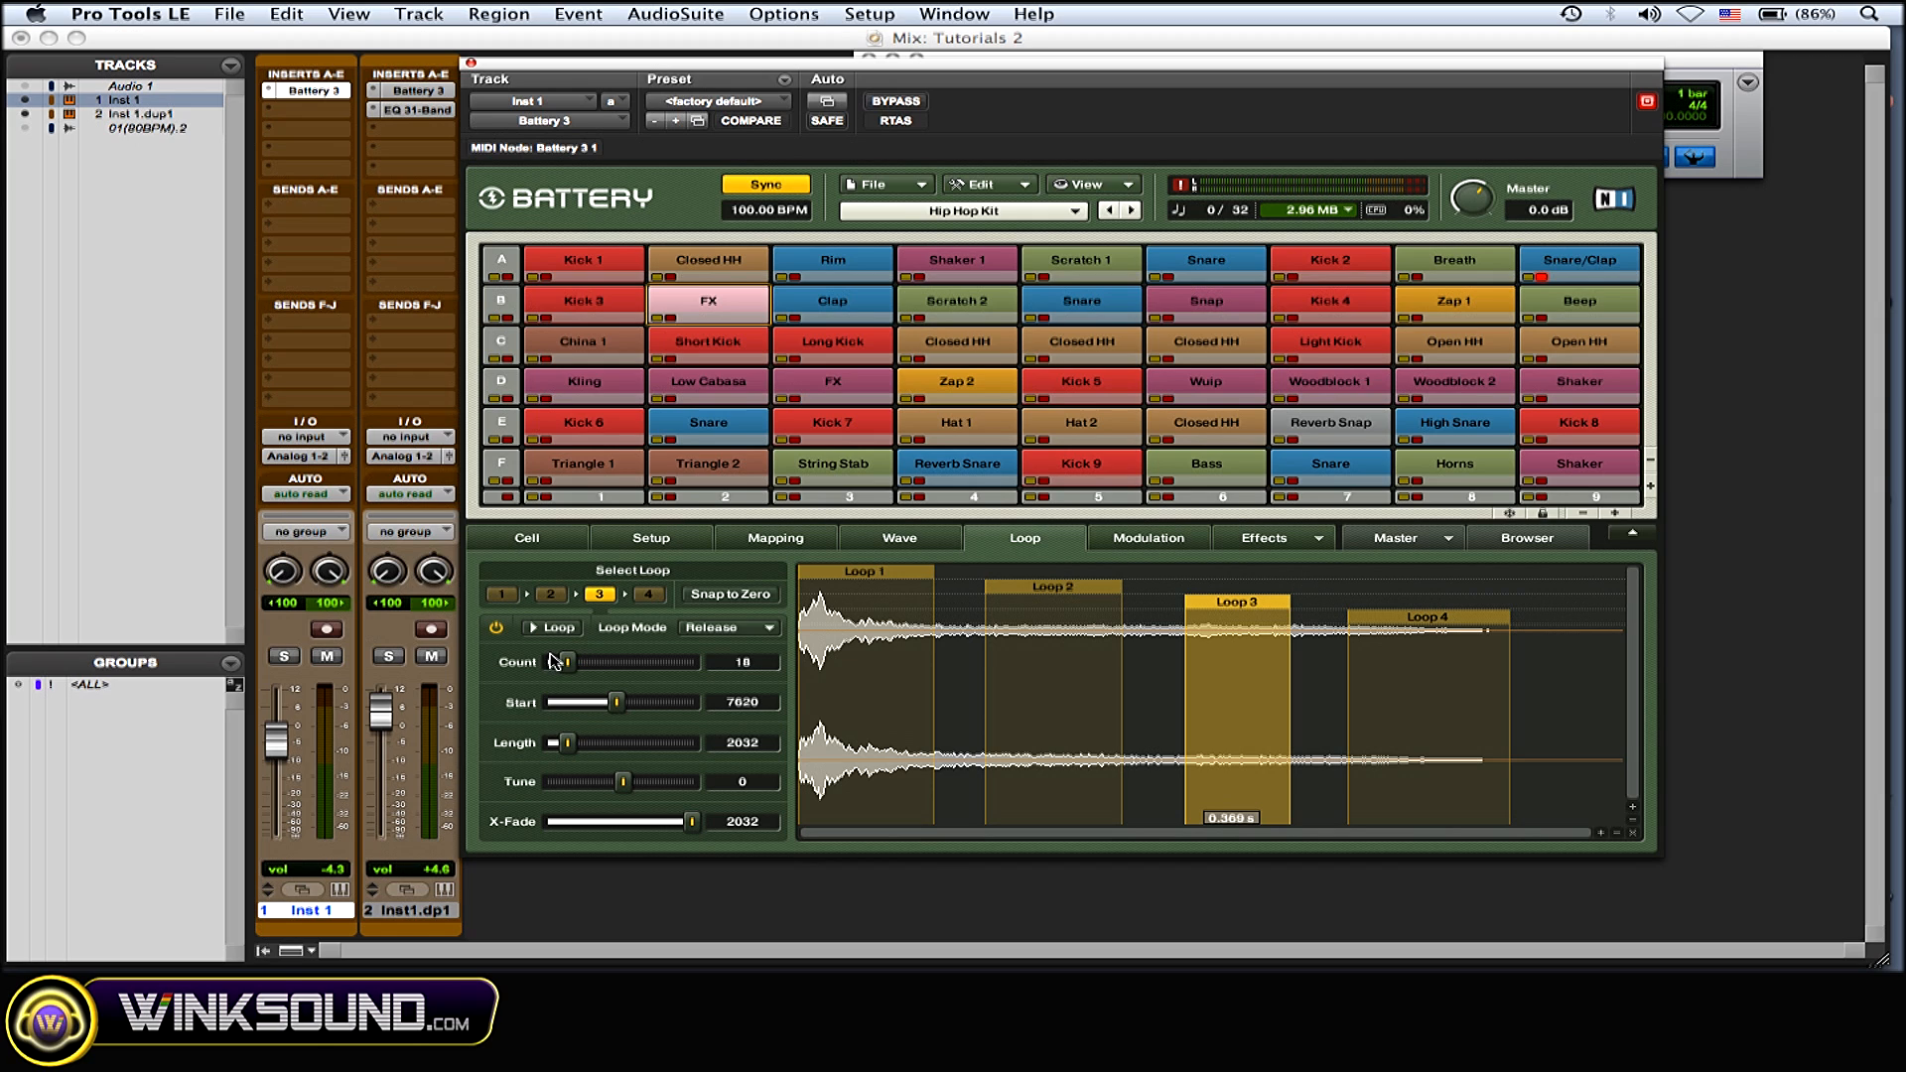
pyautogui.moveTo(560, 661); pyautogui.dragTo(547, 661)
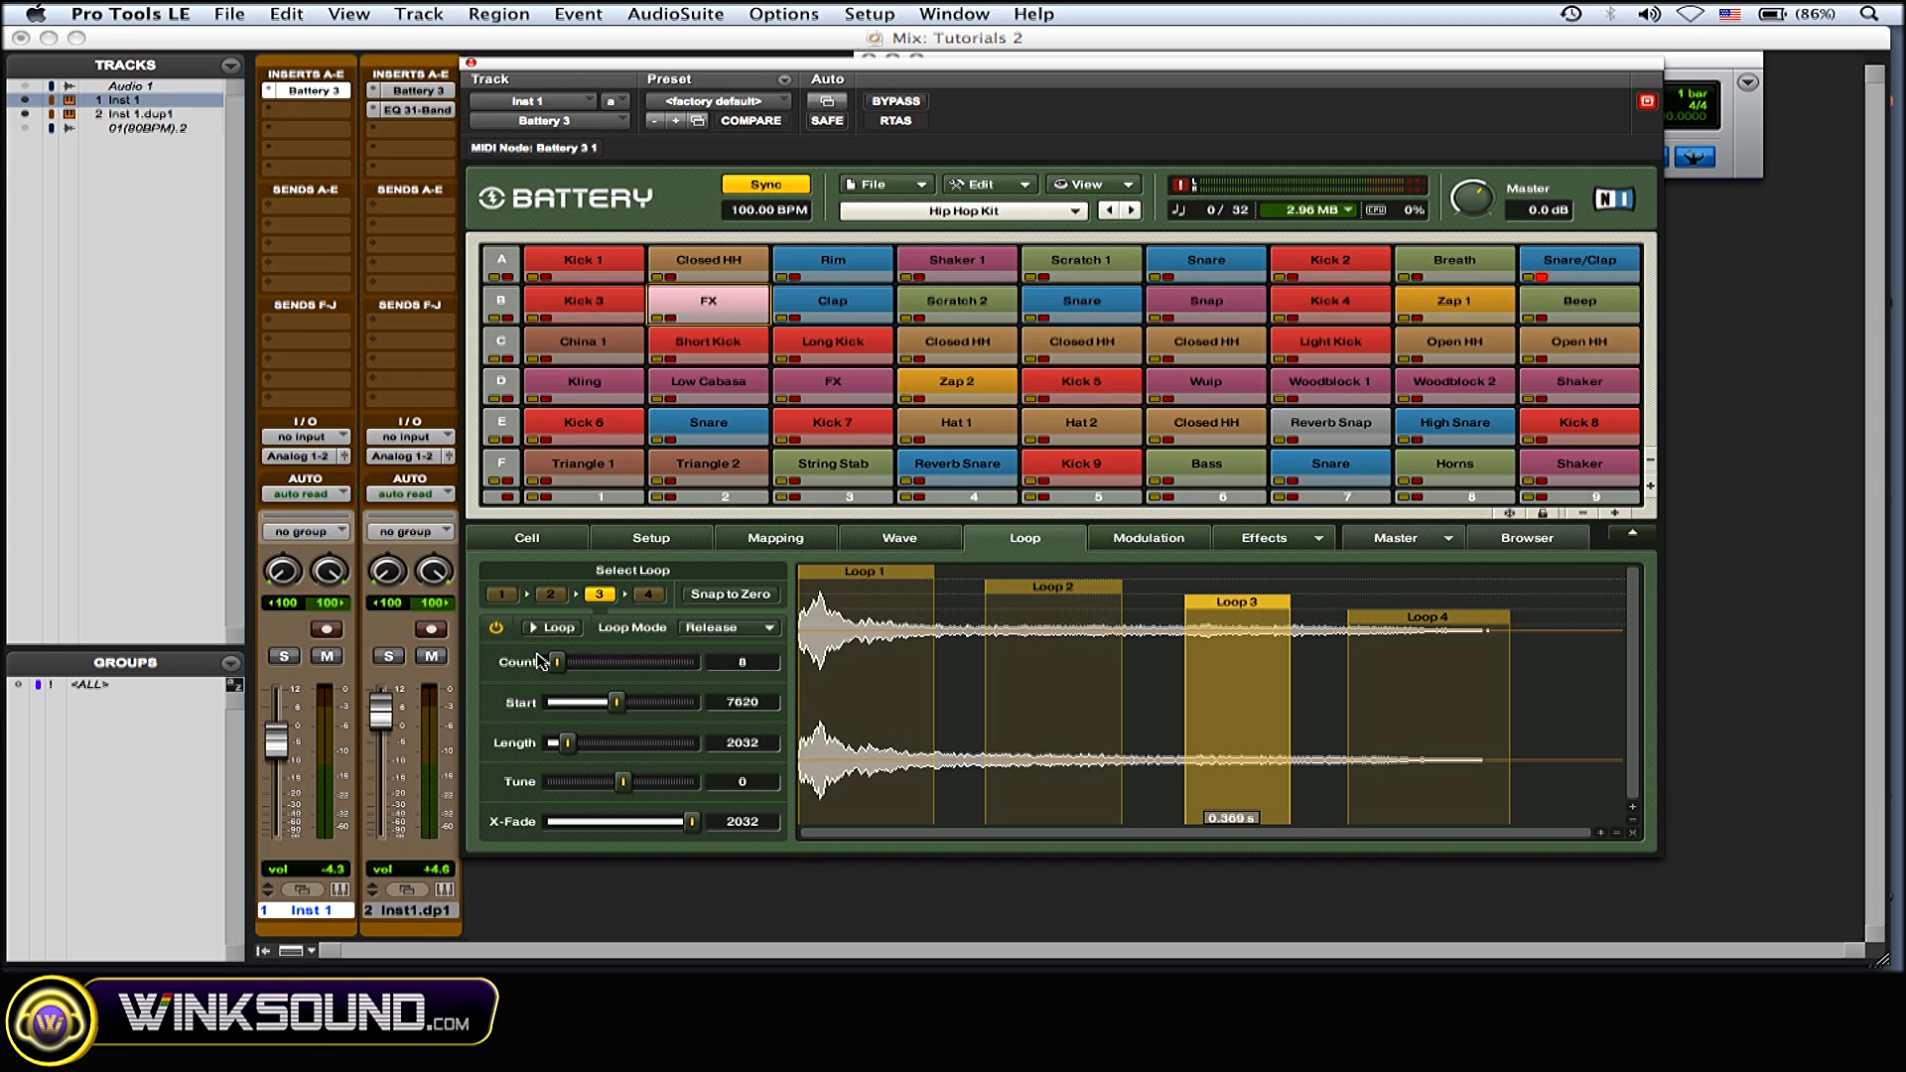
pyautogui.click(649, 594)
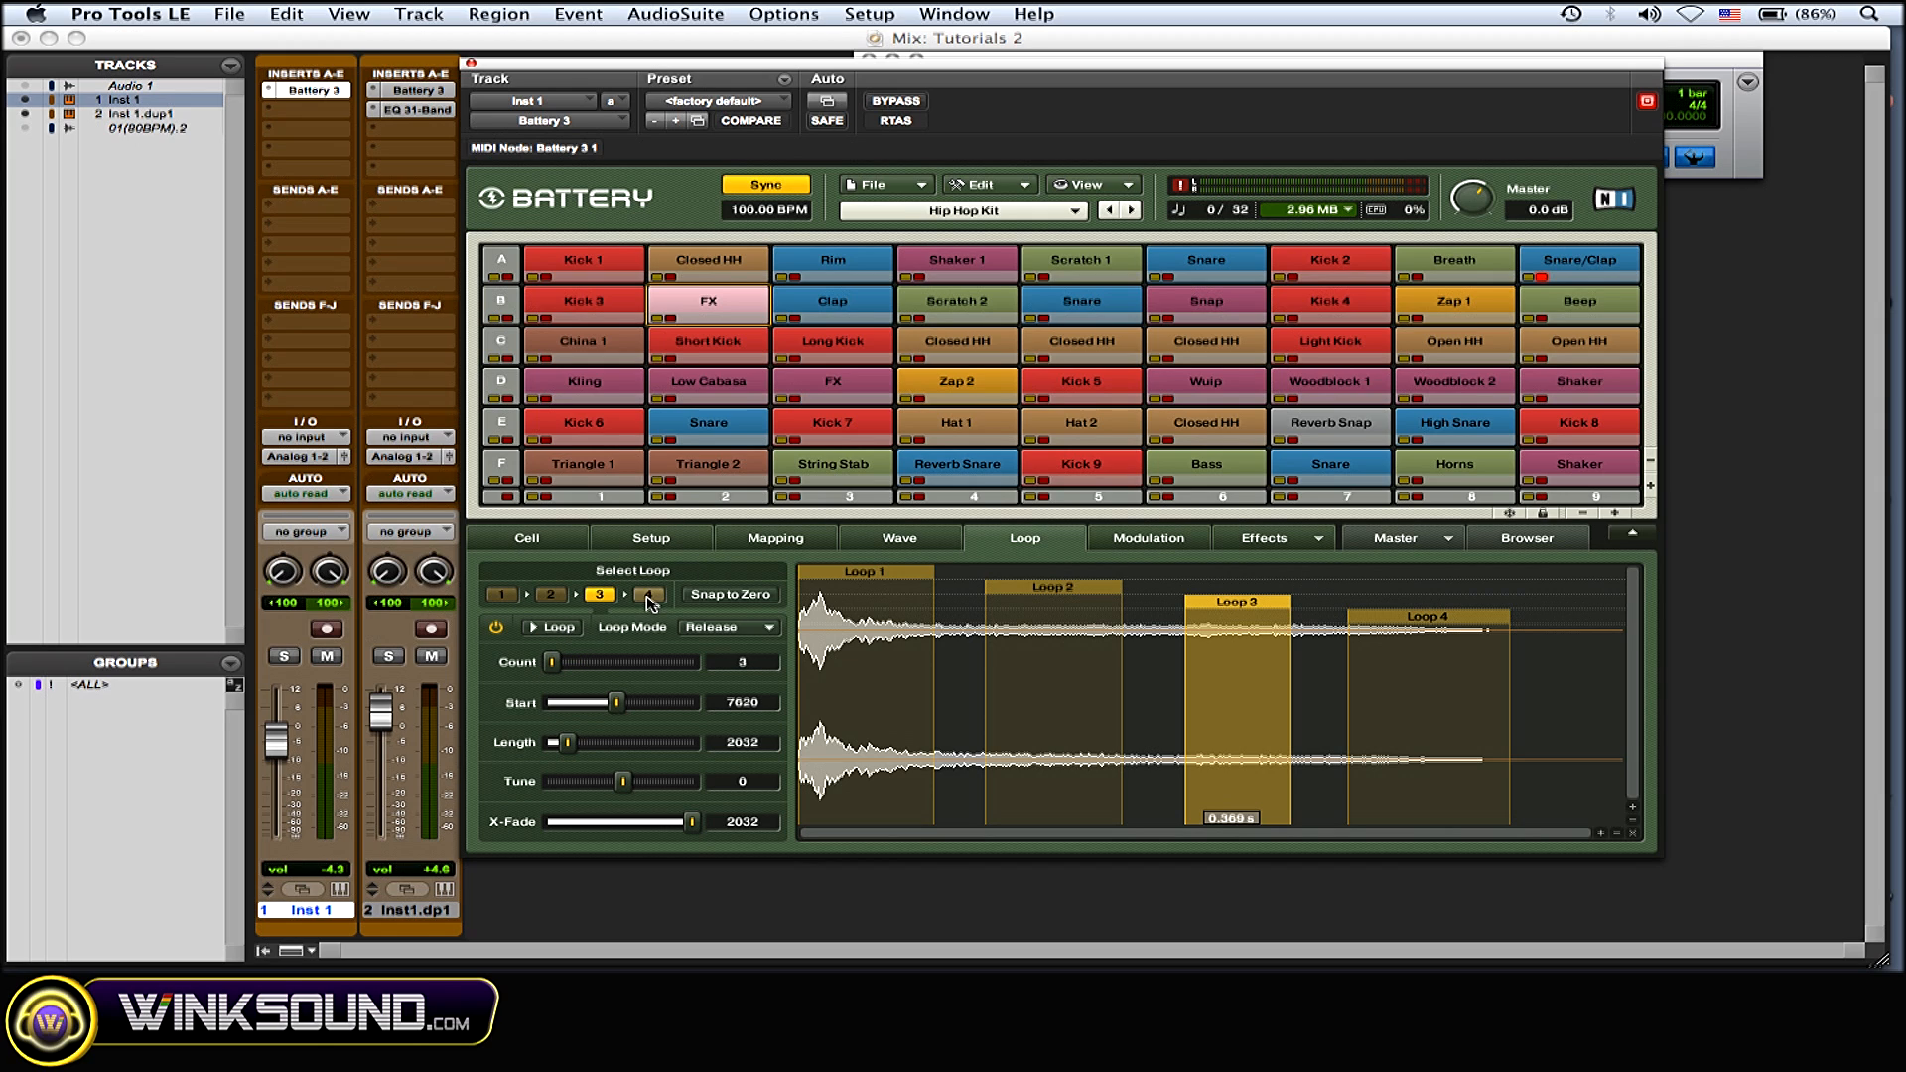
pyautogui.click(648, 595)
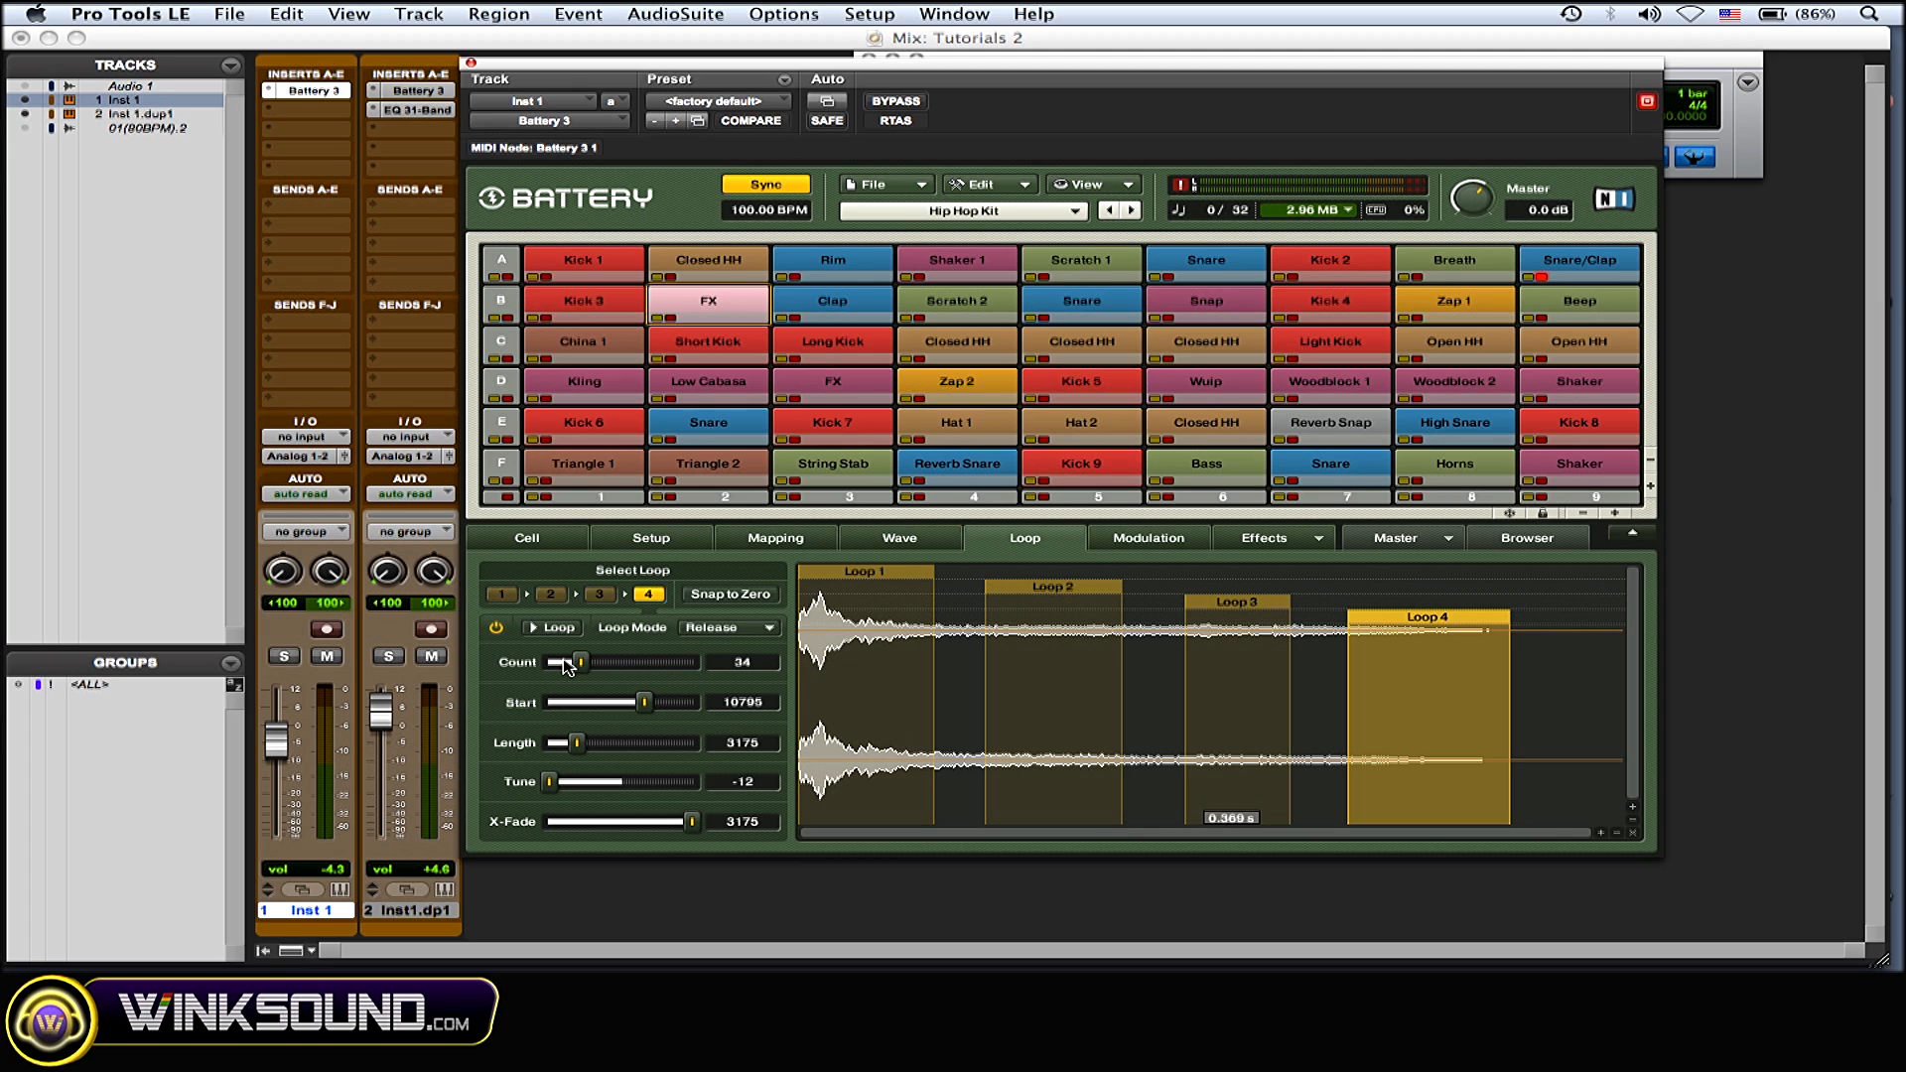
pyautogui.moveTo(578, 662); pyautogui.dragTo(569, 663)
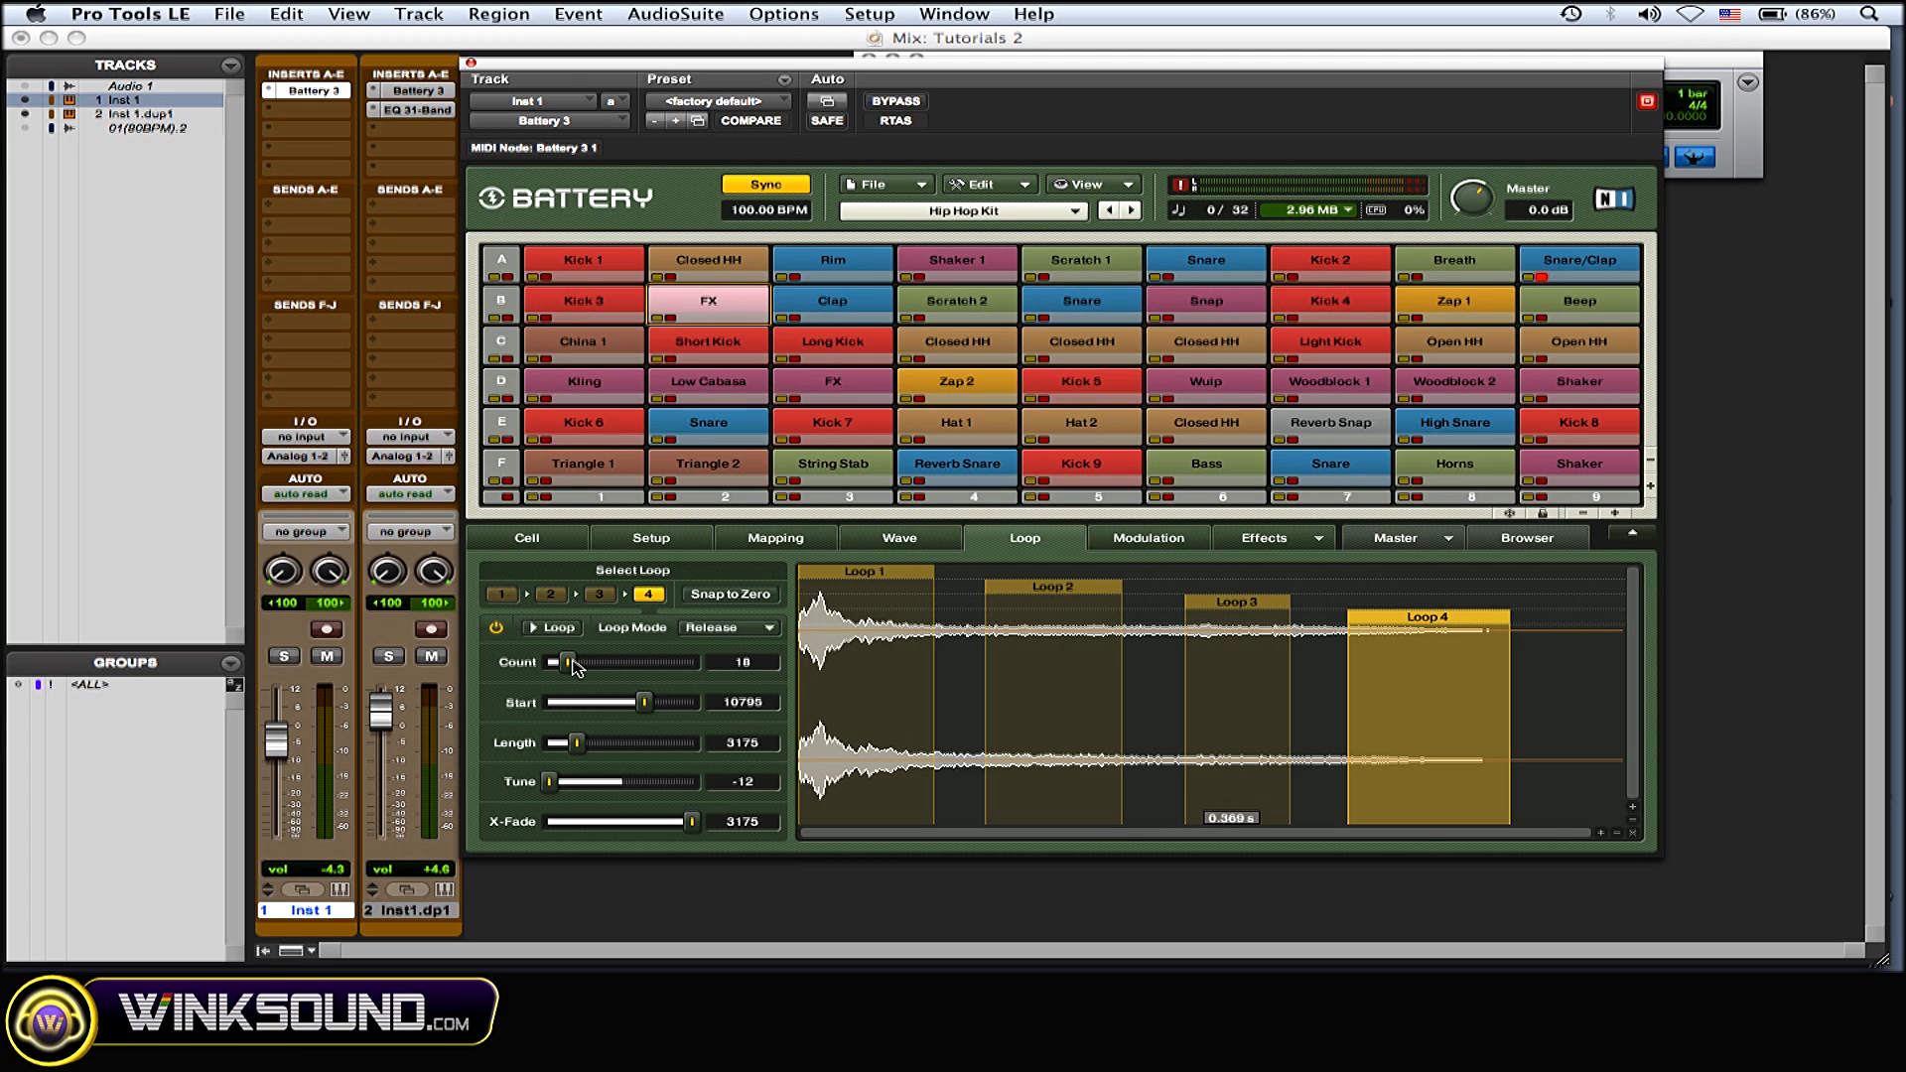
pyautogui.moveTo(565, 662); pyautogui.dragTo(565, 663)
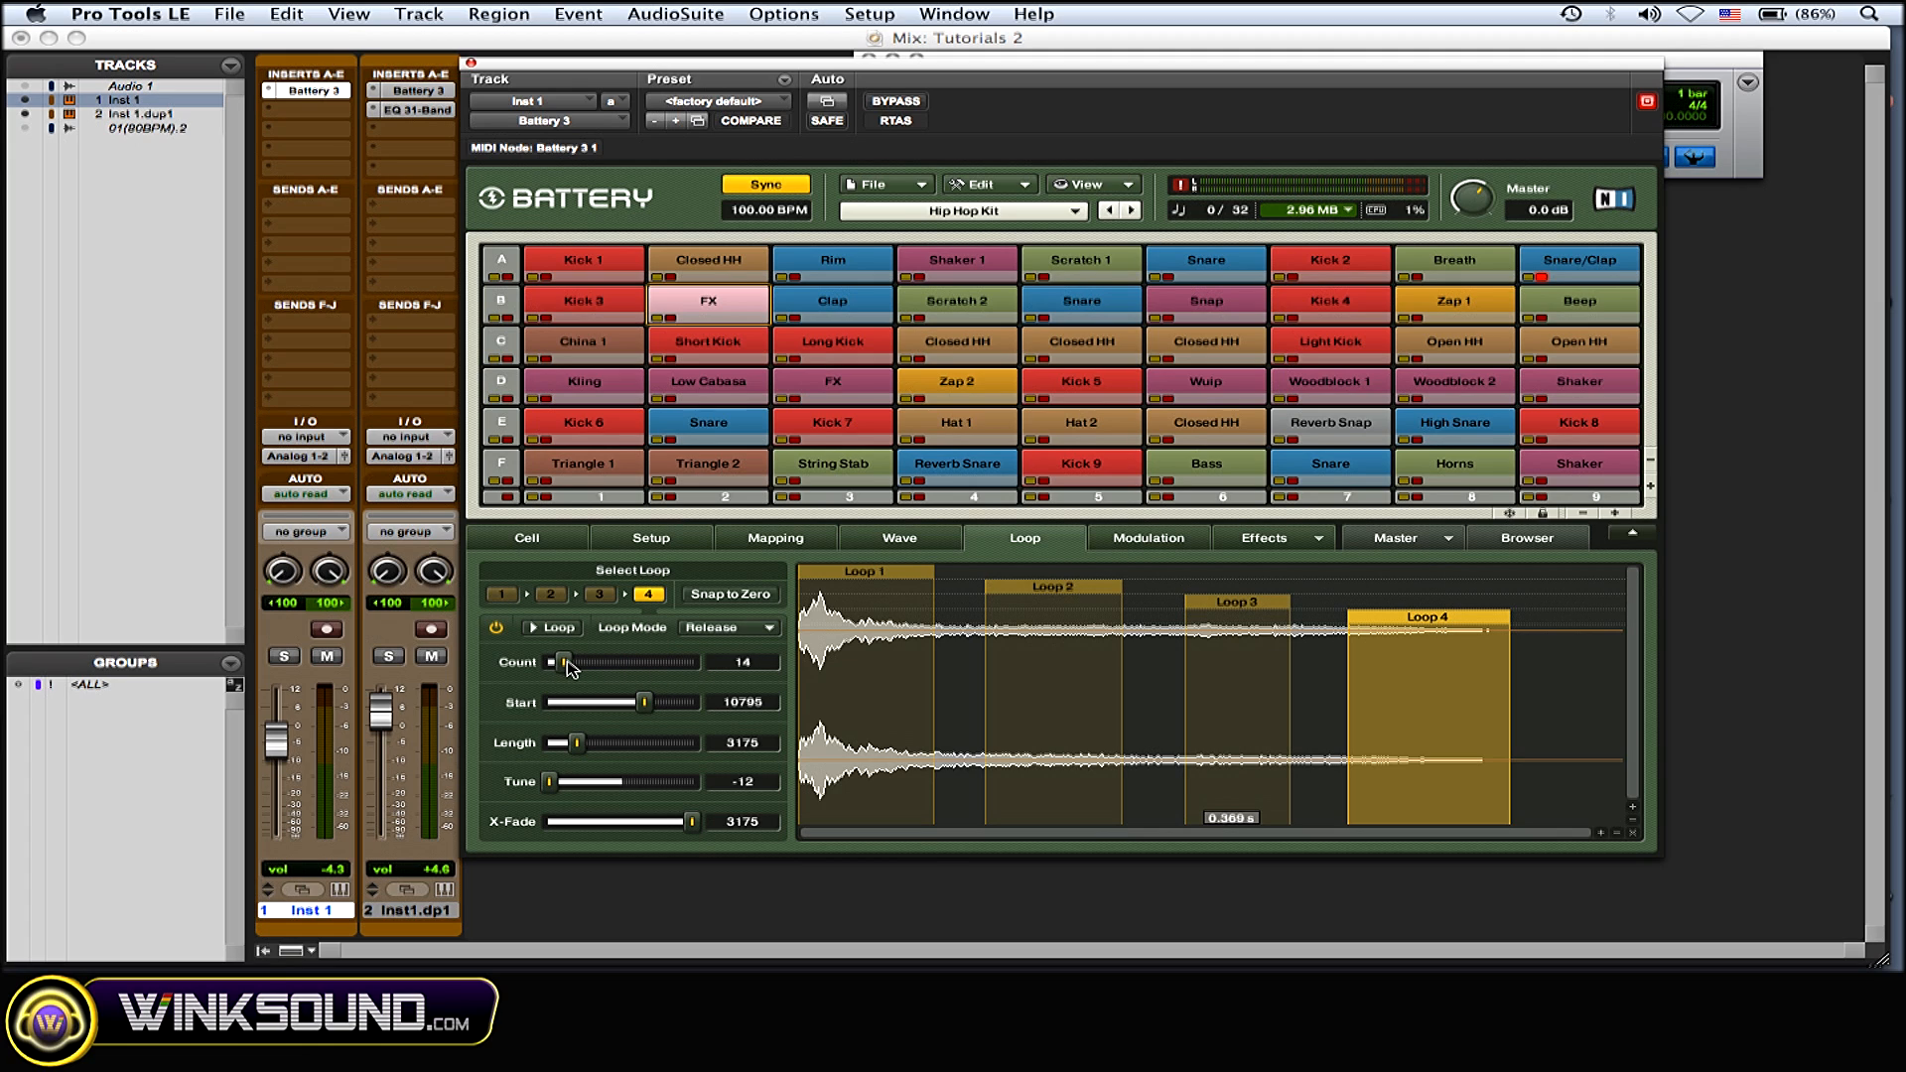
pyautogui.moveTo(565, 662); pyautogui.dragTo(579, 662)
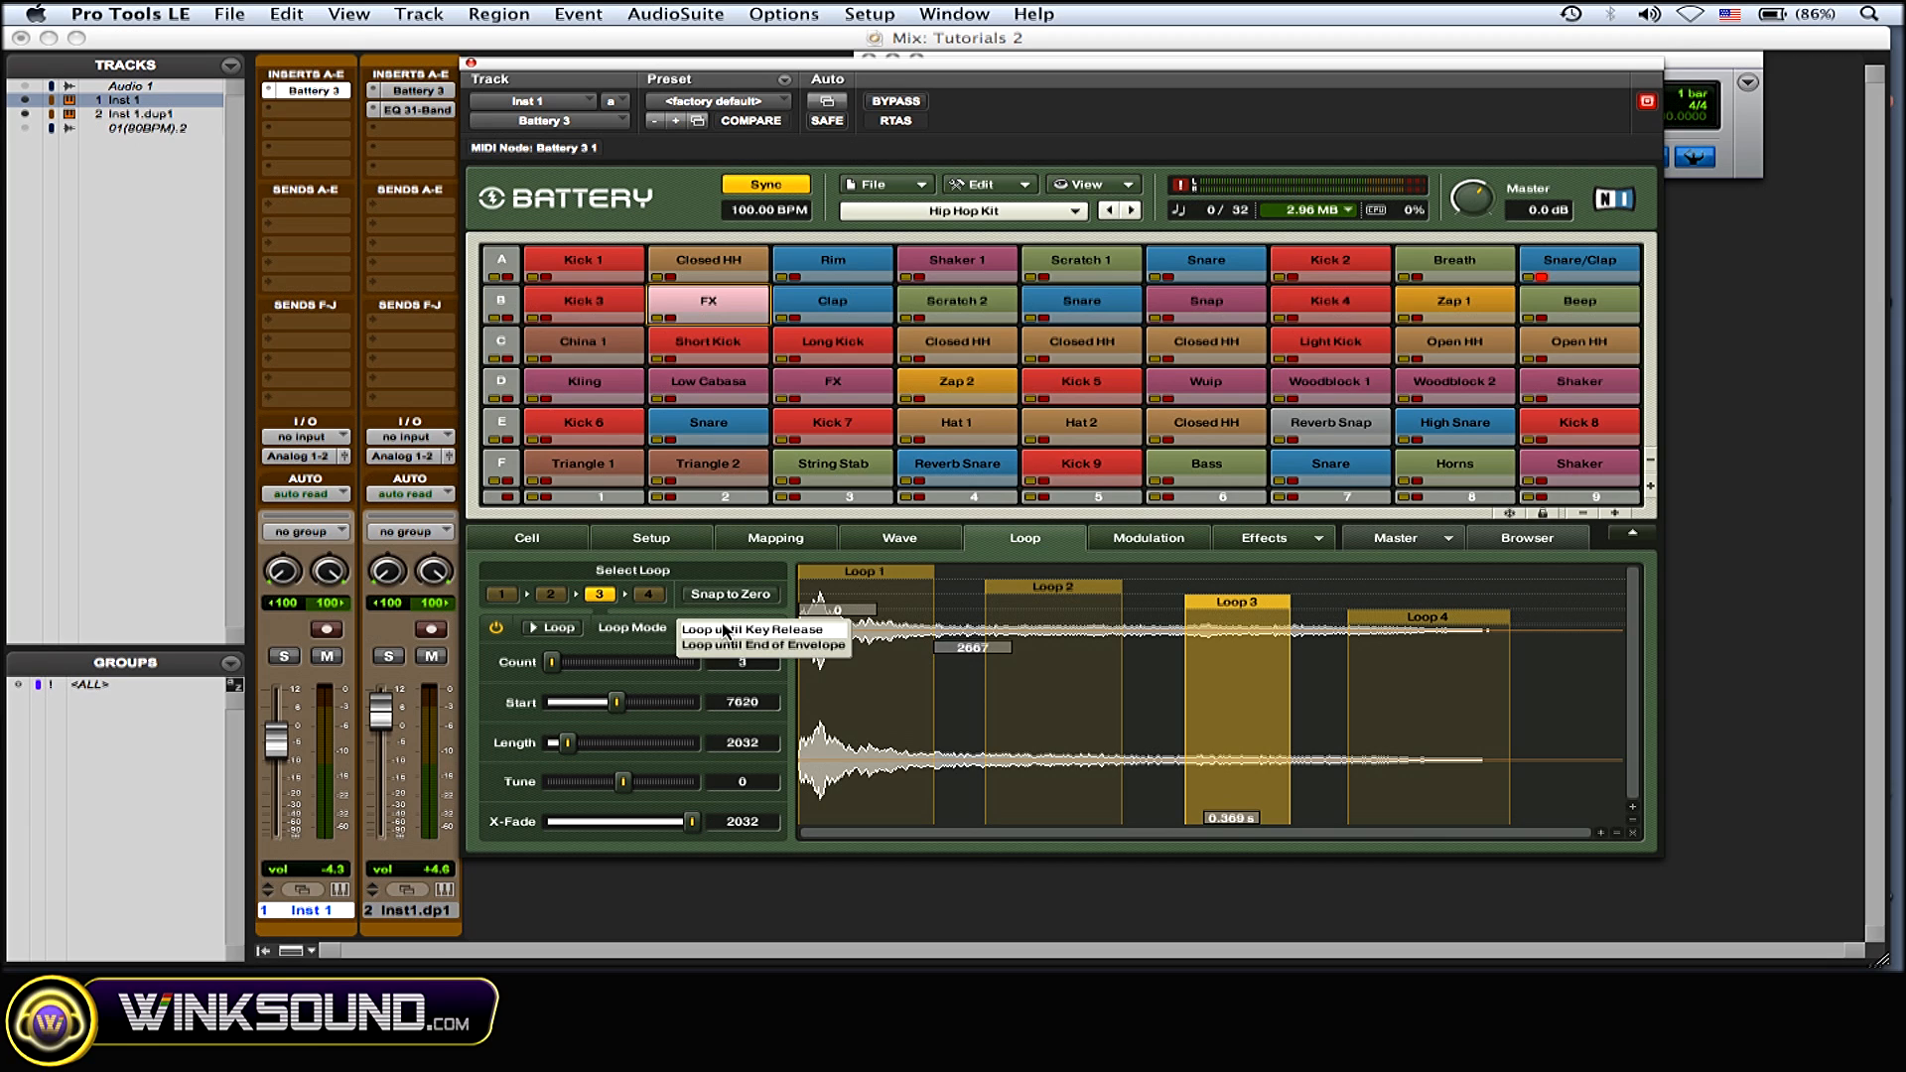
# - Set Loop 3 to loop until end of envelope, then check loops 3 and 4
pyautogui.click(730, 628)
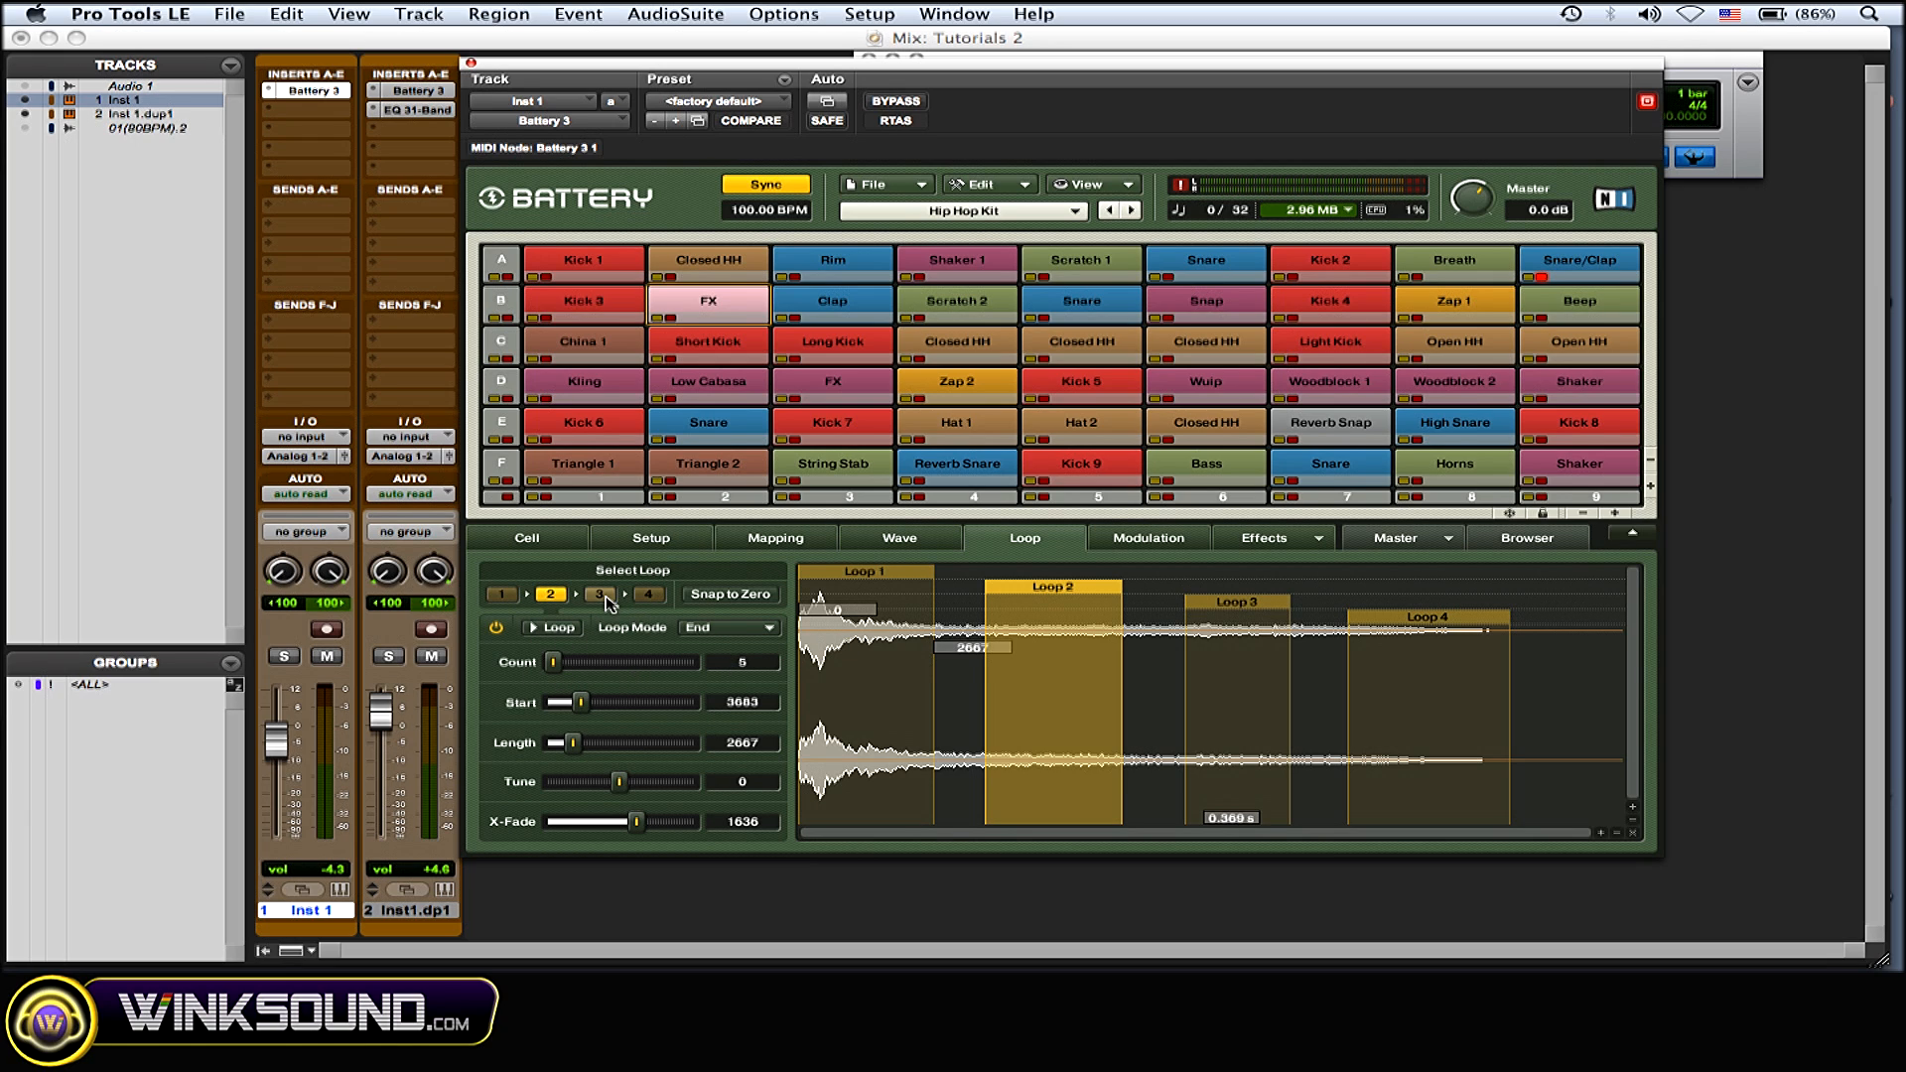
pyautogui.click(598, 595)
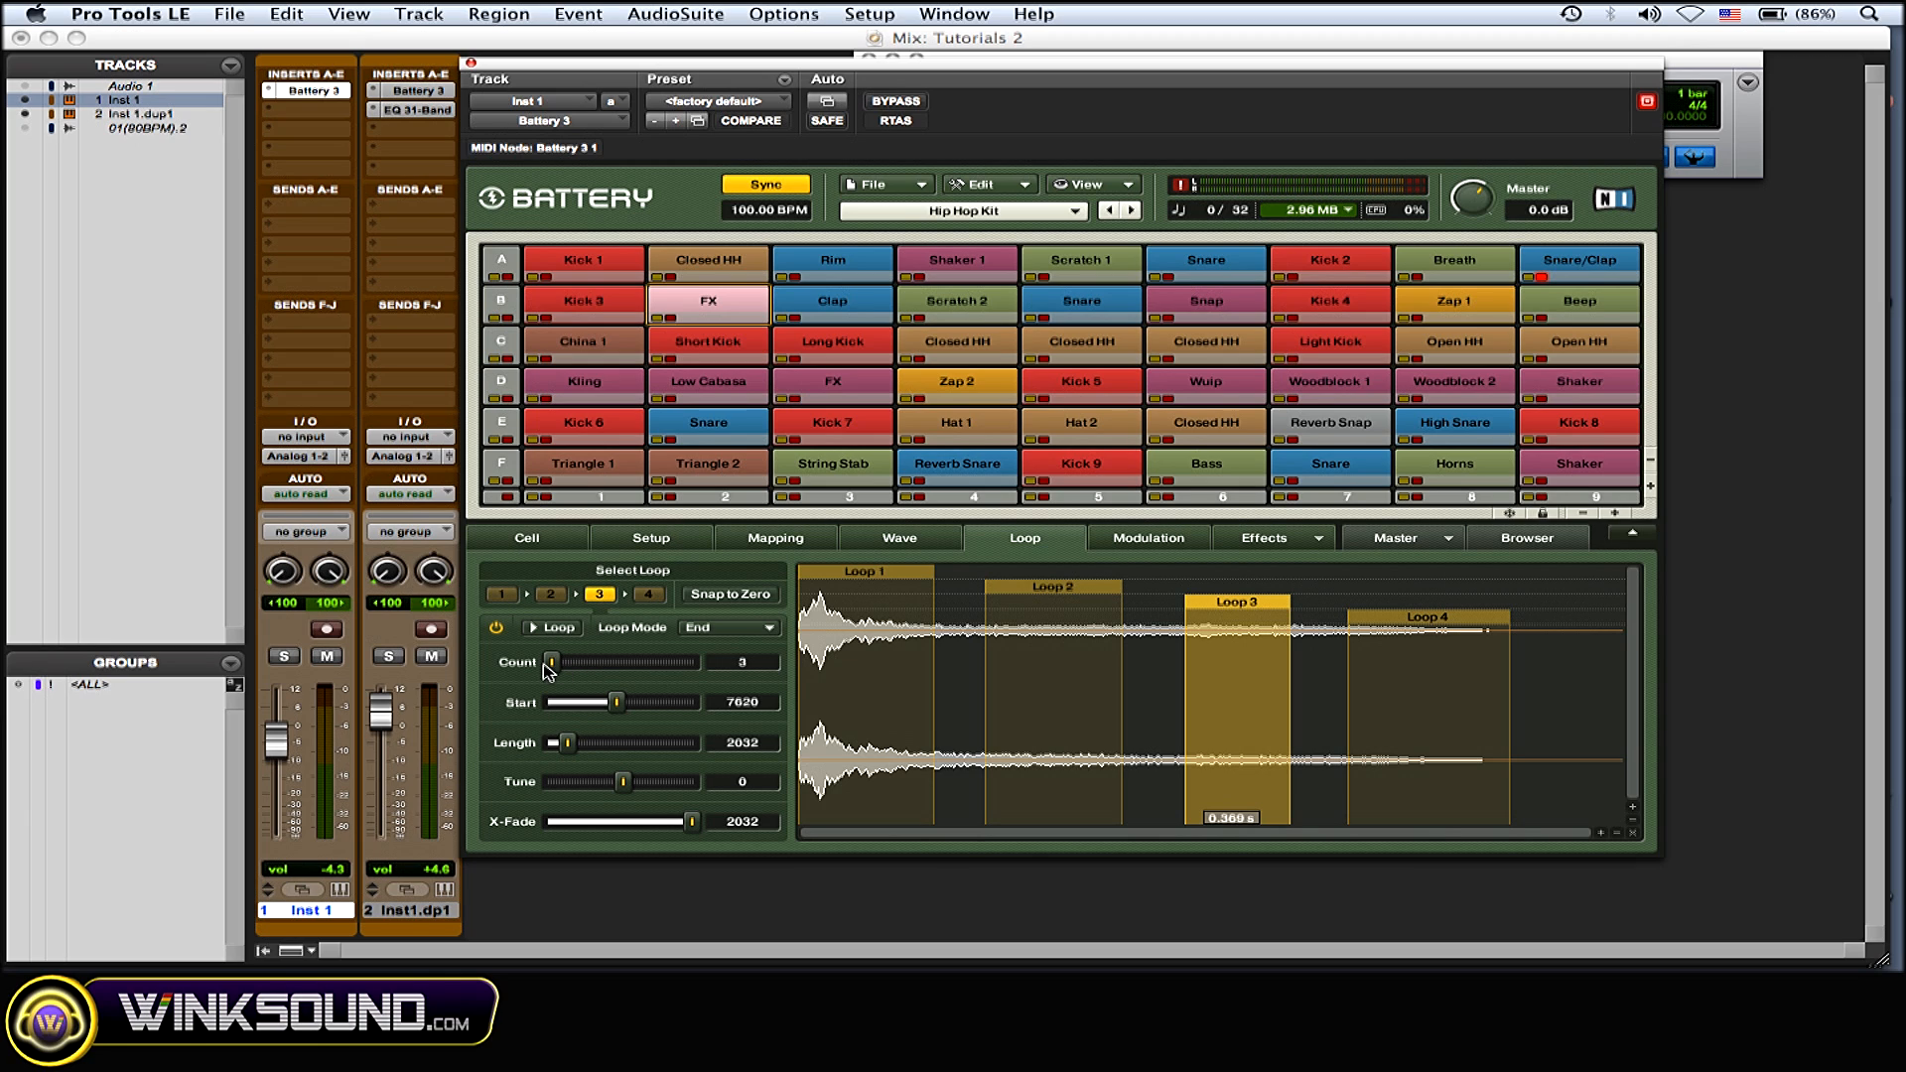
pyautogui.moveTo(650, 645)
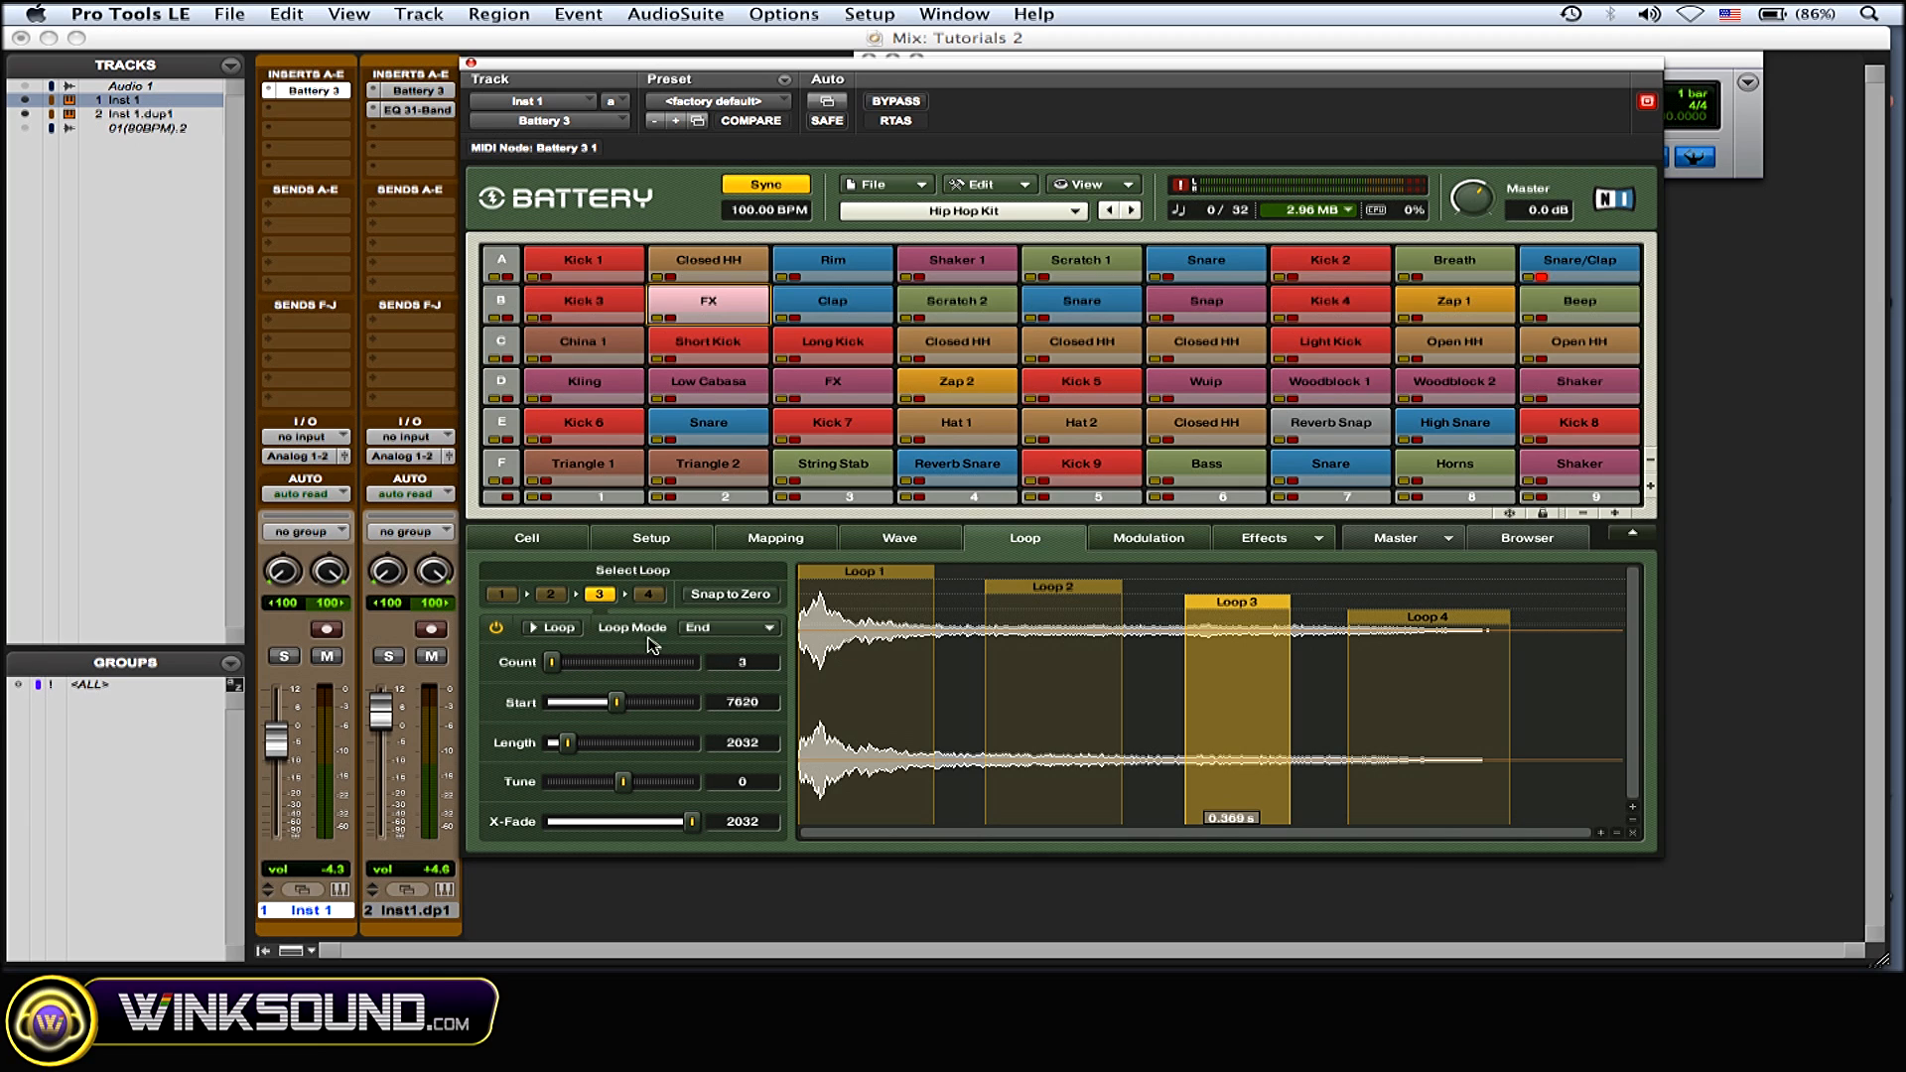
pyautogui.click(648, 595)
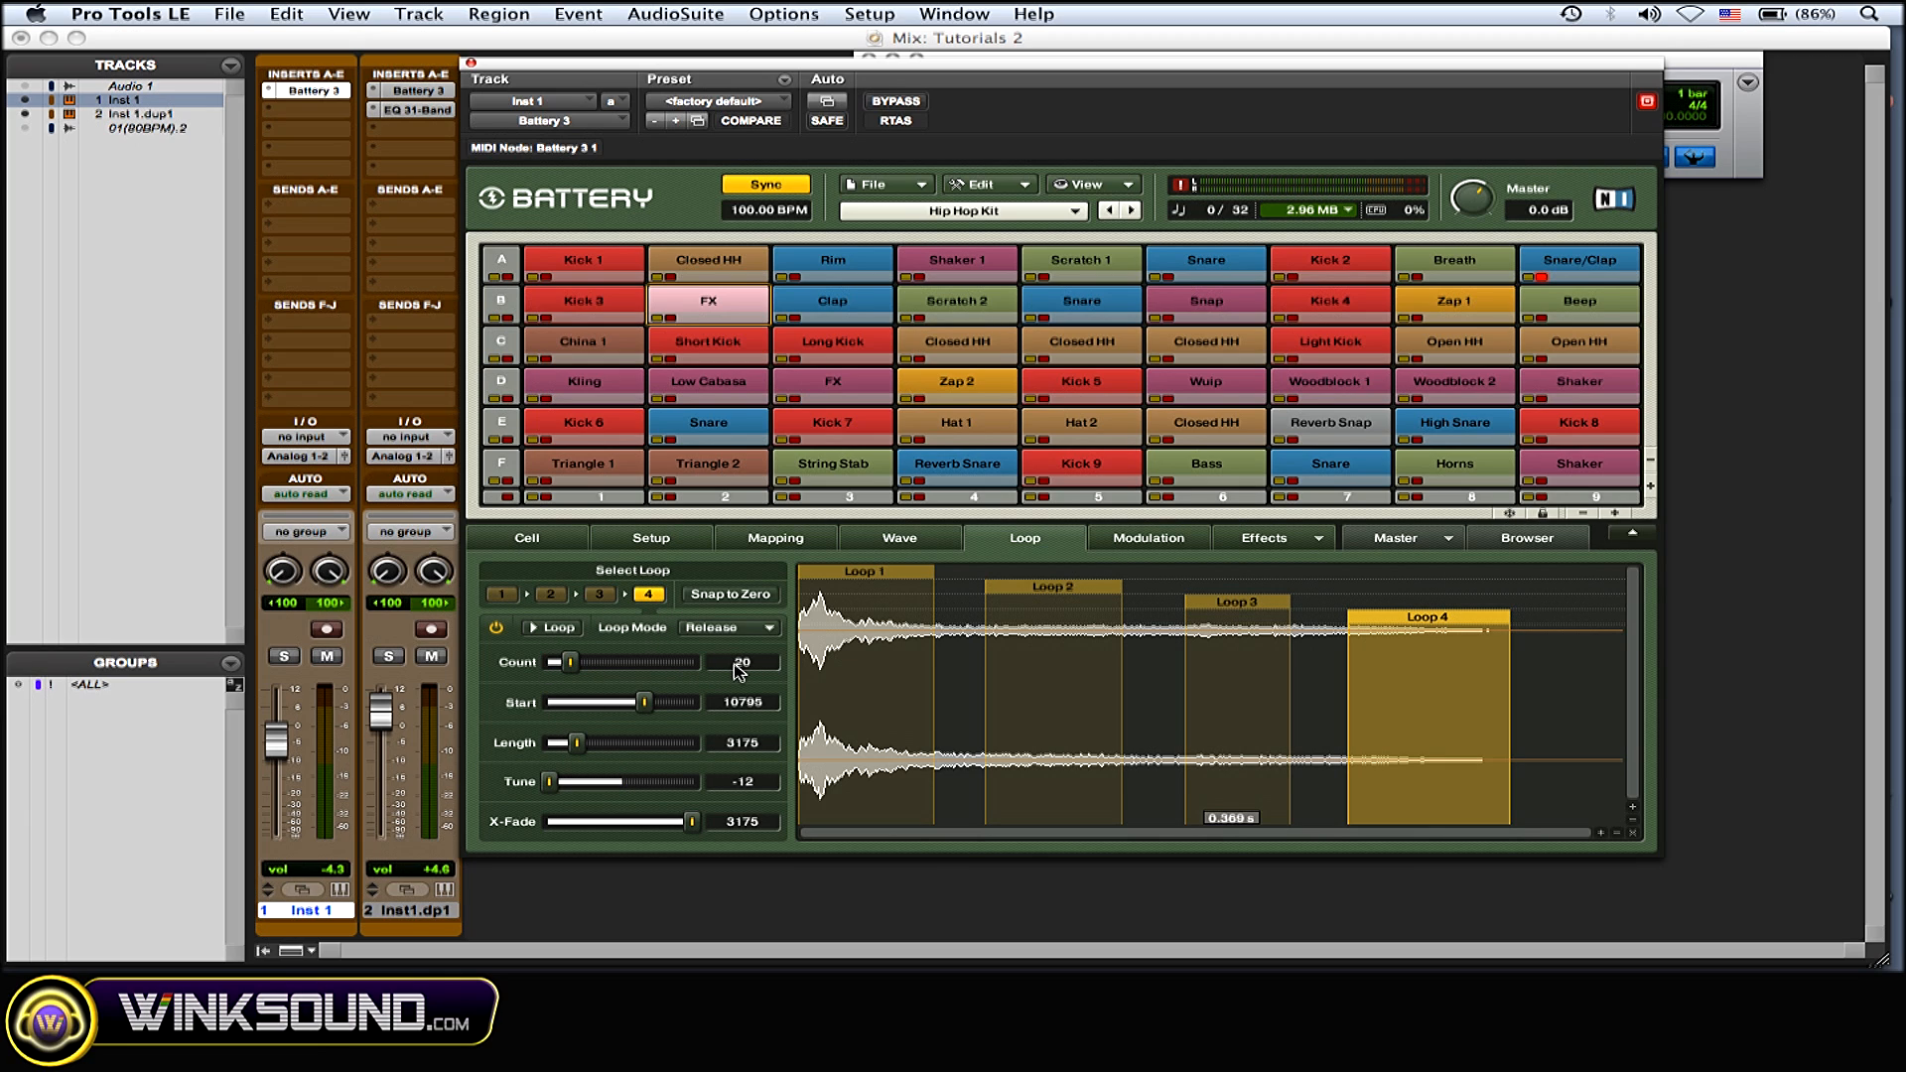
# - Set Loop 1's Loop Mode to End, then step through loops 2 and 4
pyautogui.click(500, 595)
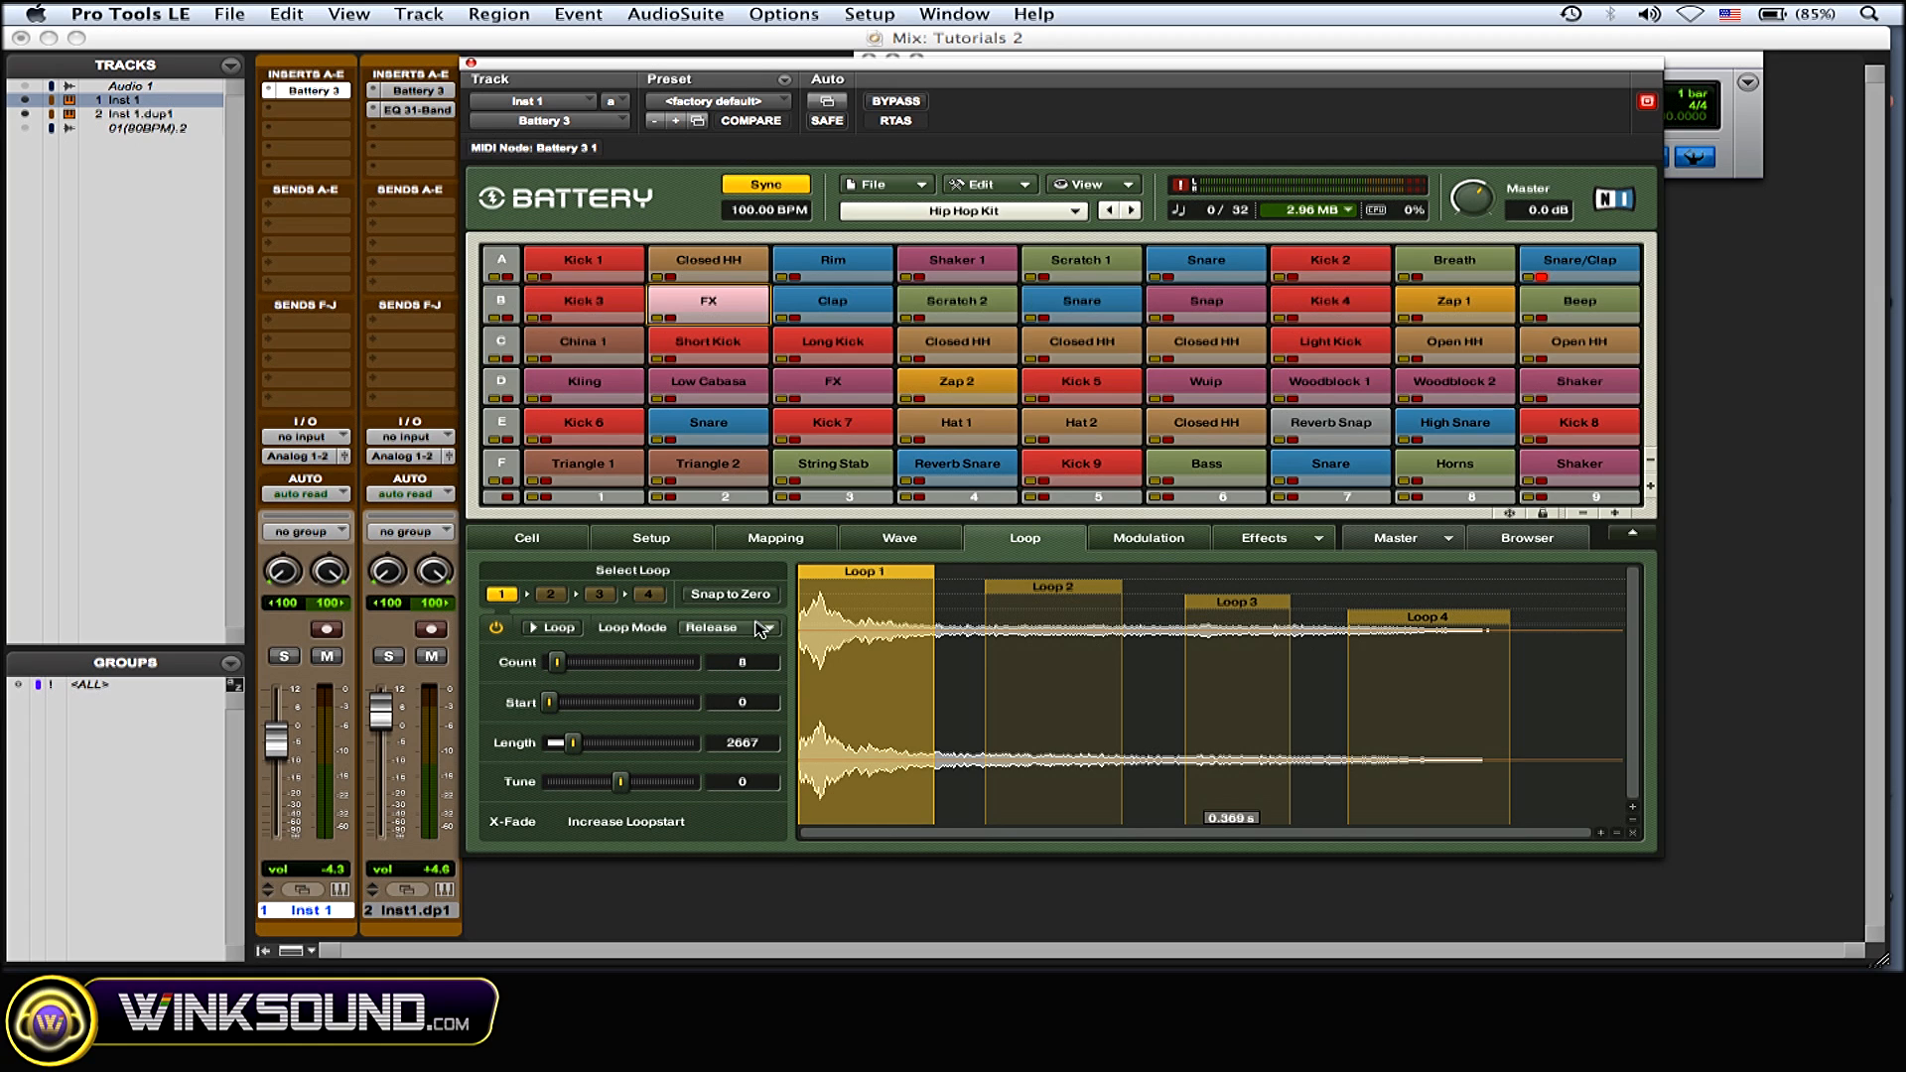
pyautogui.click(765, 628)
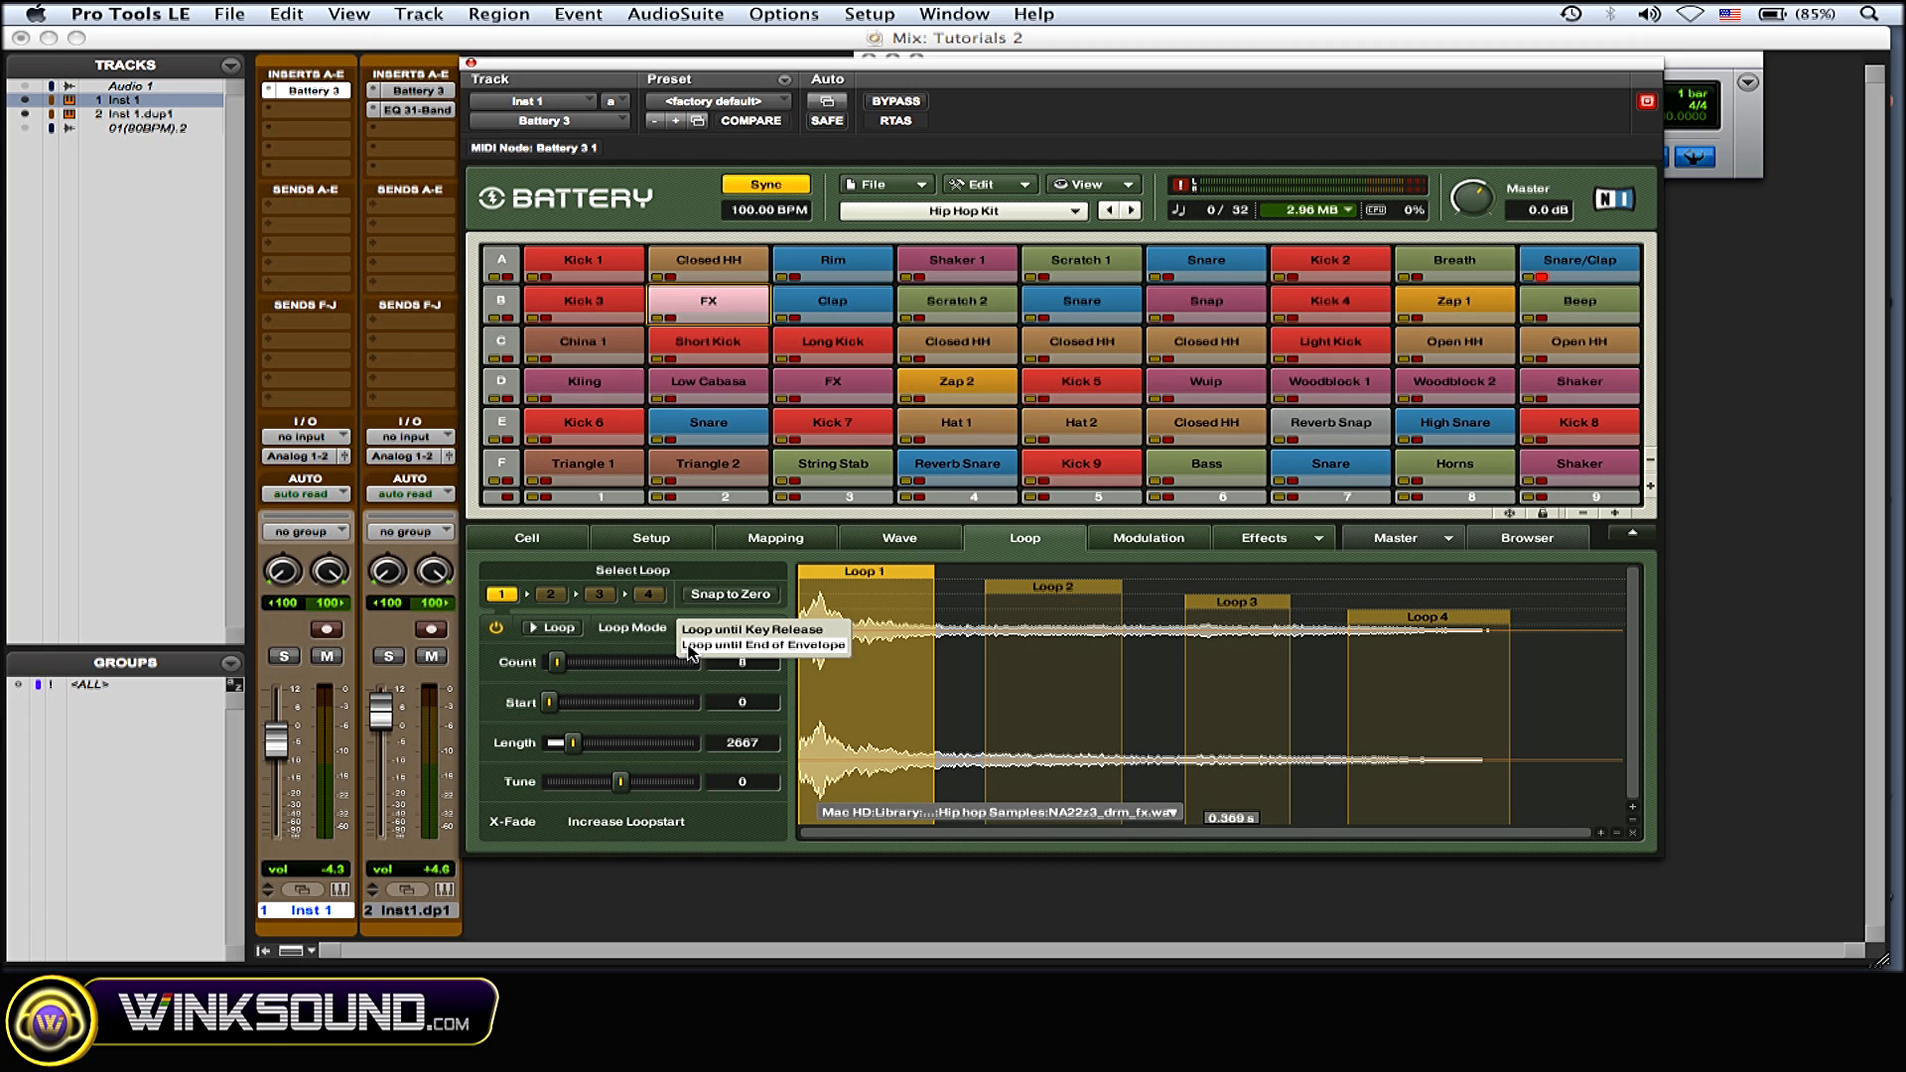
pyautogui.click(762, 646)
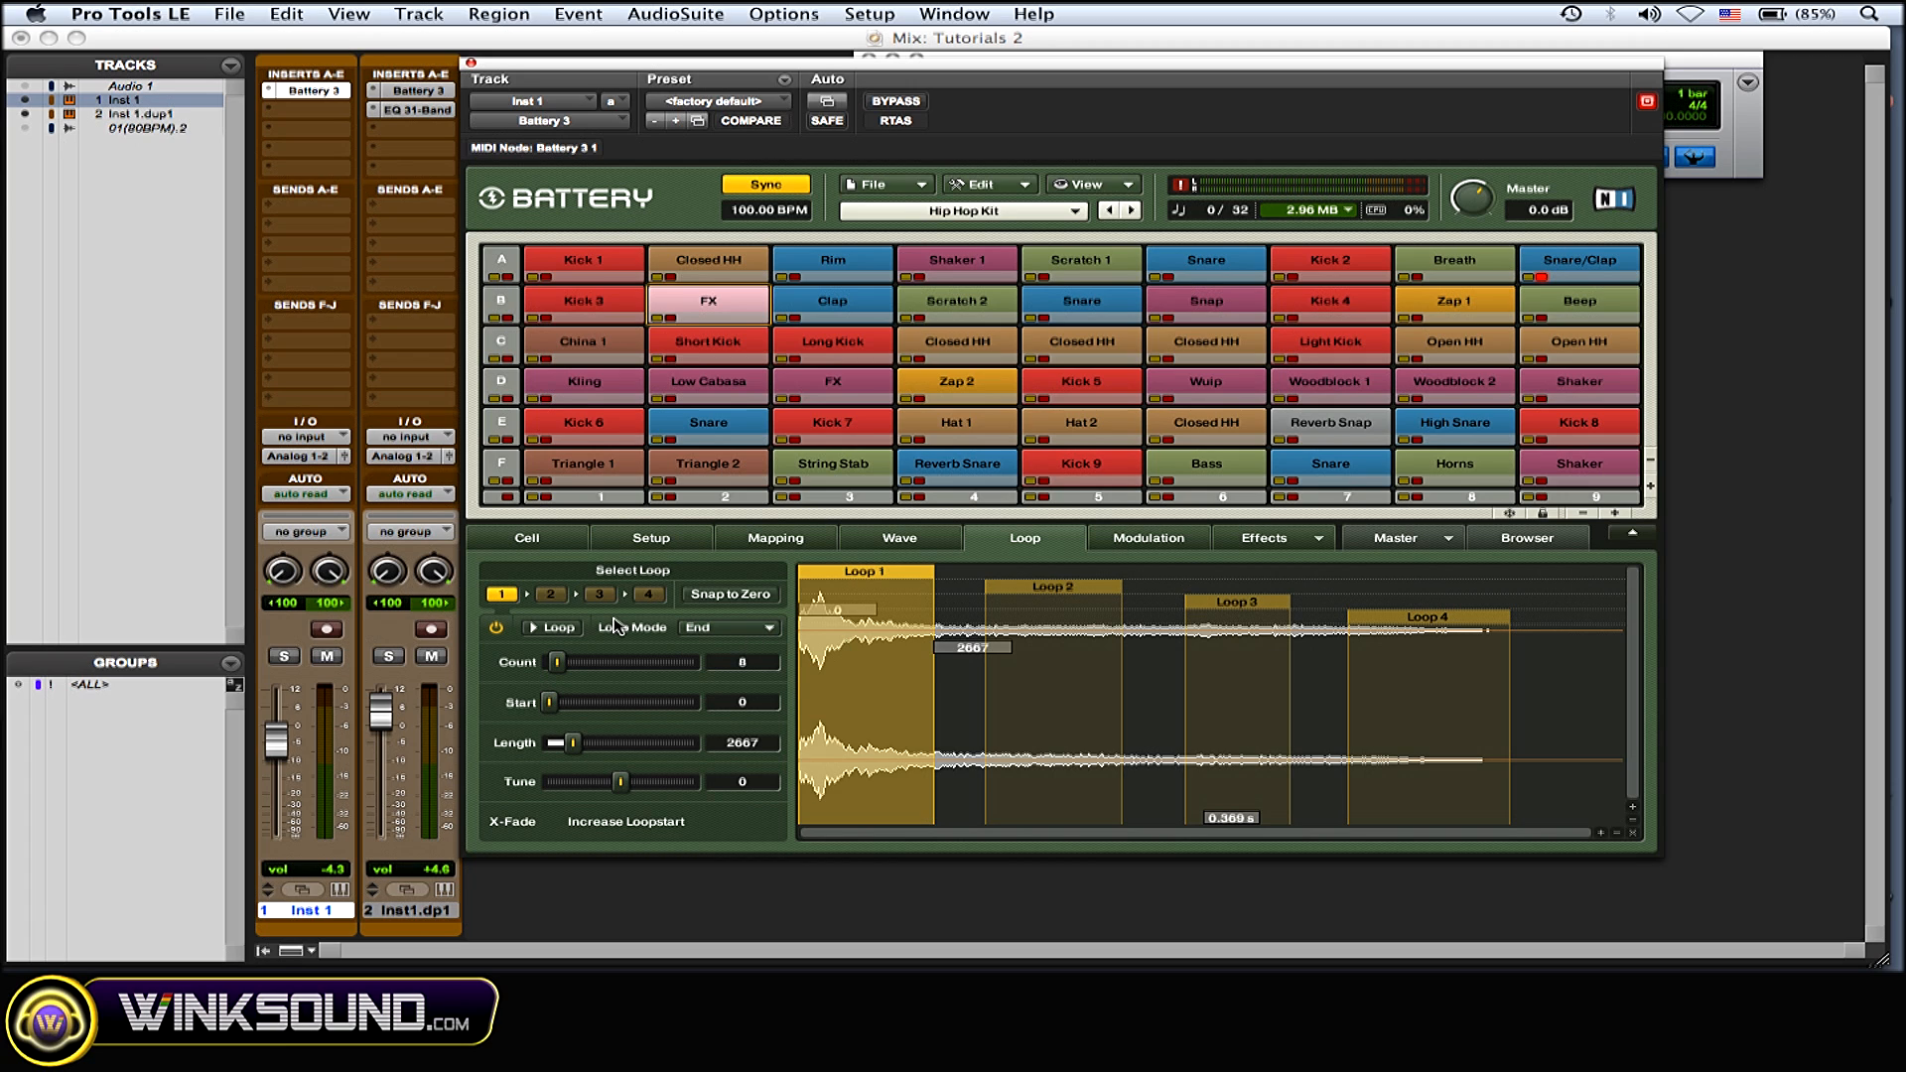
pyautogui.click(550, 595)
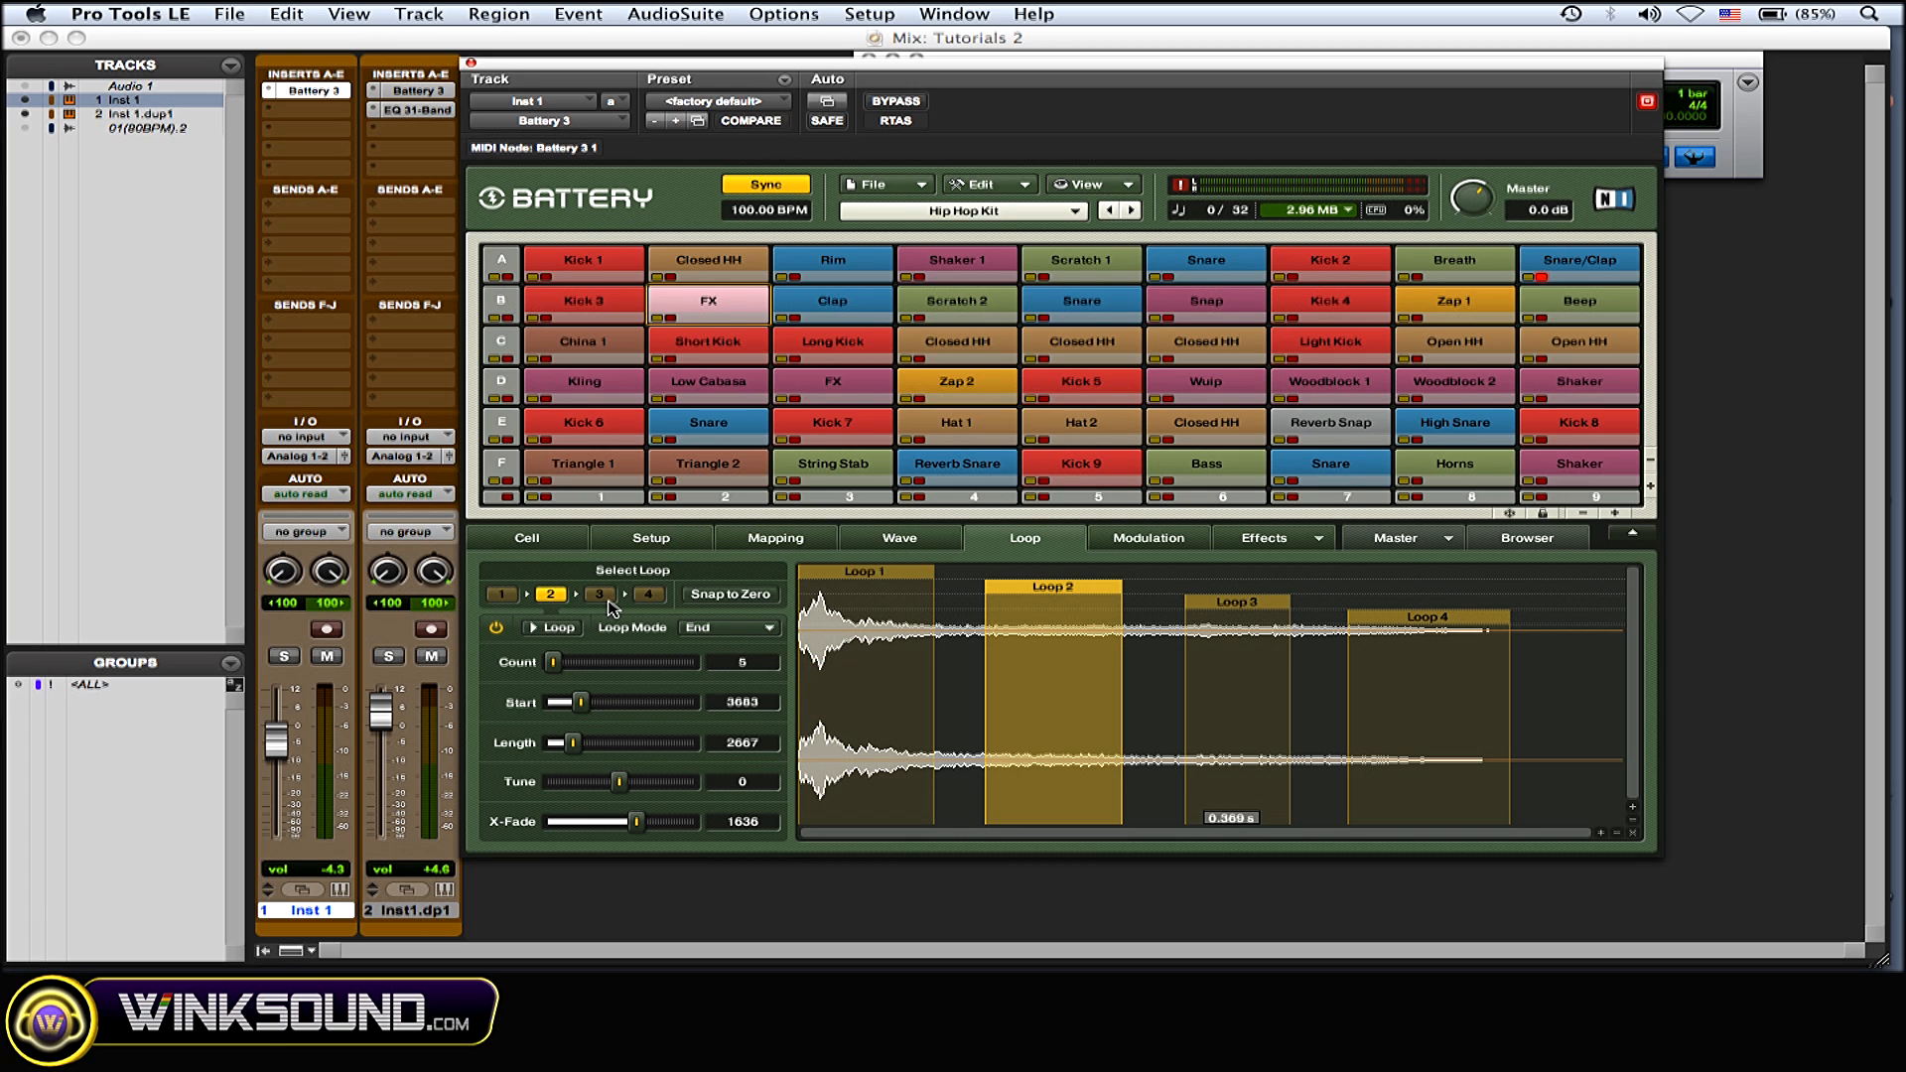
pyautogui.click(649, 595)
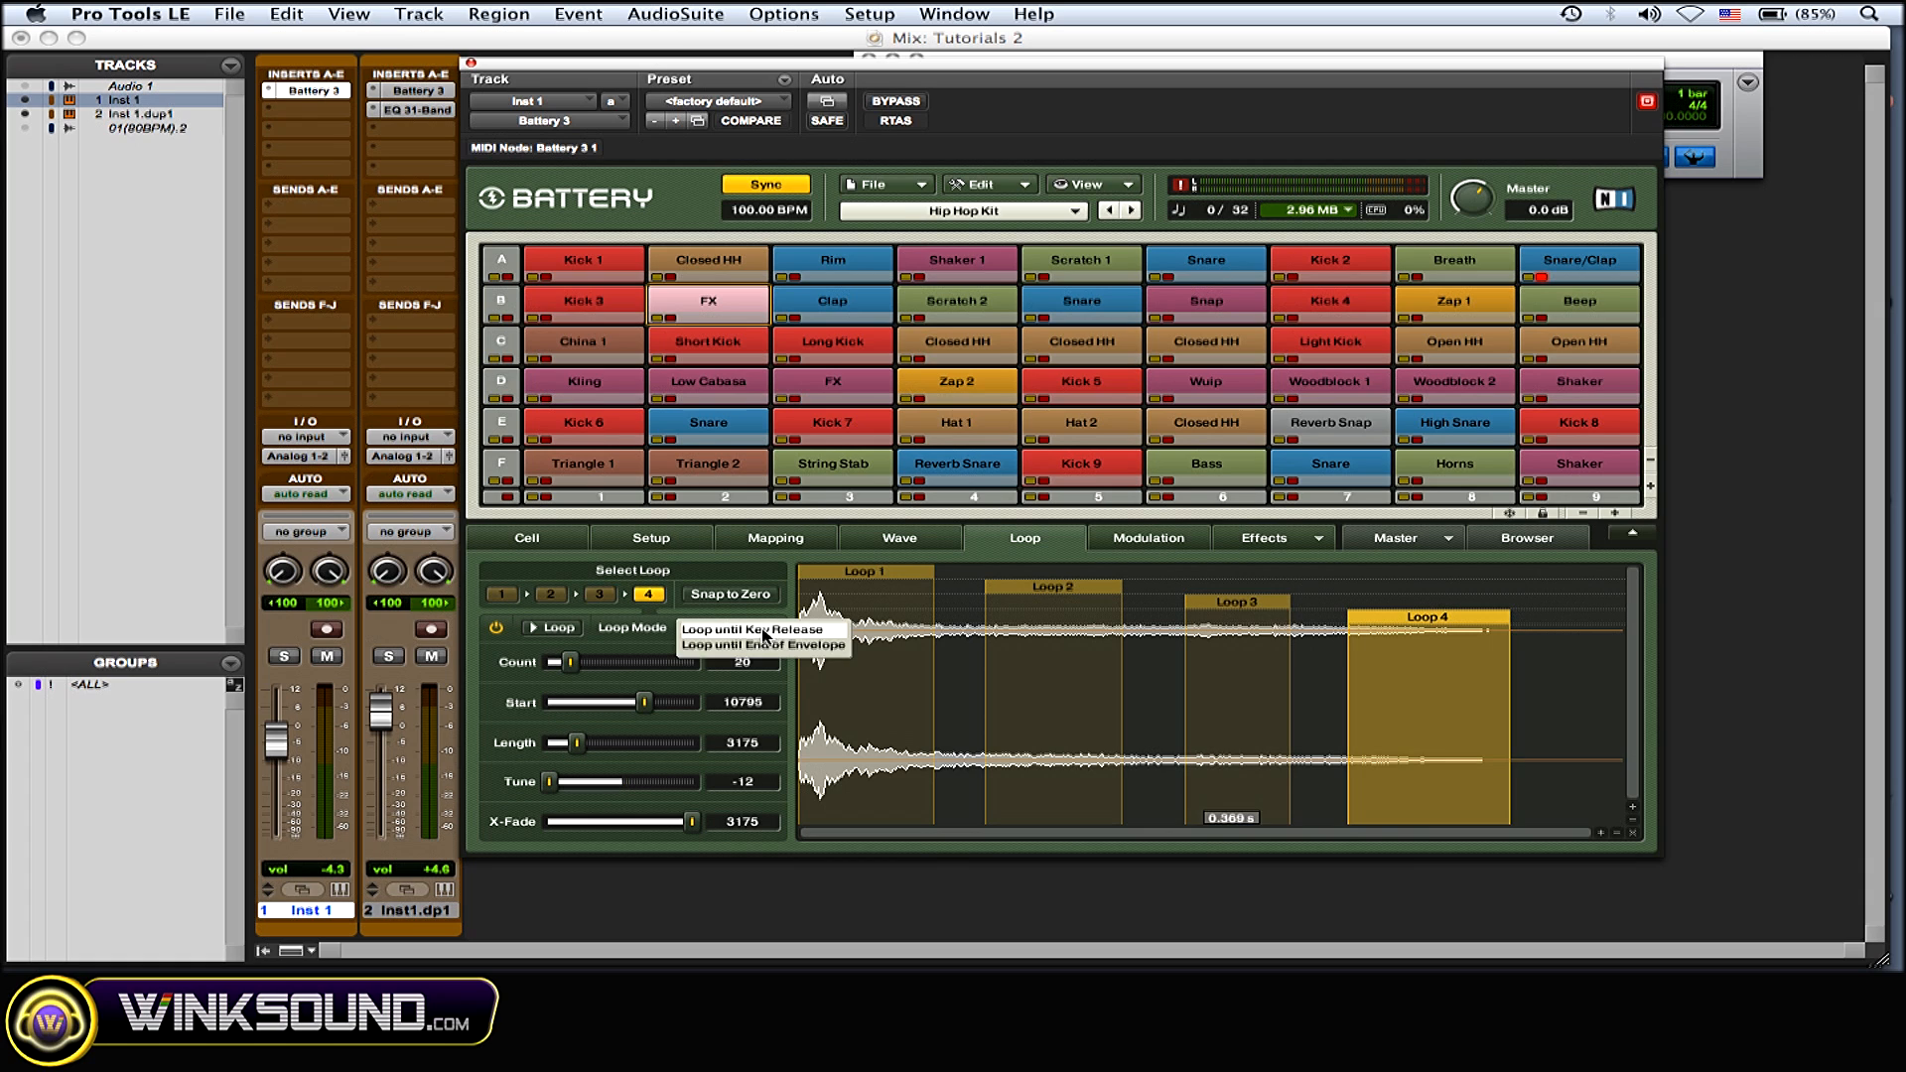
pyautogui.click(500, 595)
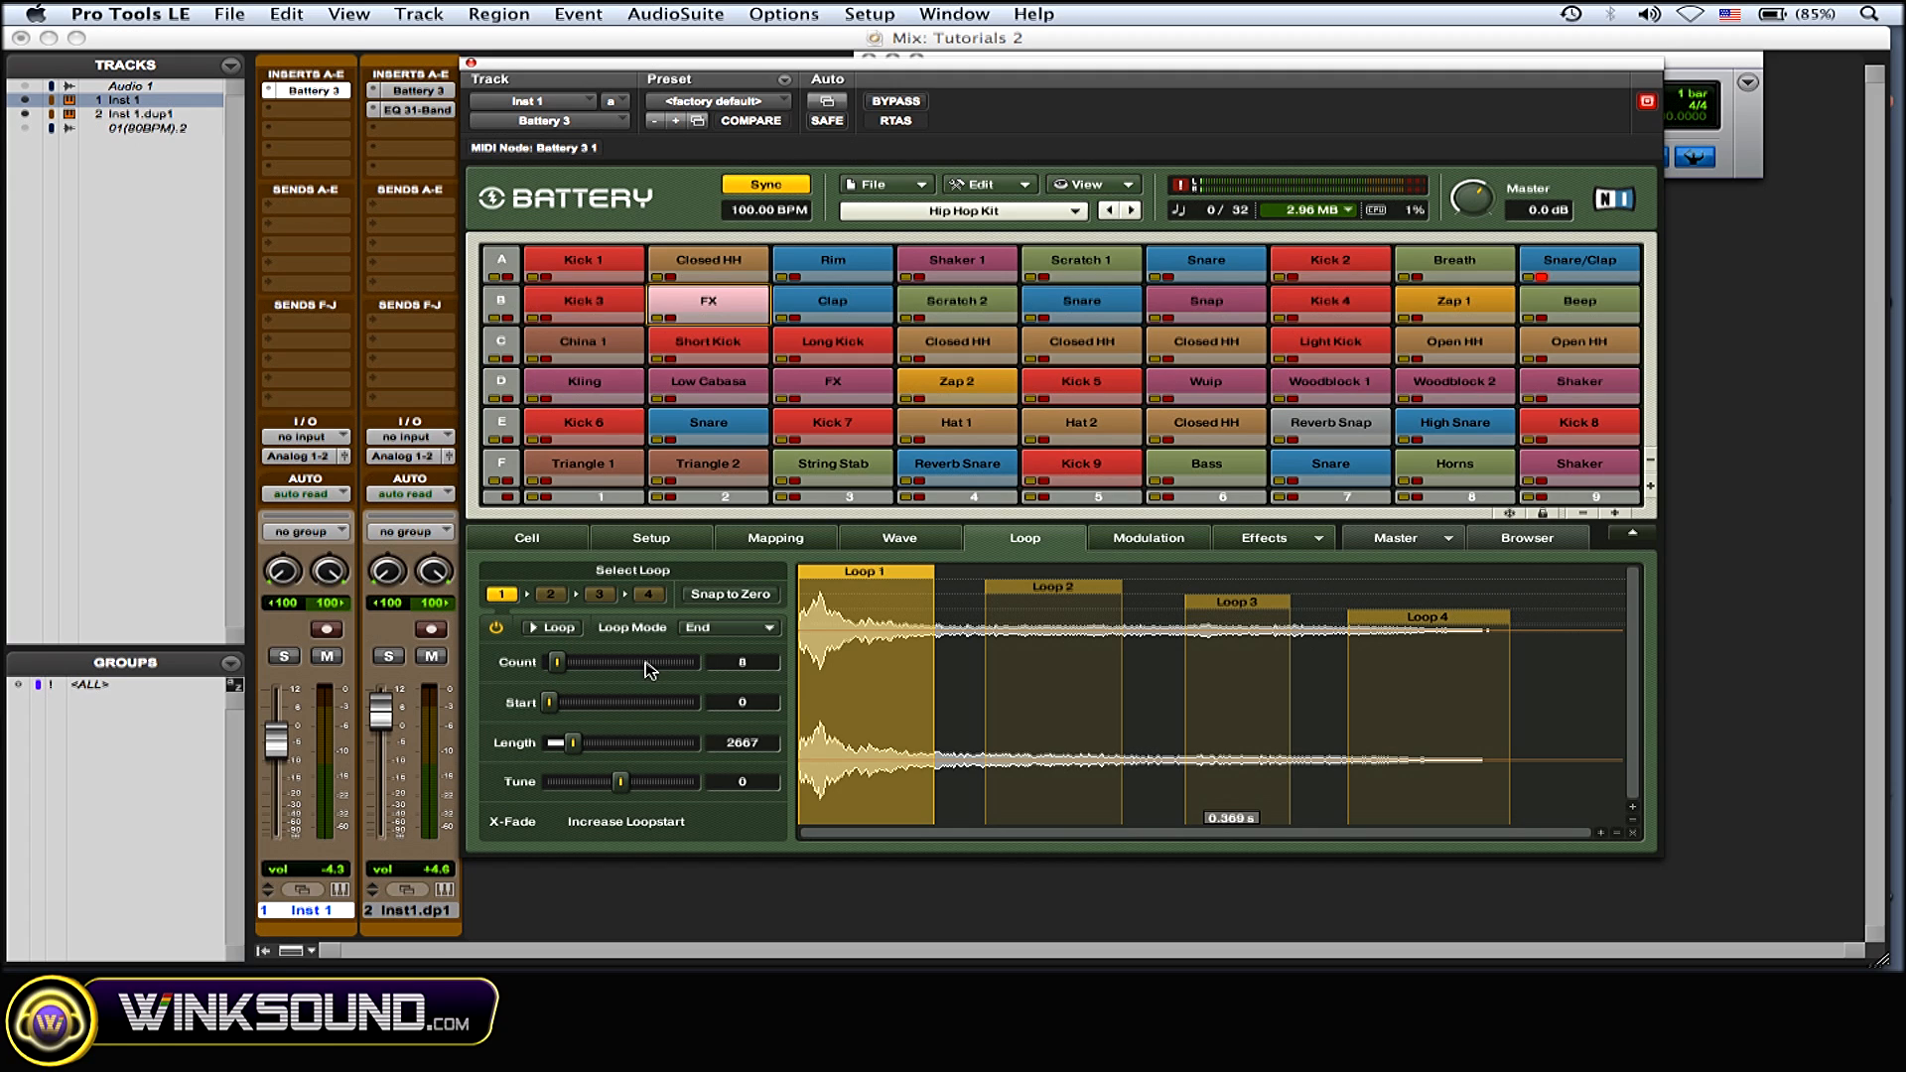
pyautogui.moveTo(670, 657)
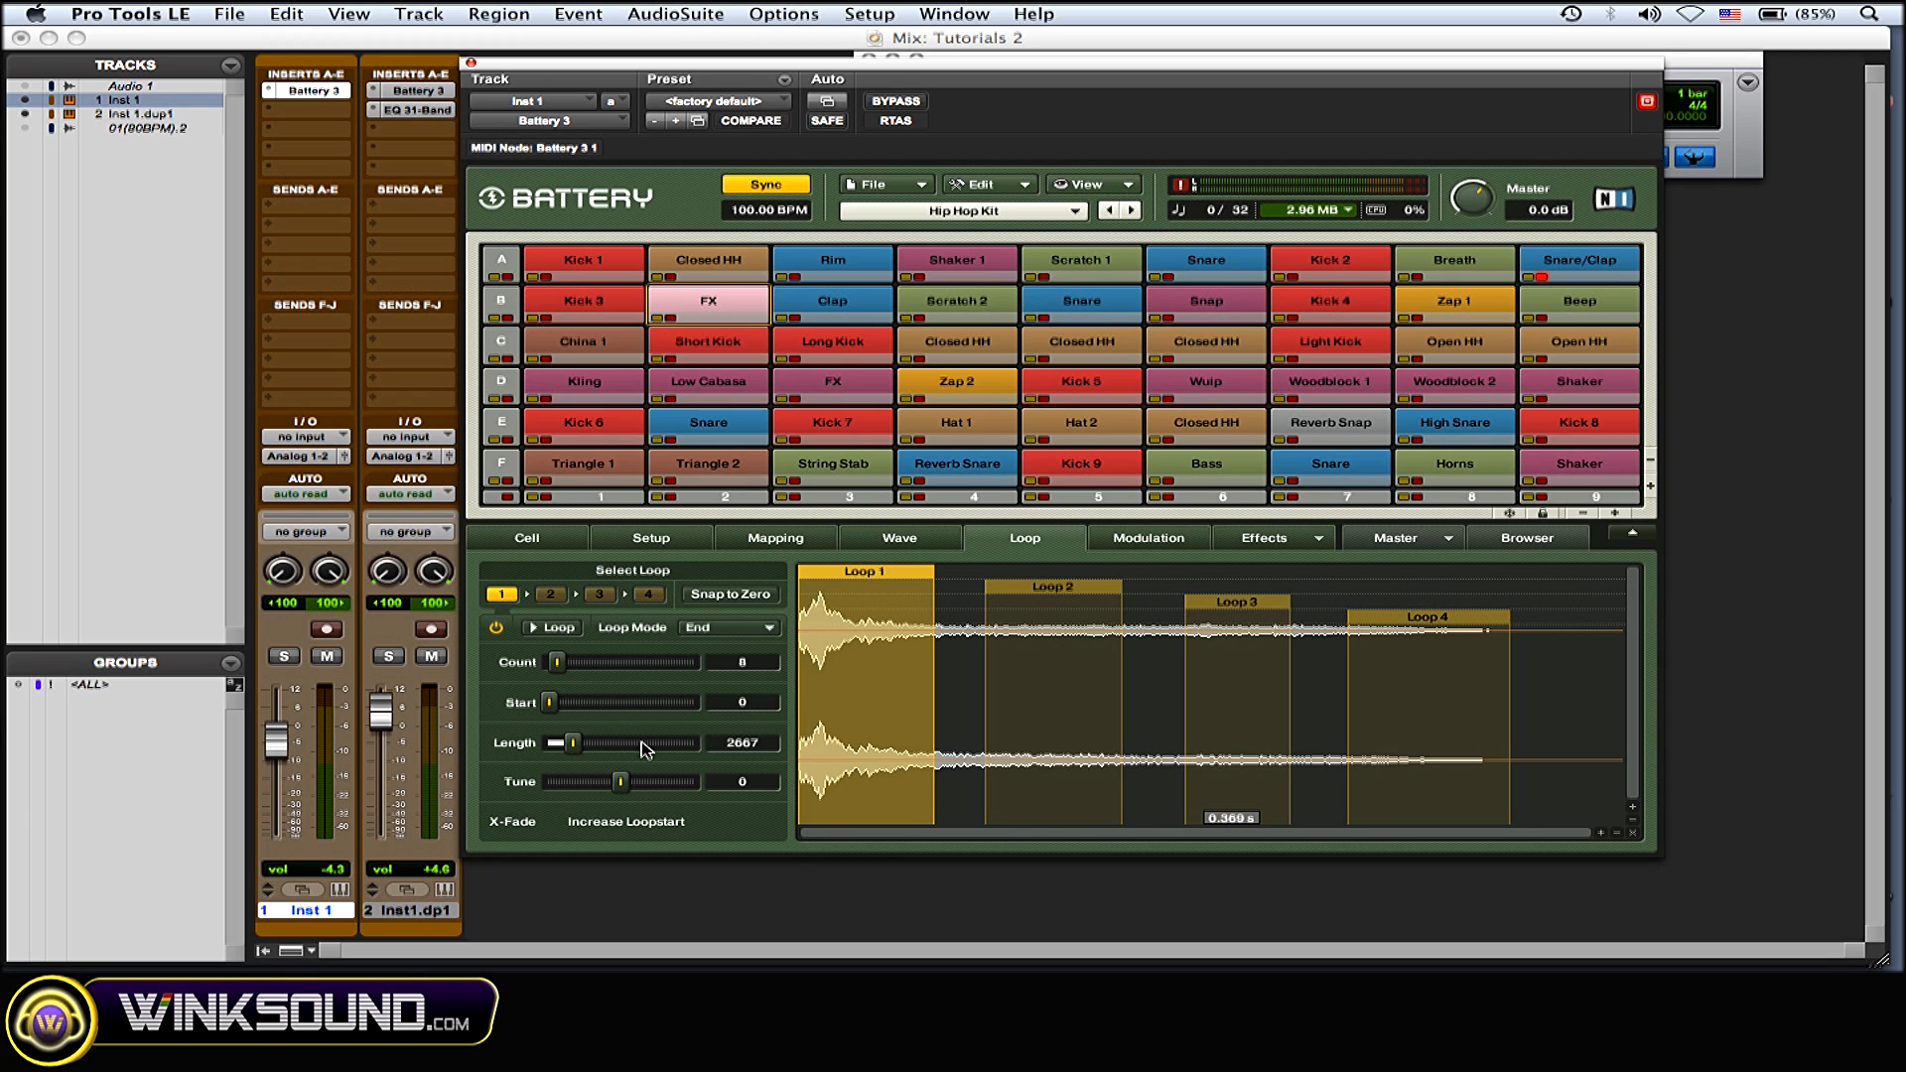
# - Select Loop 2, showing End mode, 5 repeats, start 3683, length 2667
pyautogui.click(550, 595)
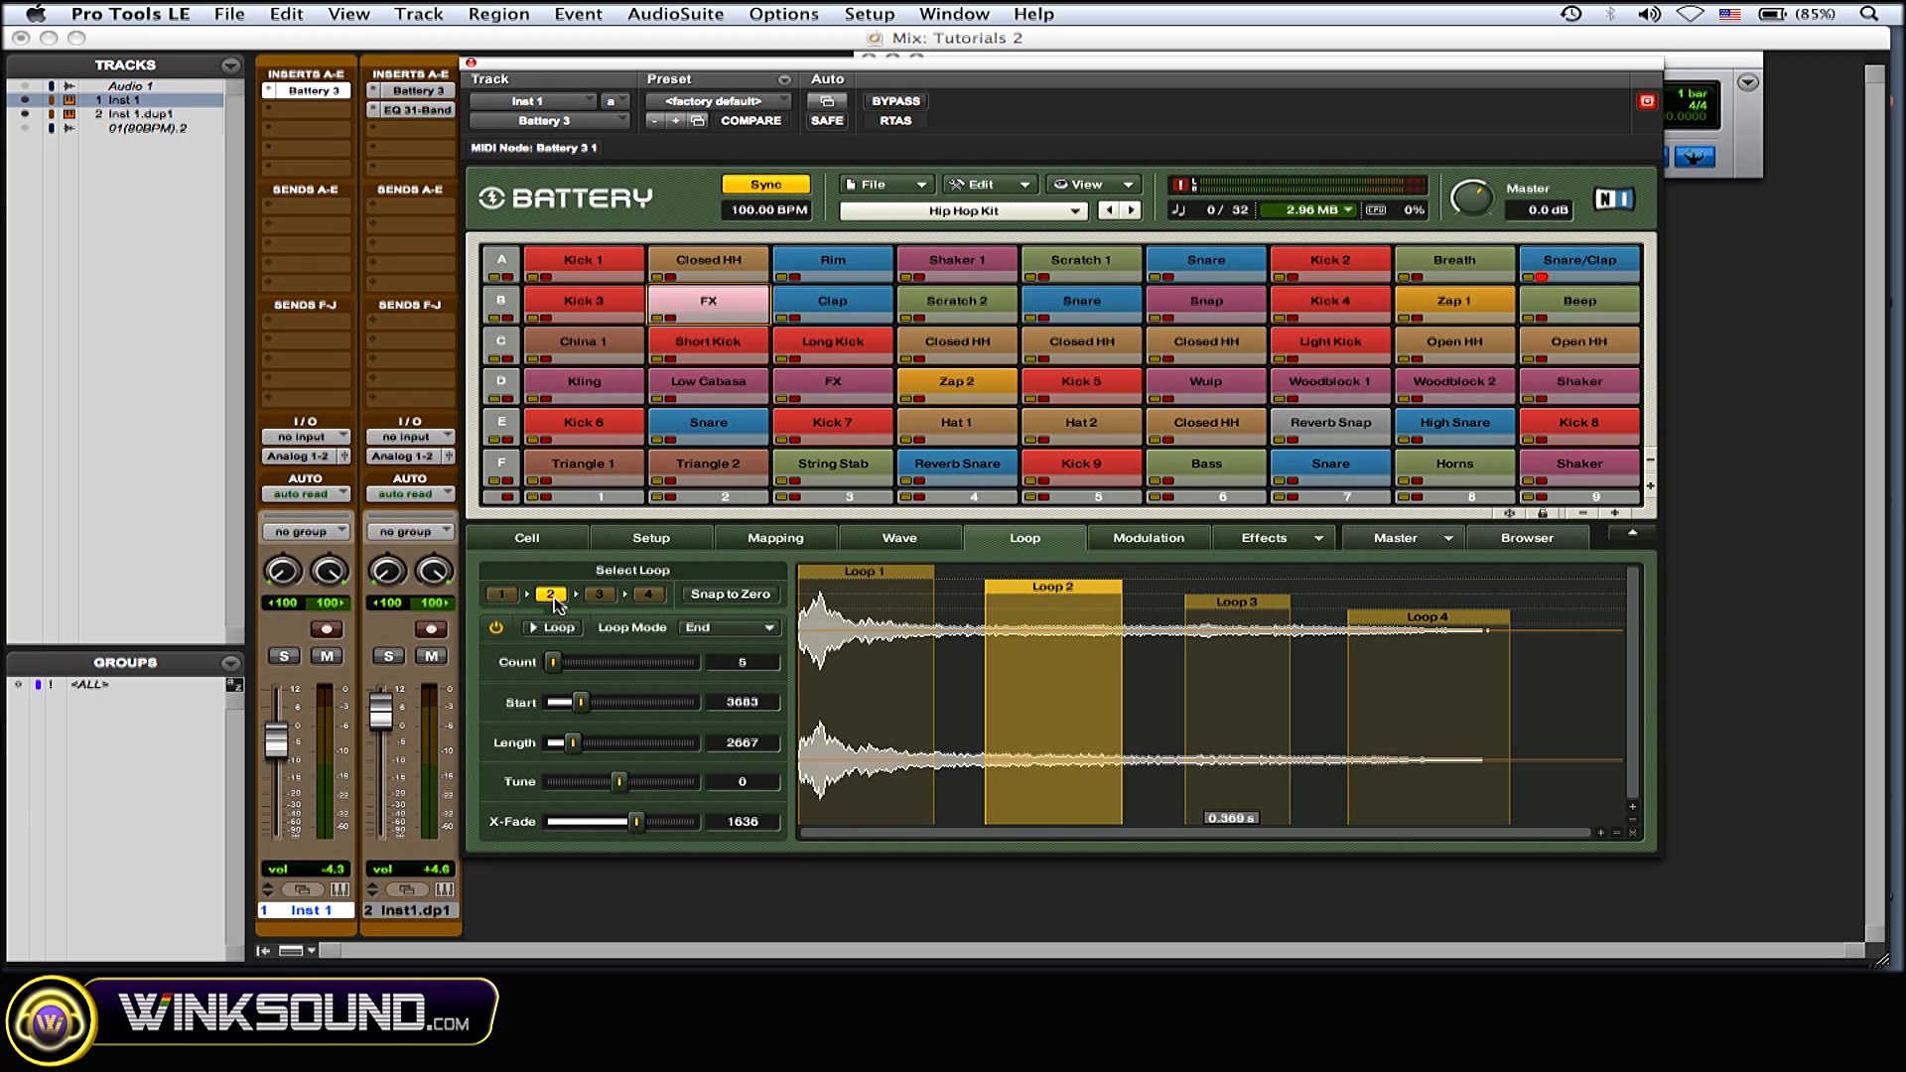
pyautogui.moveTo(617, 796)
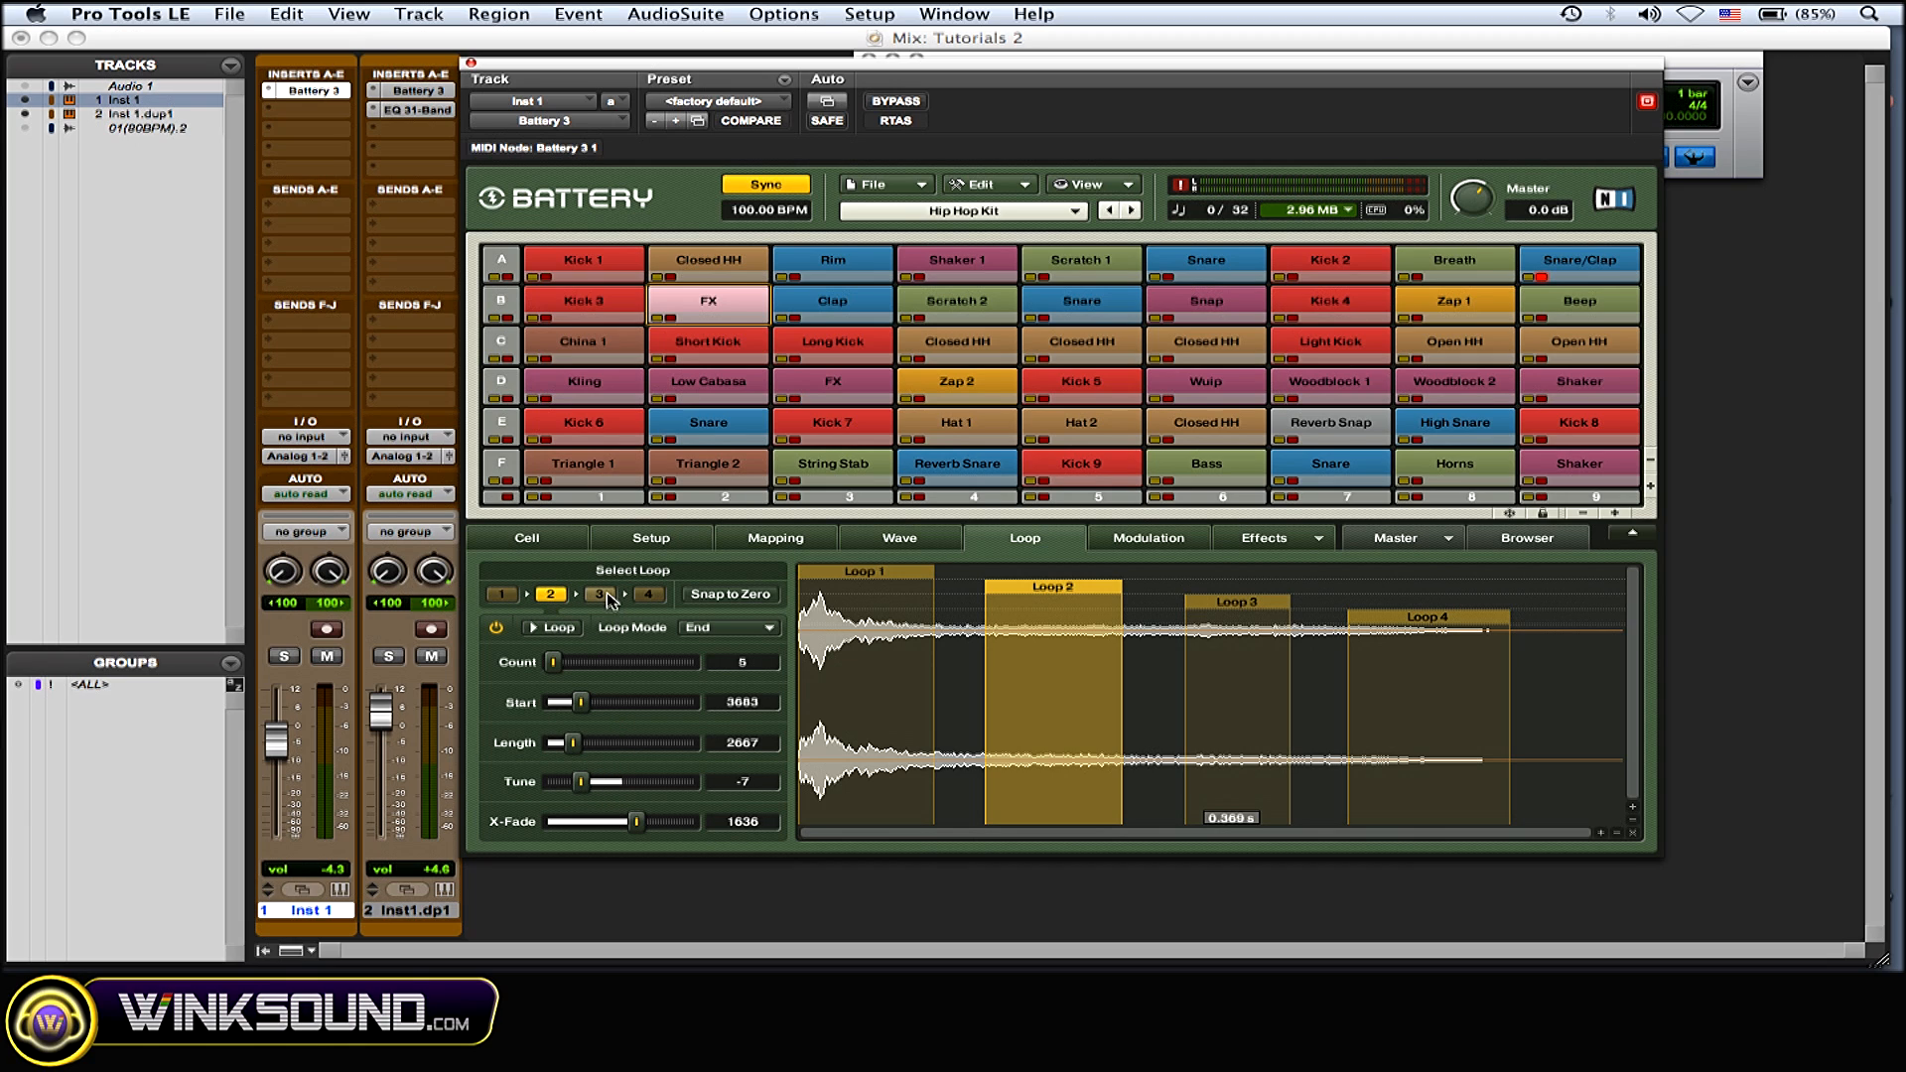
# - Select loop 3 so its Tune can be raised to 8
pyautogui.click(597, 595)
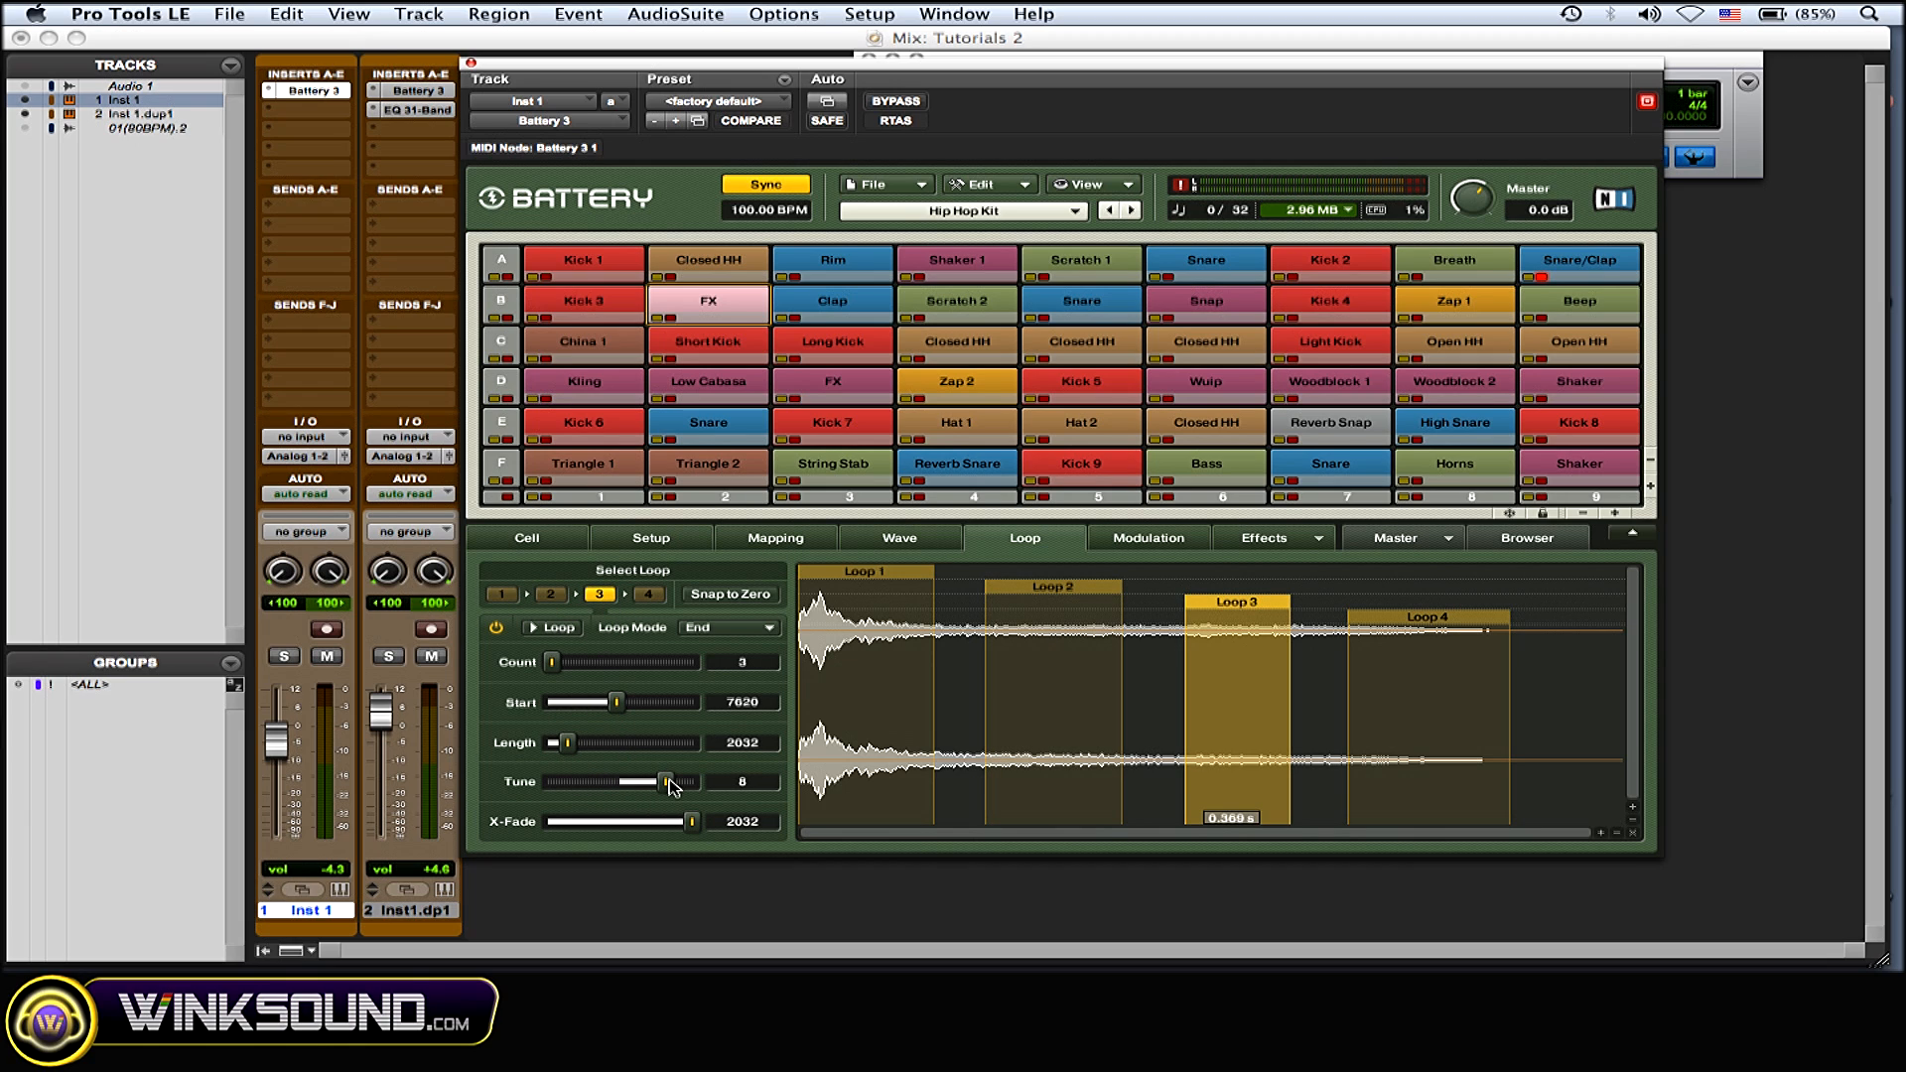